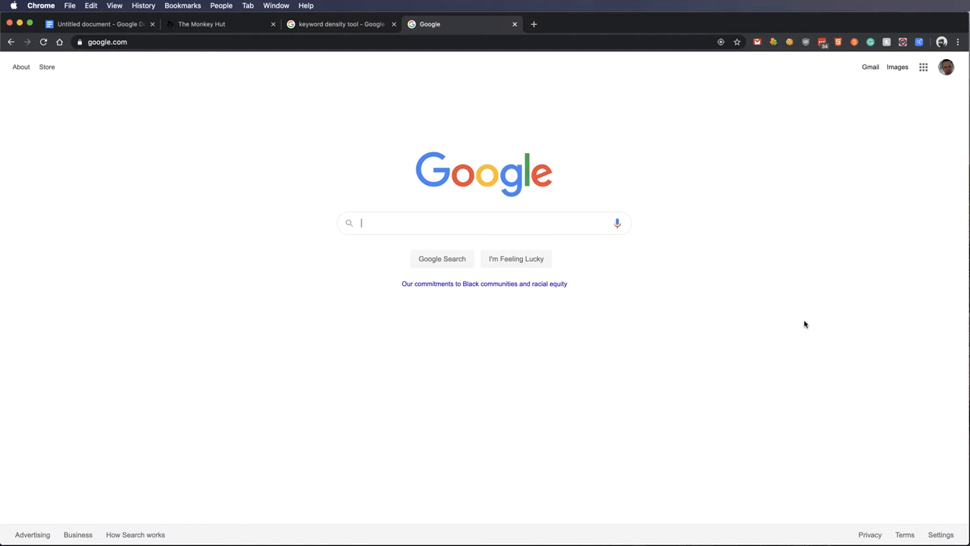
# Step: Search Google for 'monkeys', then change the query to 'primates' and view those results
pyautogui.write('monkeys')
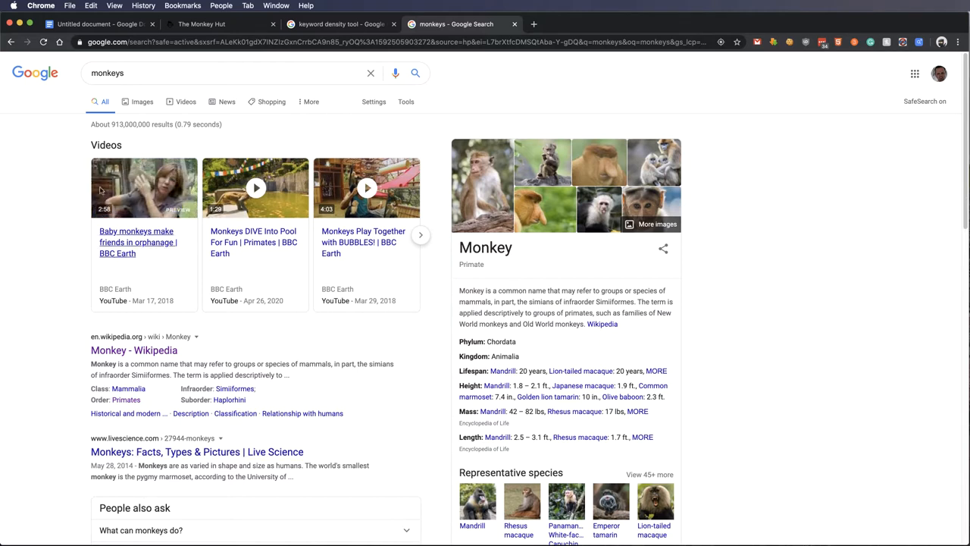
pyautogui.write('primates')
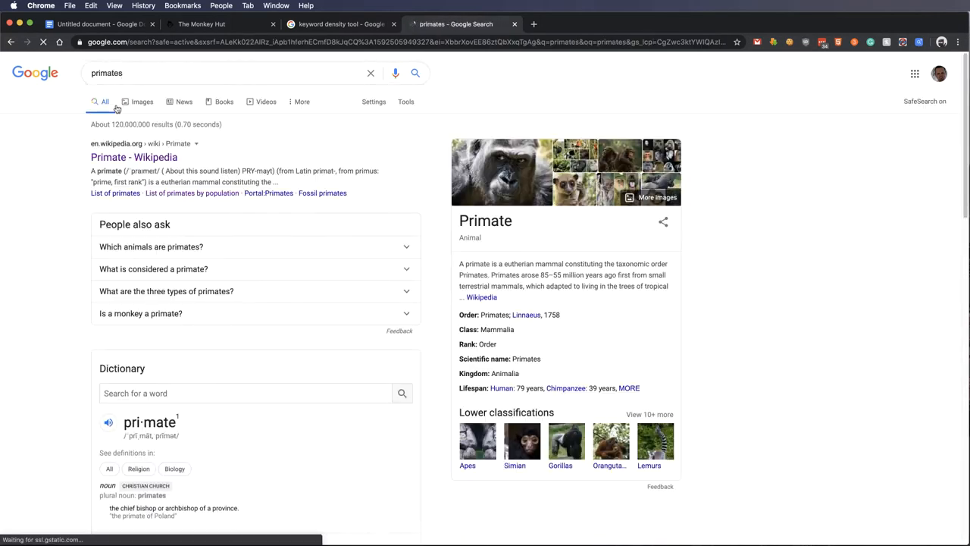
pyautogui.scroll(-3)
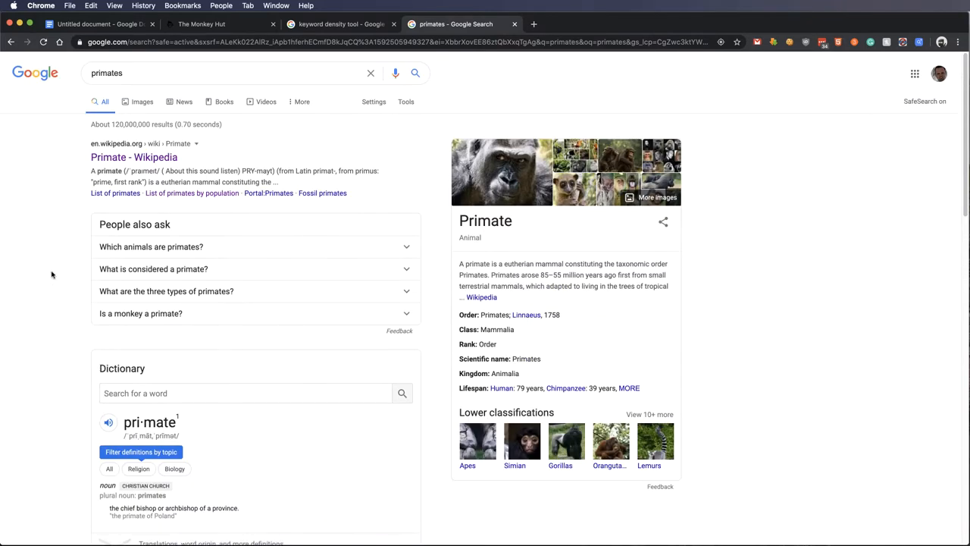
pyautogui.moveTo(184, 330)
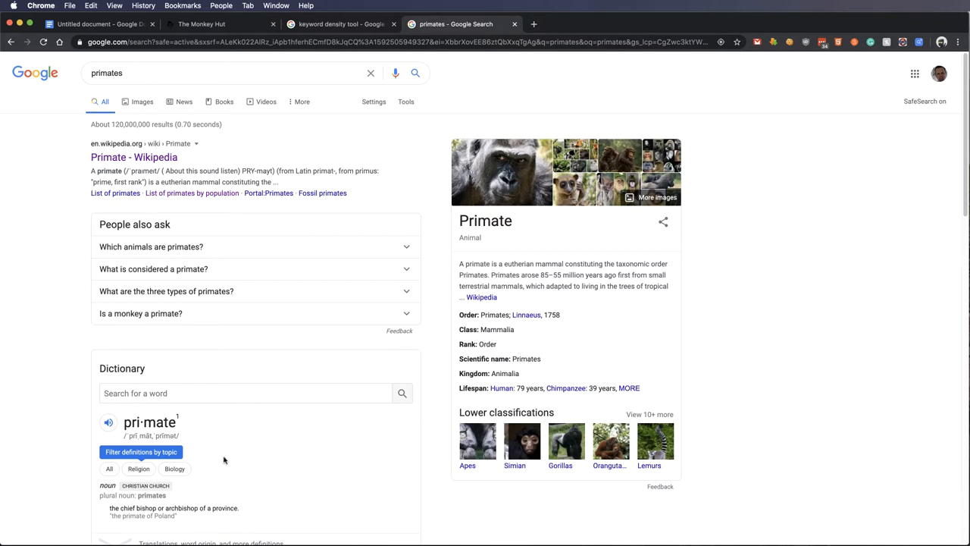
pyautogui.moveTo(223, 457)
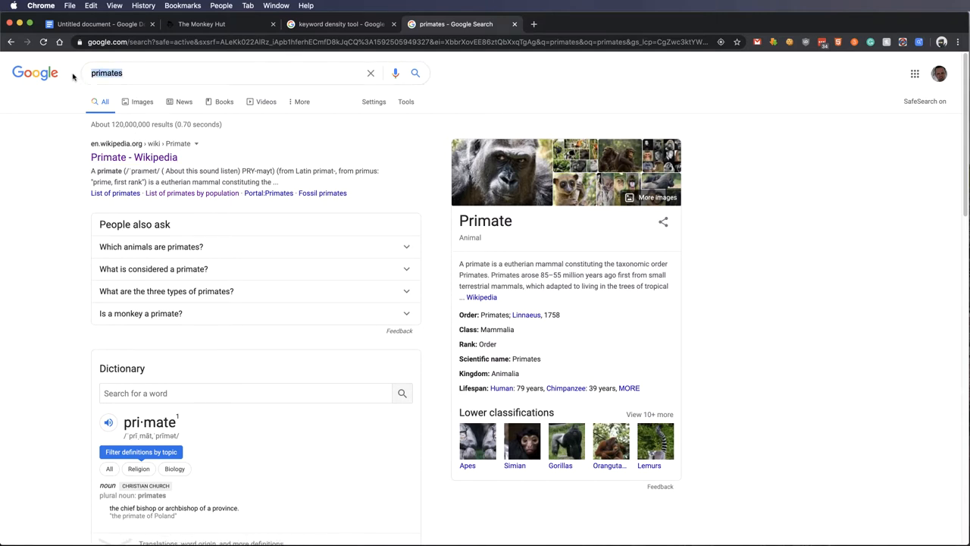
# Step: Search Google for 'mandrill monkeys' and look through the Wikipedia, National Geographic and San Diego Zoo results
pyautogui.write('mandrill')
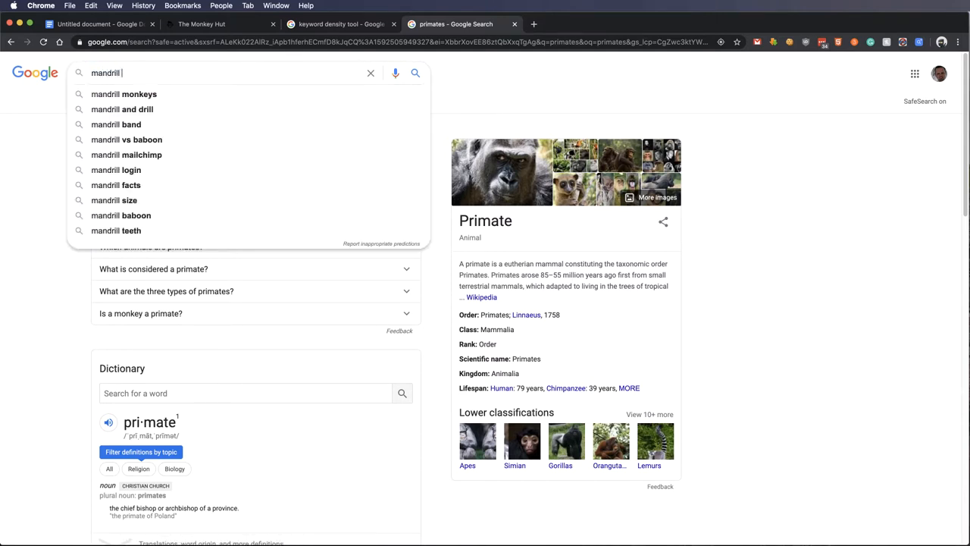
pyautogui.click(125, 94)
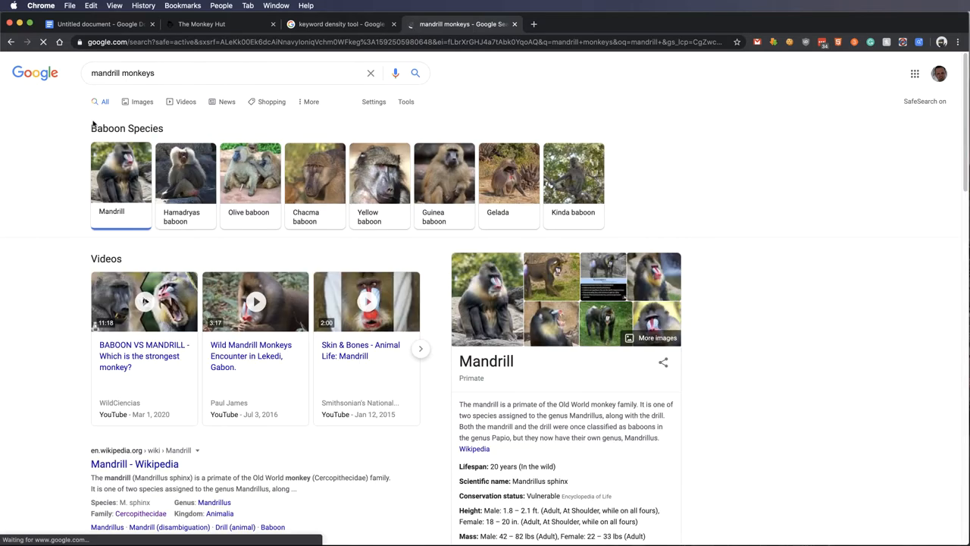
pyautogui.scroll(-3)
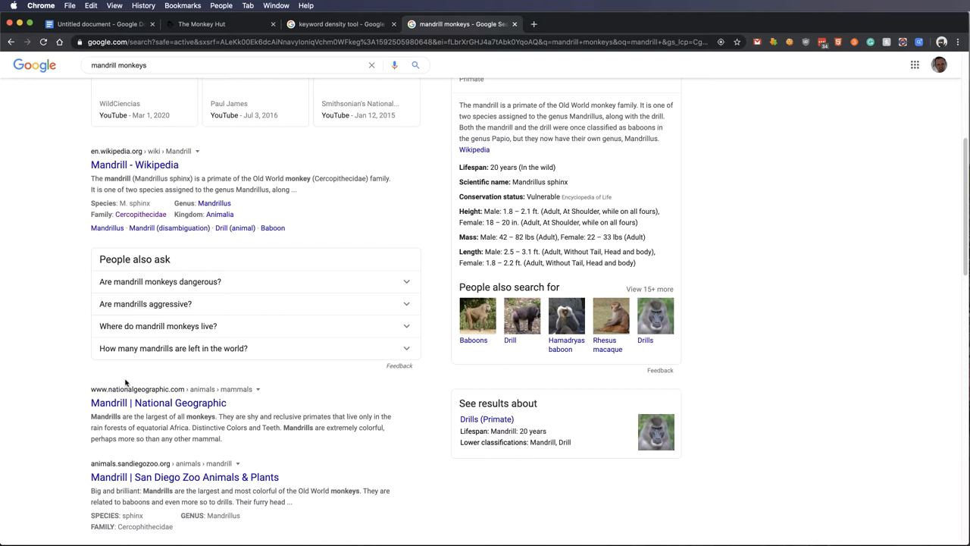
pyautogui.moveTo(58, 400)
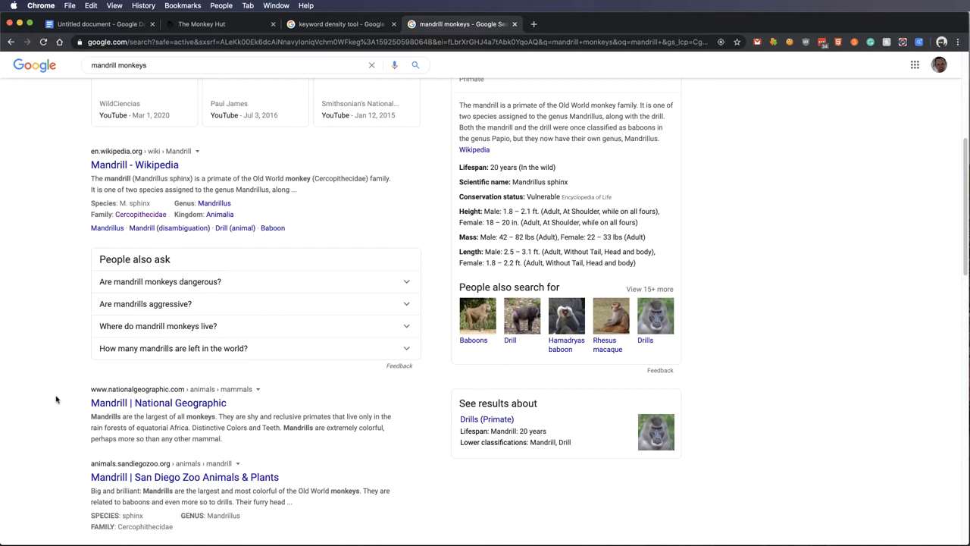
pyautogui.moveTo(42, 397)
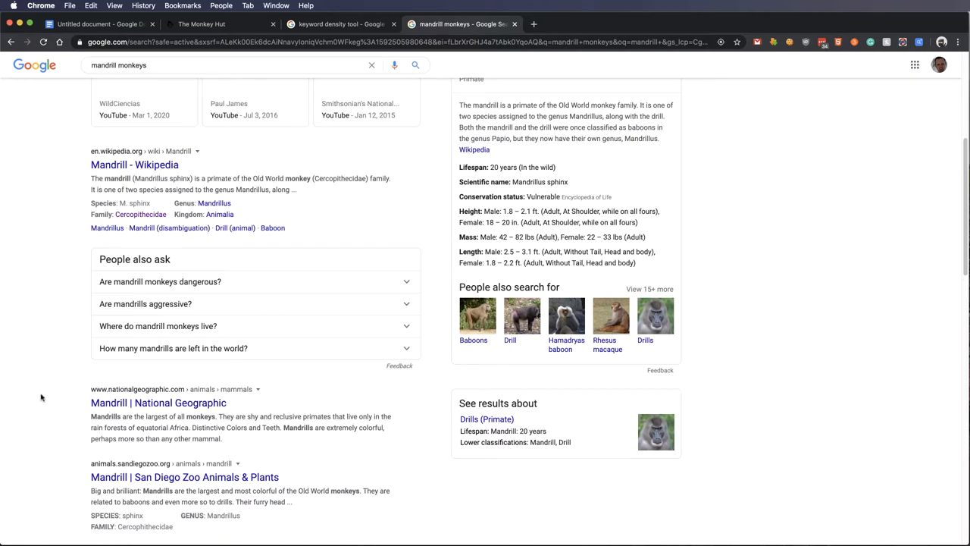
pyautogui.scroll(-3)
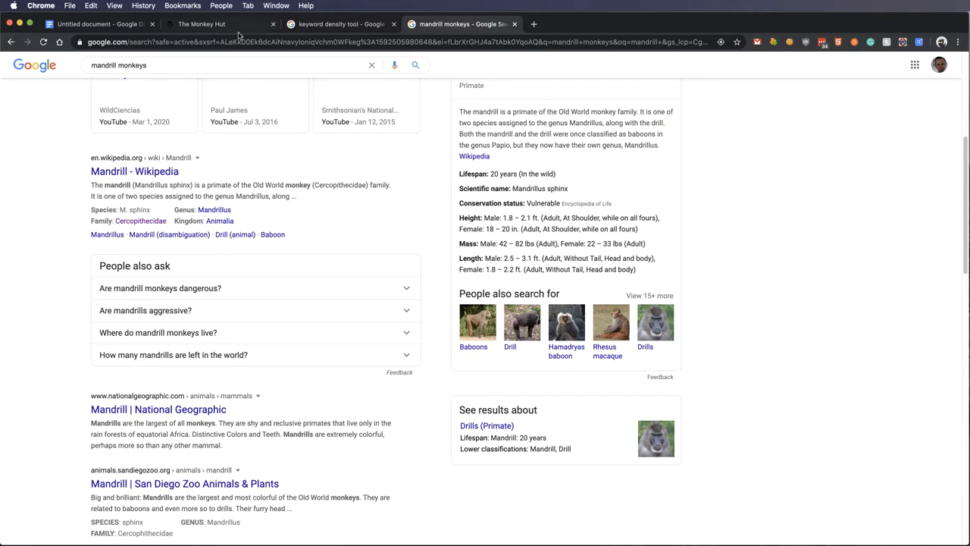
# Step: View The Monkey Hut page, selecting 'Monkey' in its title and reading the Types paragraph
pyautogui.click(219, 25)
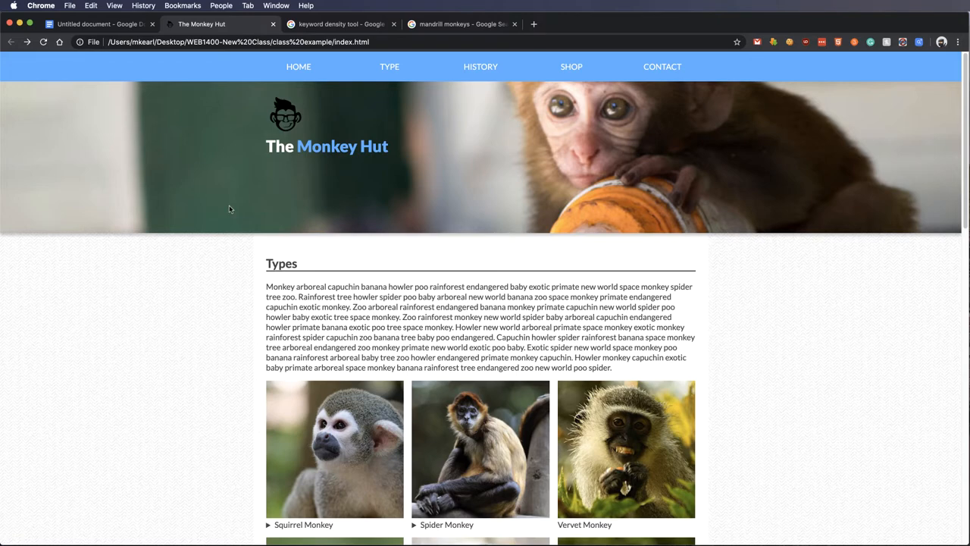
pyautogui.doubleClick(321, 146)
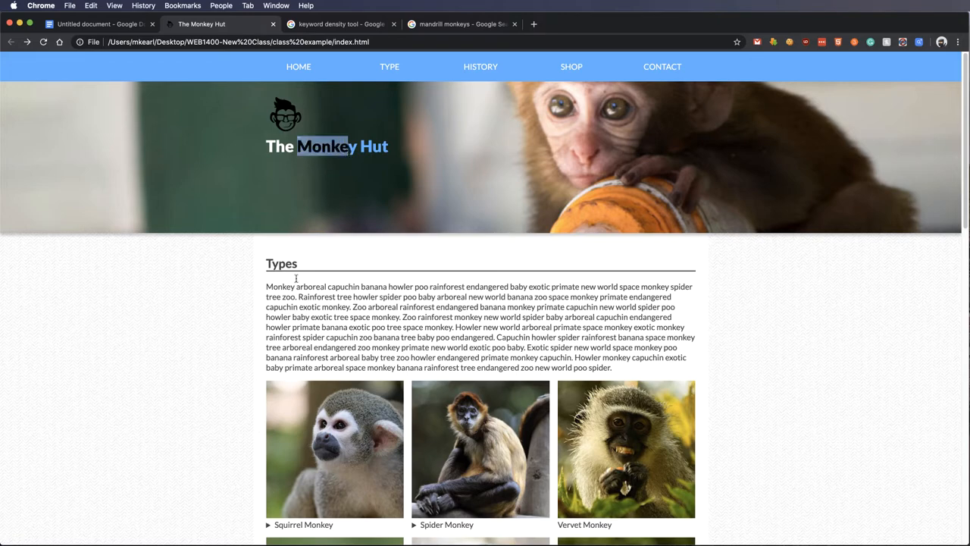
pyautogui.scroll(-3)
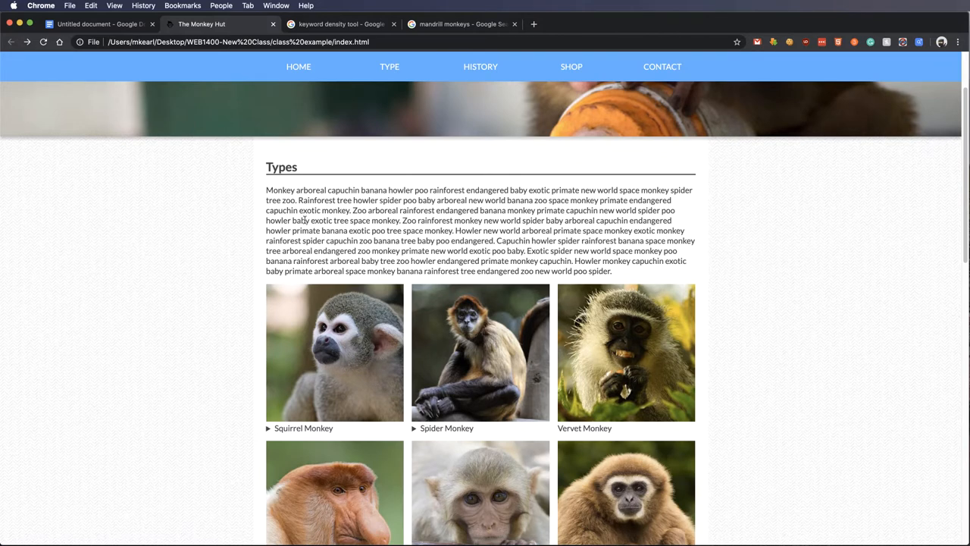
pyautogui.moveTo(339, 269)
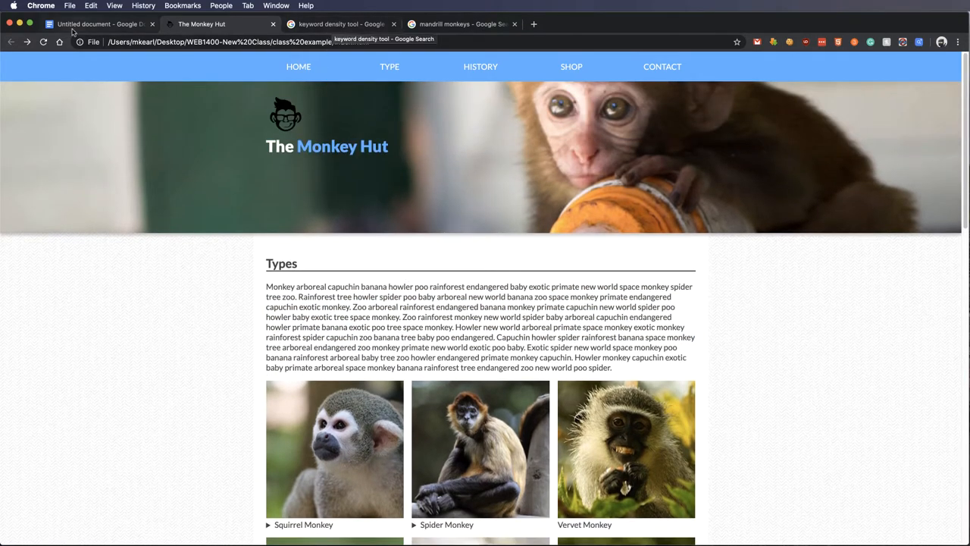
# Step: Add Monkey, Primate, Ape and Chimp on separate lines below the brainstorming line, then select 'Monkey' to look up
pyautogui.click(99, 24)
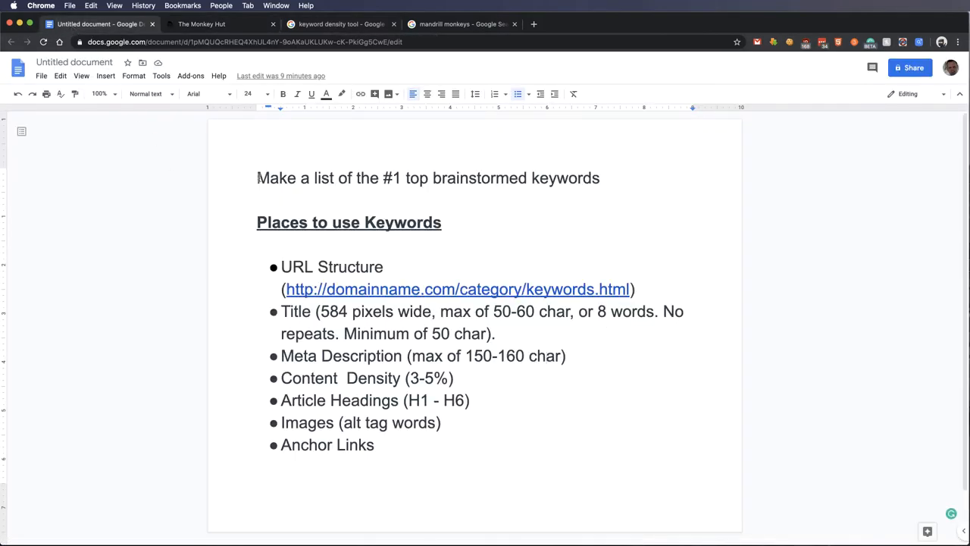
pyautogui.click(598, 177)
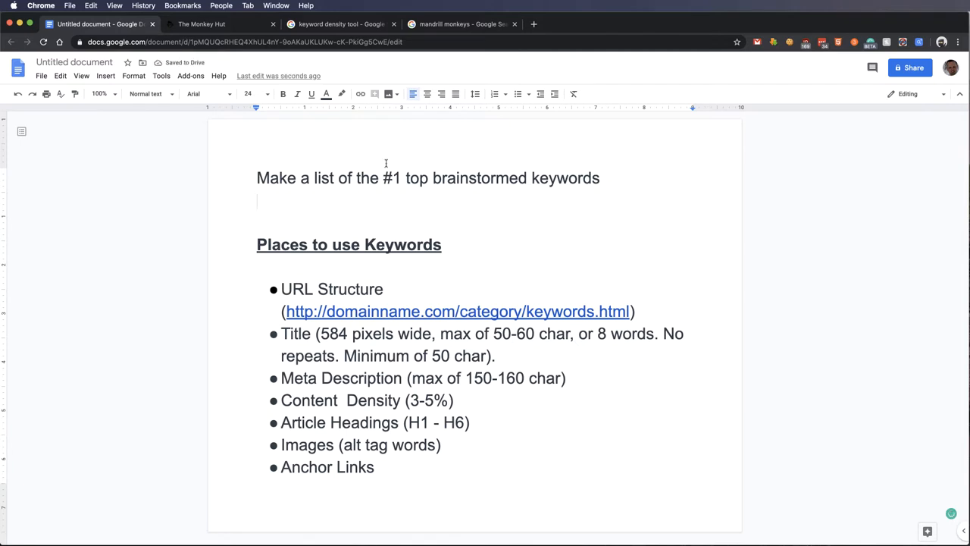
pyautogui.click(249, 94)
pyautogui.write('12')
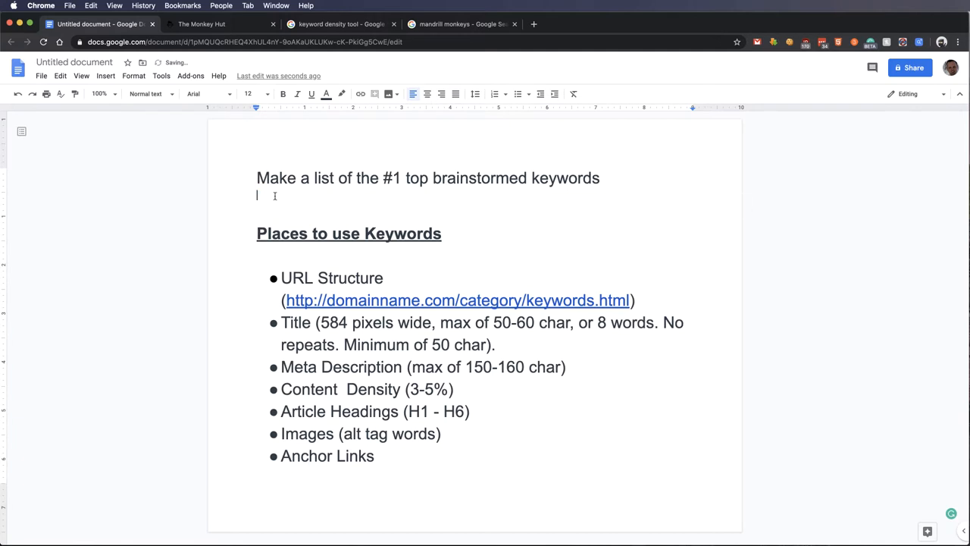
pyautogui.write('Monkey')
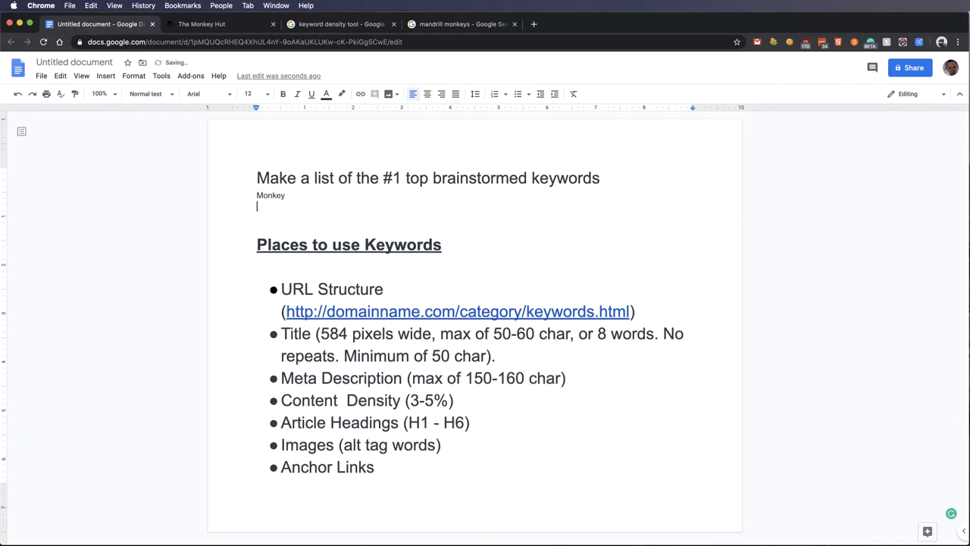
pyautogui.write('Primate')
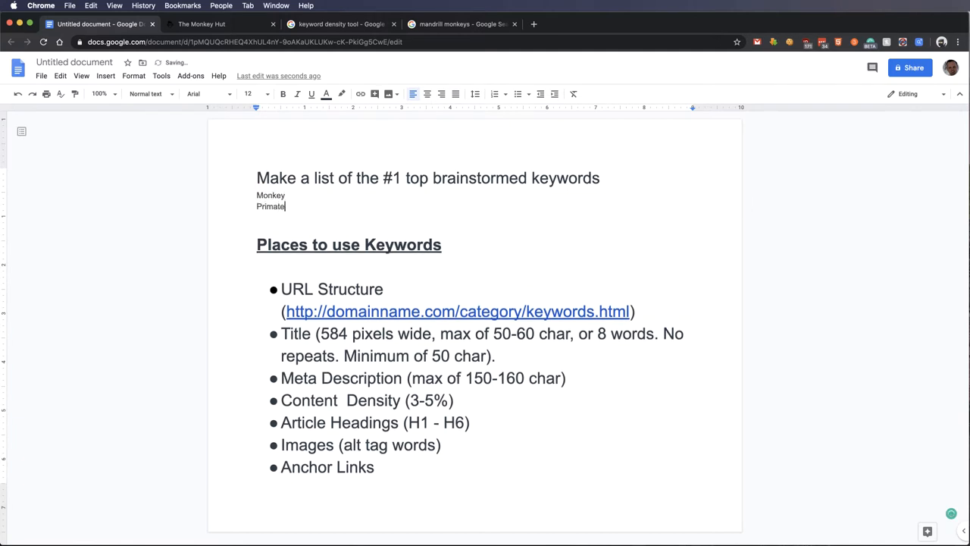
pyautogui.press('enter')
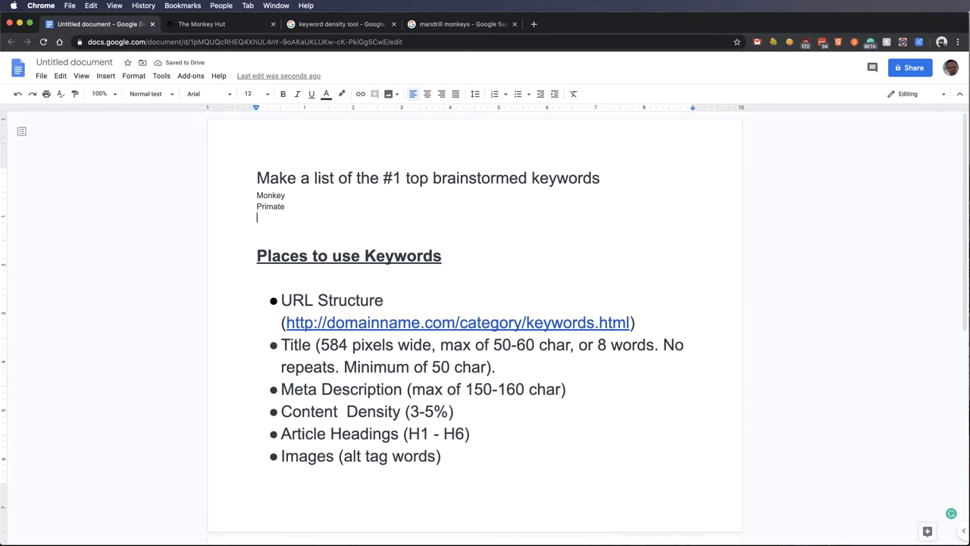
pyautogui.write('Ape')
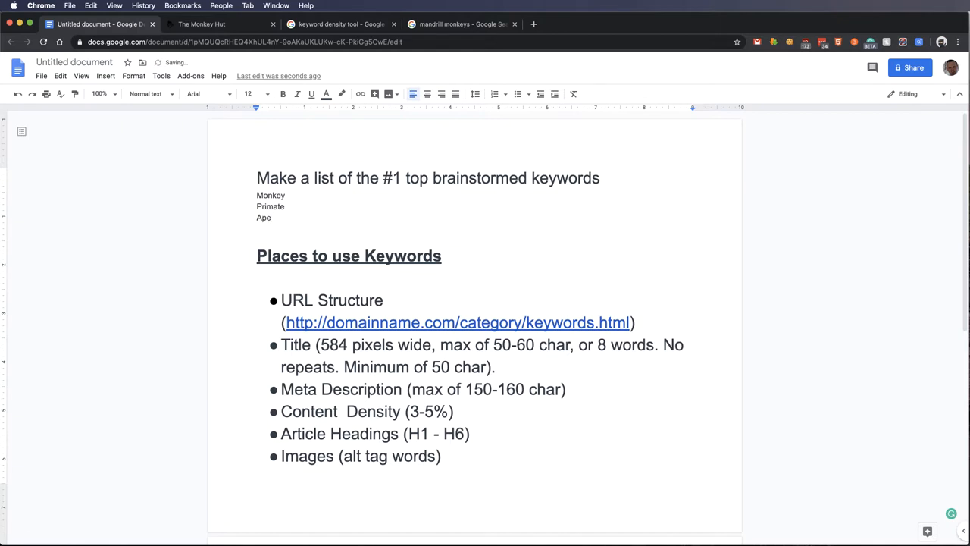
pyautogui.write('Chimp')
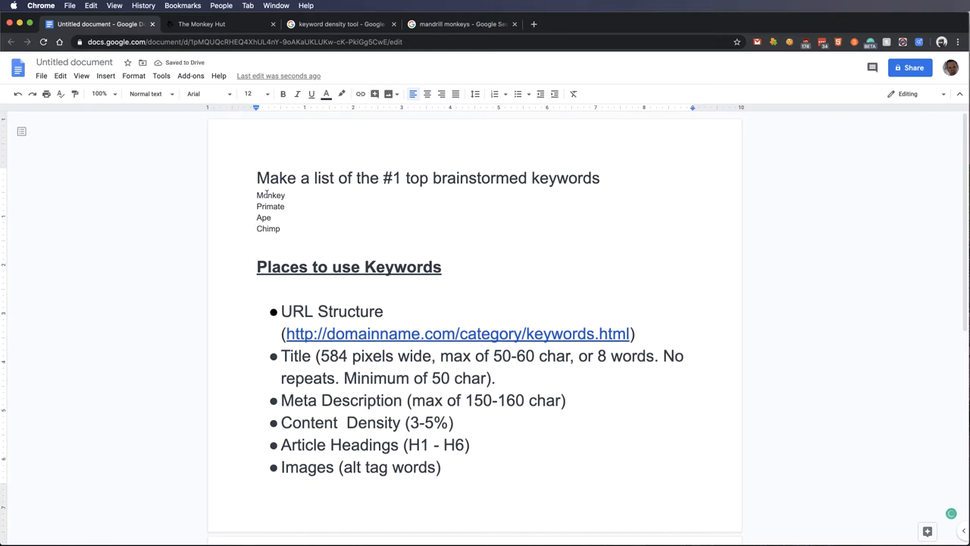
pyautogui.doubleClick(270, 194)
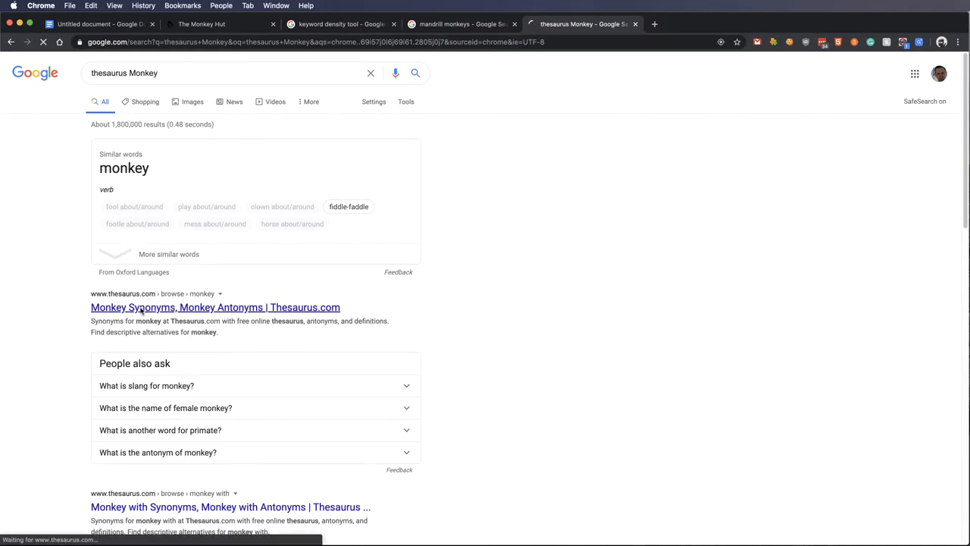
# Step: View the Thesaurus.com synonyms for monkey and return to the keyword notes document
pyautogui.click(215, 306)
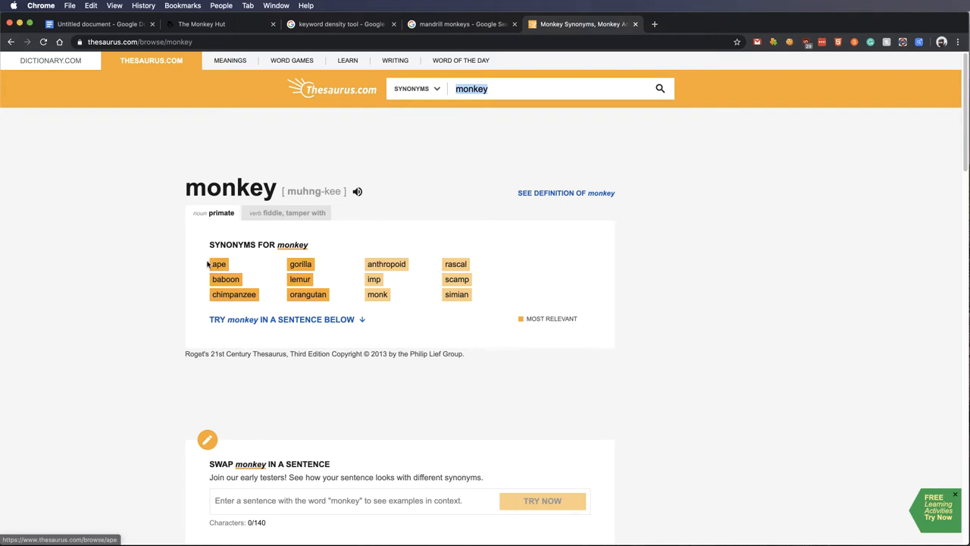
pyautogui.scroll(-3)
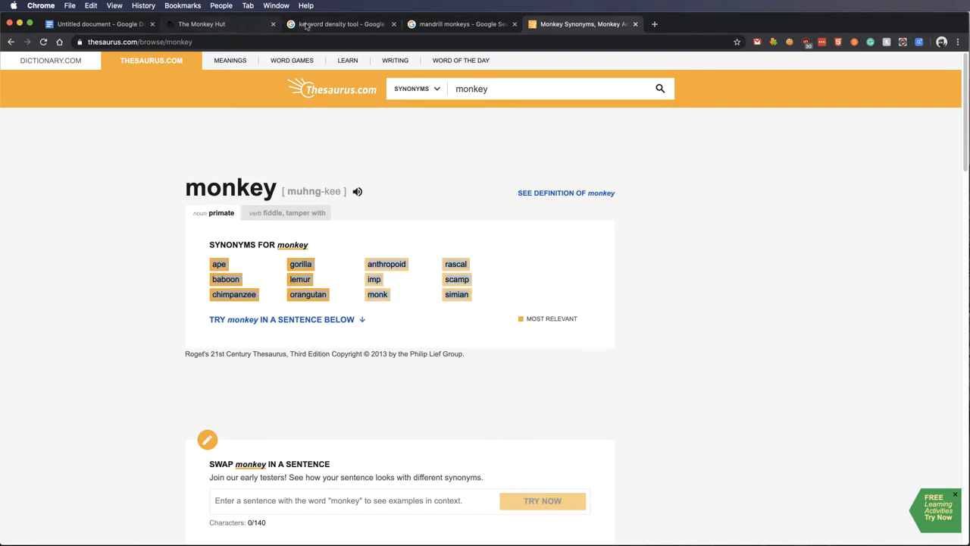
pyautogui.click(98, 24)
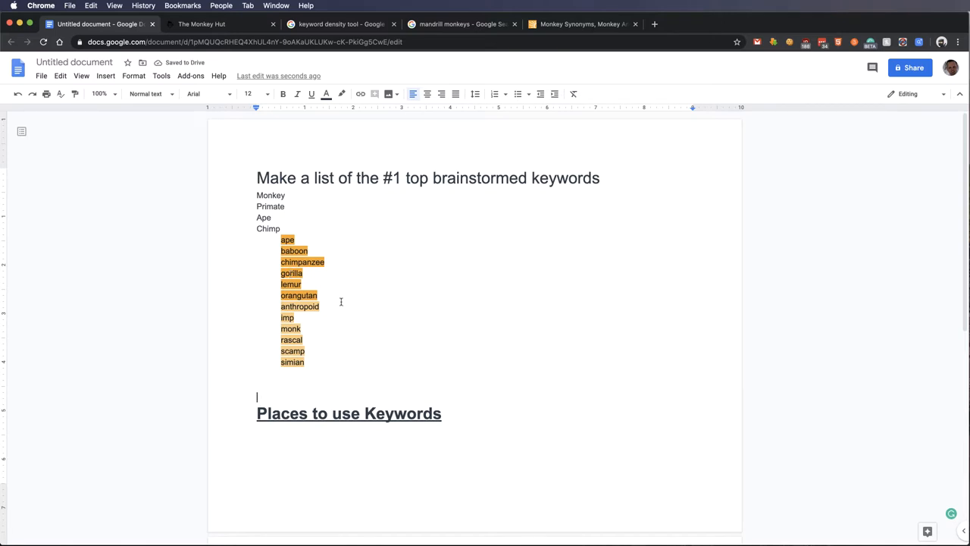
pyautogui.moveTo(297, 338)
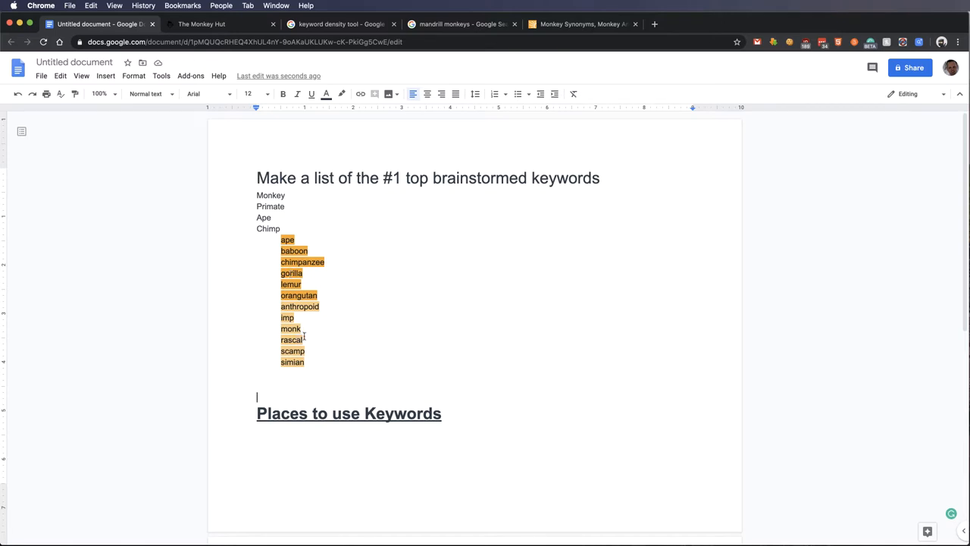
pyautogui.moveTo(361, 280)
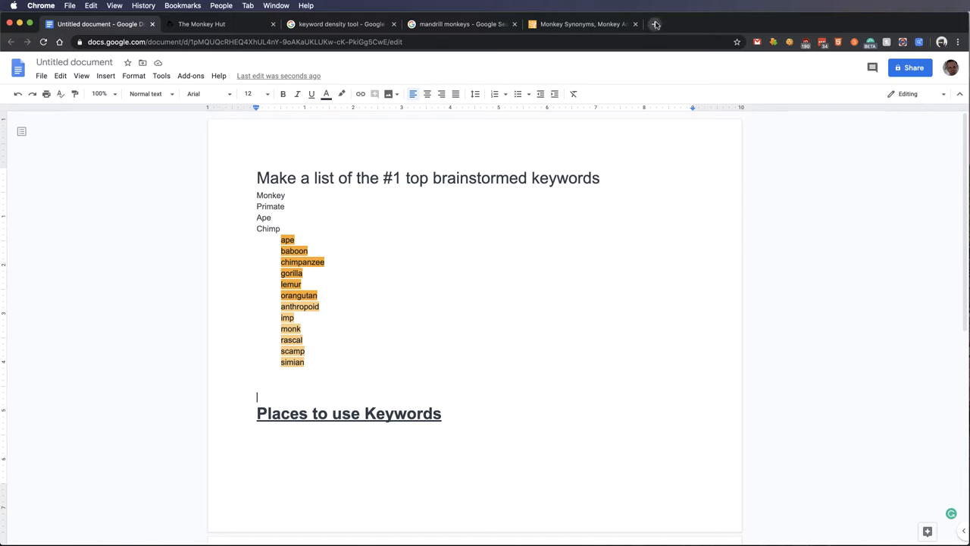
# Step: From a 'monkeys' search, read the Live Science article 'Monkeys: Facts, Types & Pictures'
pyautogui.write('monkeys')
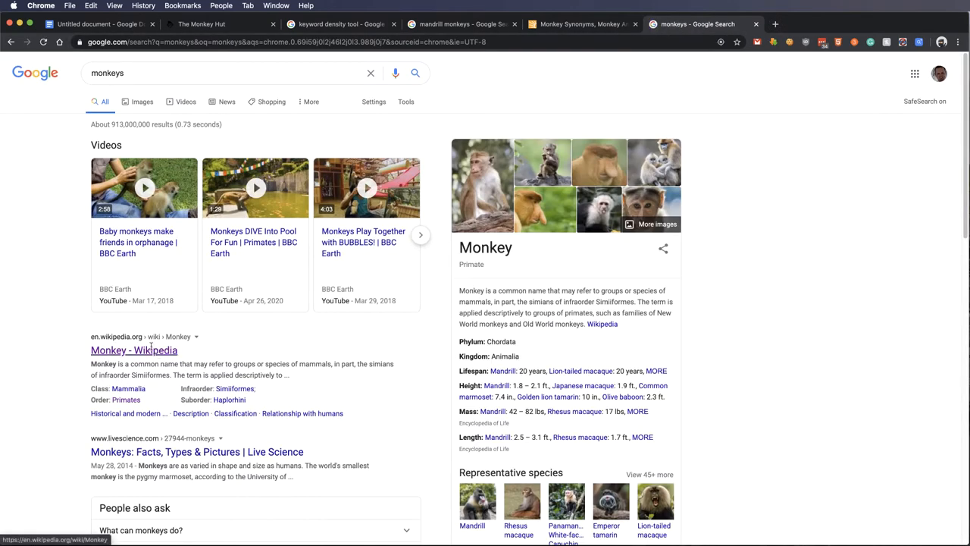
pyautogui.click(197, 452)
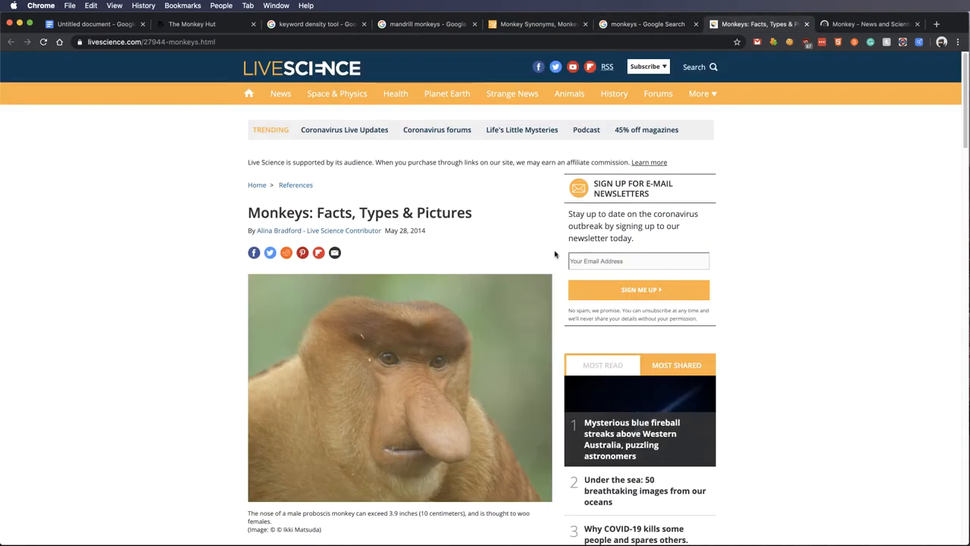
pyautogui.scroll(-3)
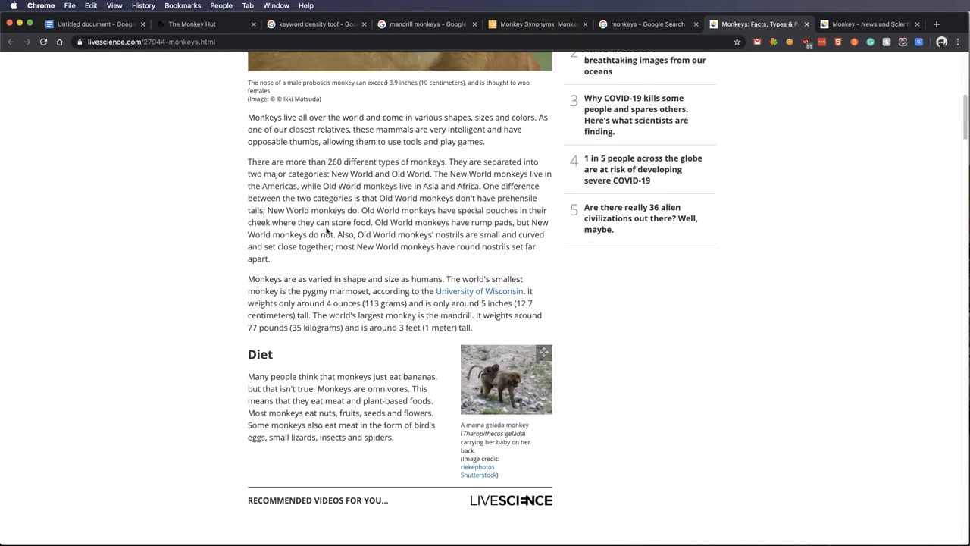
pyautogui.moveTo(329, 422)
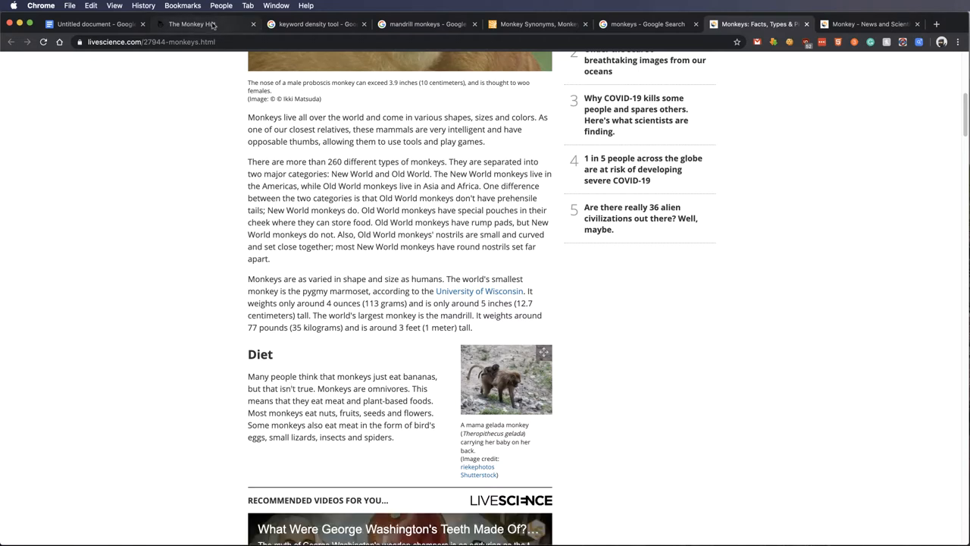
# Step: Bring the Live Science article's URL into the SEO Book Keyword Density Analyzer input box
pyautogui.click(315, 24)
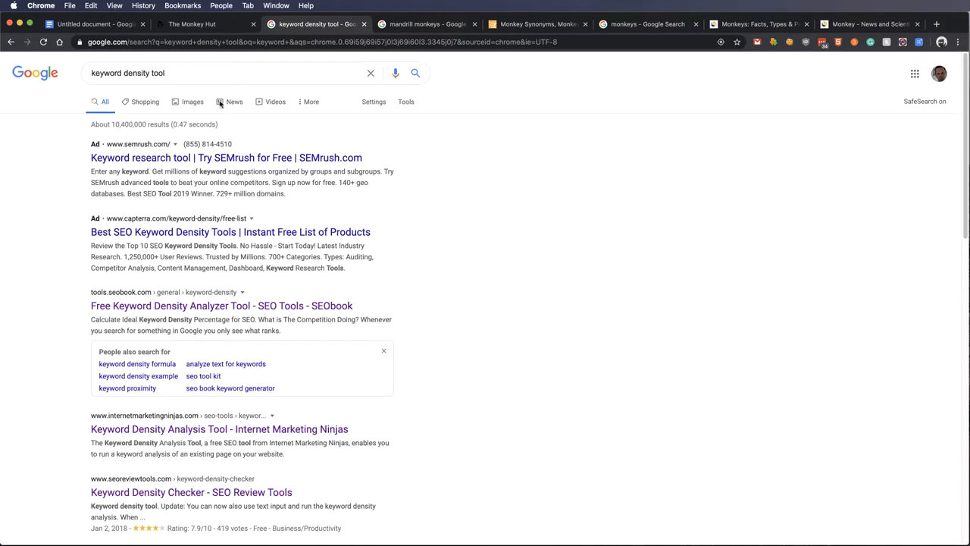
pyautogui.moveTo(166, 312)
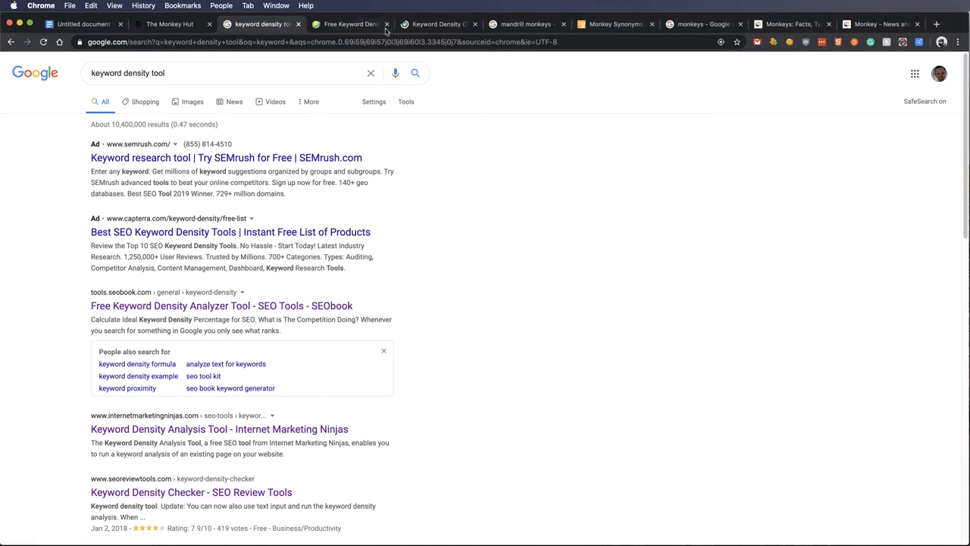
pyautogui.click(350, 25)
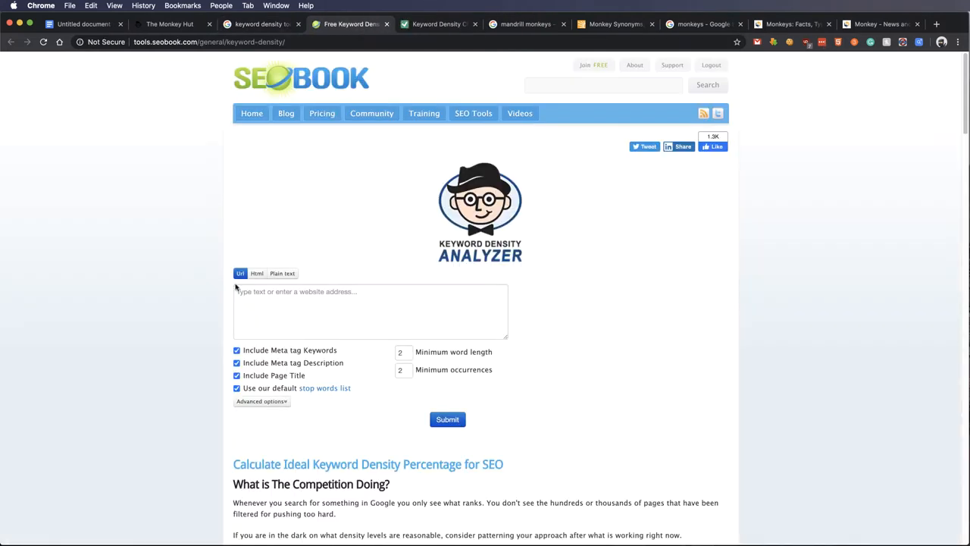
pyautogui.click(370, 311)
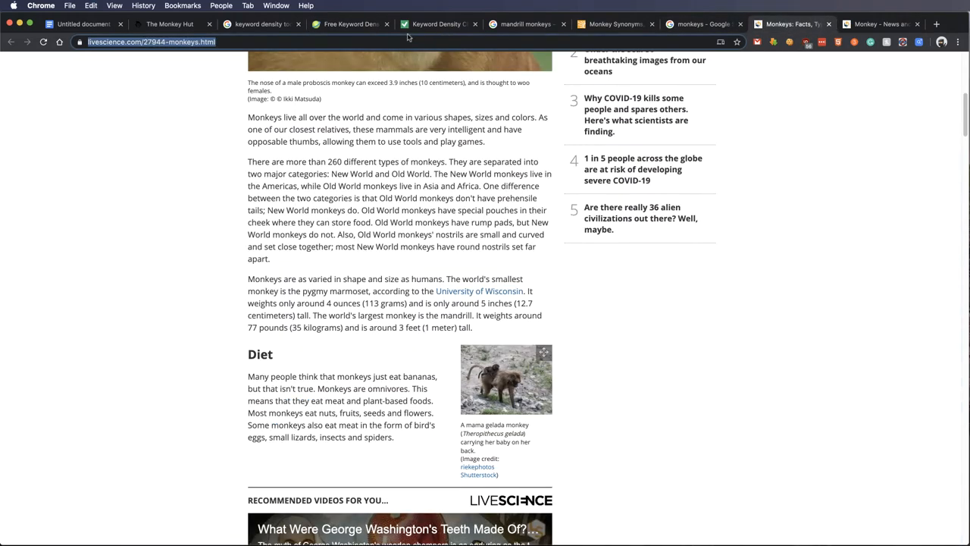
pyautogui.click(348, 24)
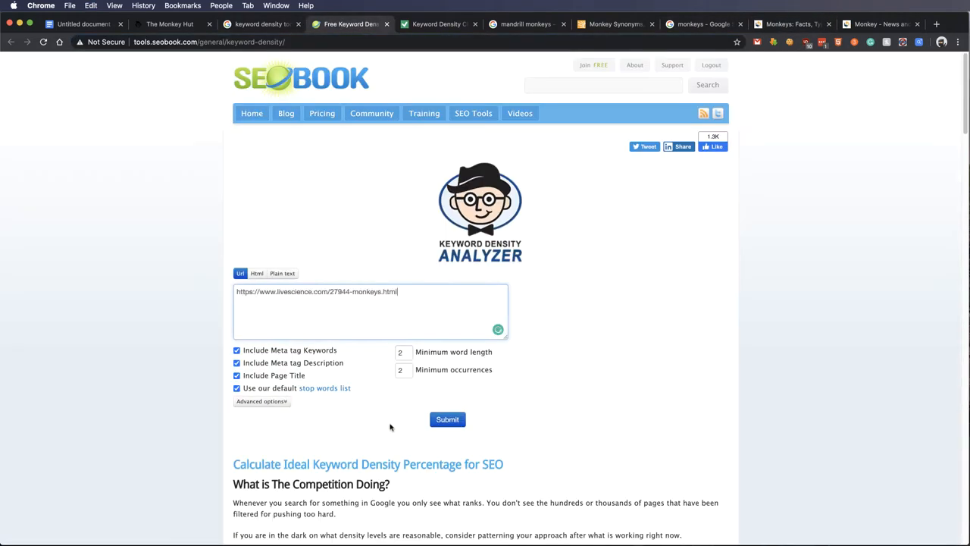
# Step: Submit the analysis and review the report: 810 words, monkeys at 40 uses (2.94%)
pyautogui.click(447, 418)
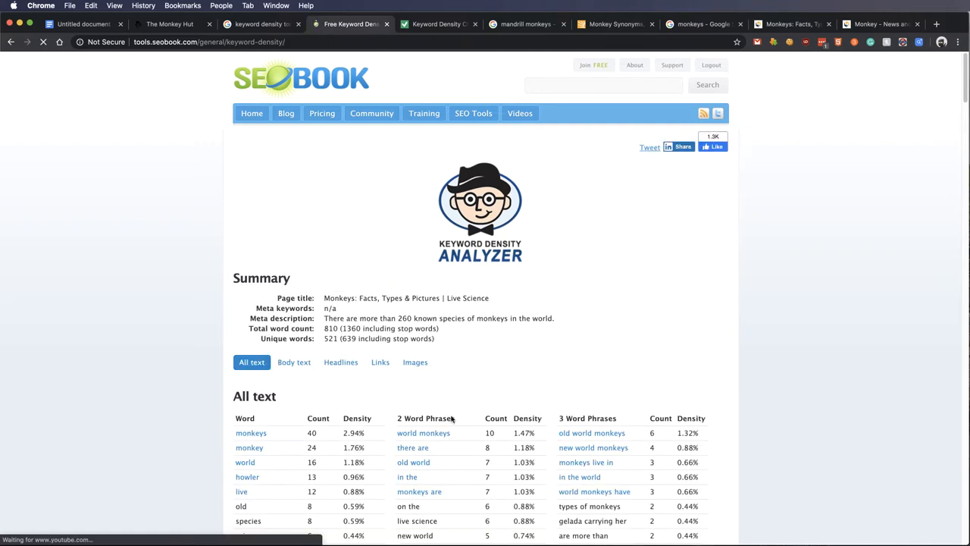
pyautogui.scroll(-3)
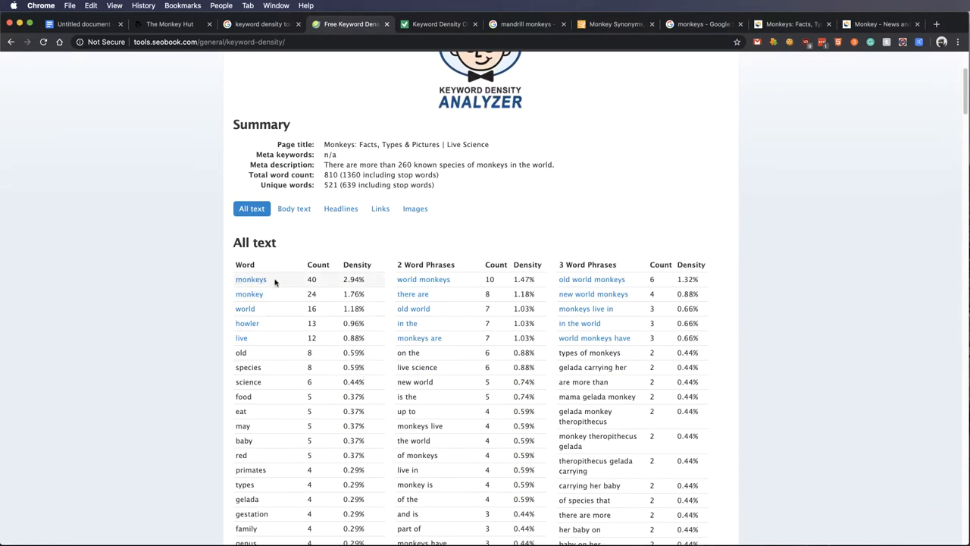
pyautogui.doubleClick(351, 279)
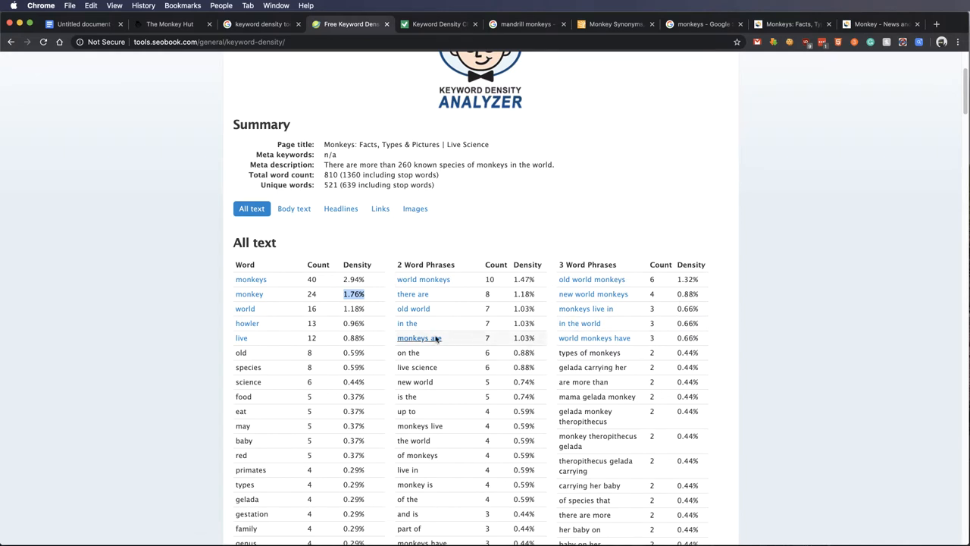
pyautogui.moveTo(314, 257)
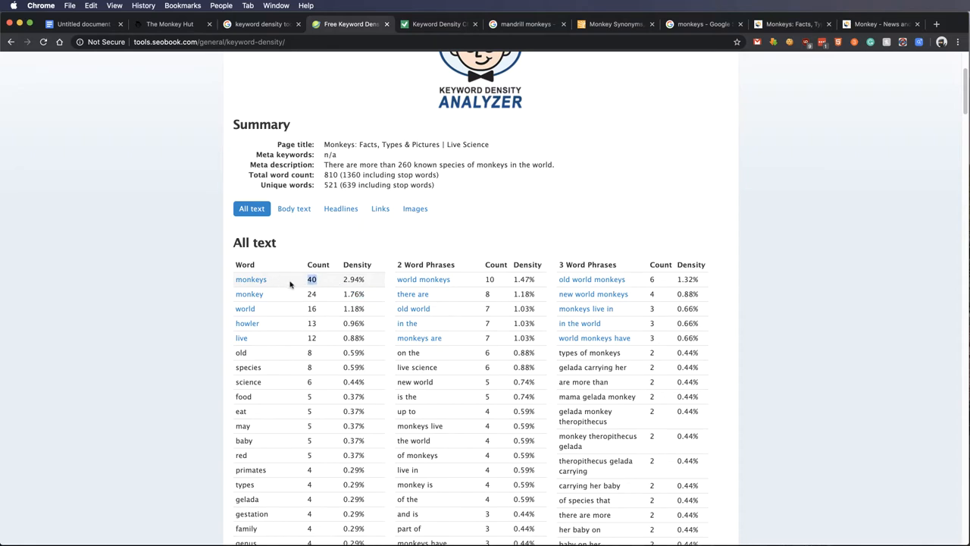
pyautogui.moveTo(337, 284)
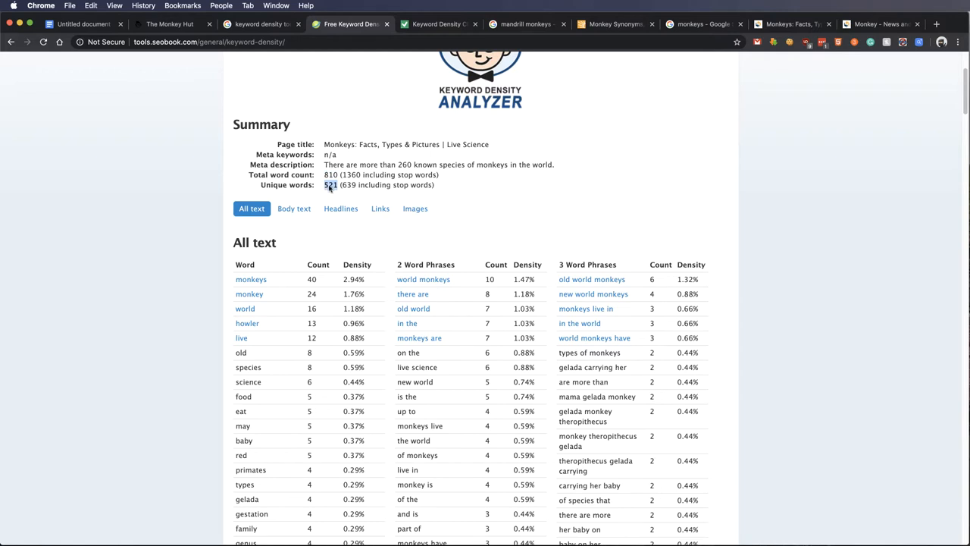
pyautogui.moveTo(306, 285)
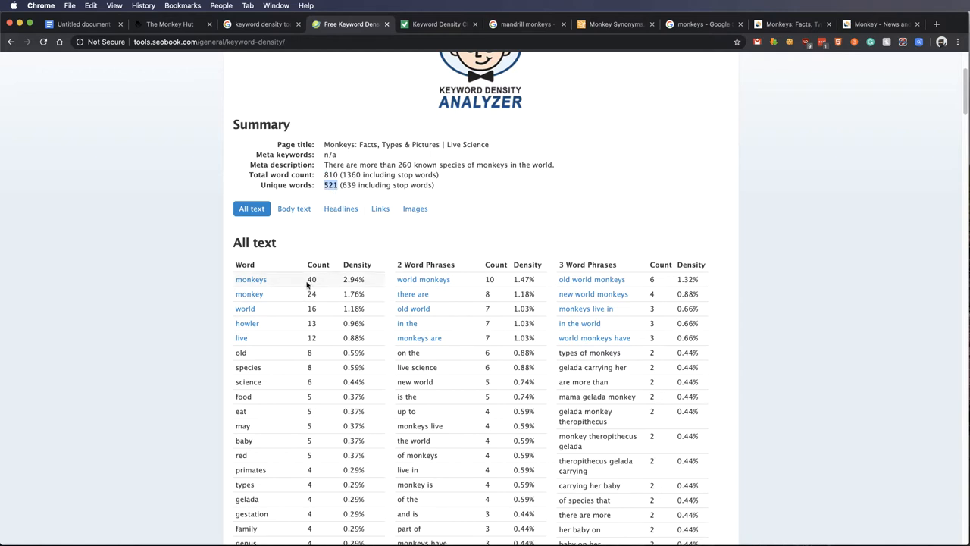
pyautogui.moveTo(309, 285)
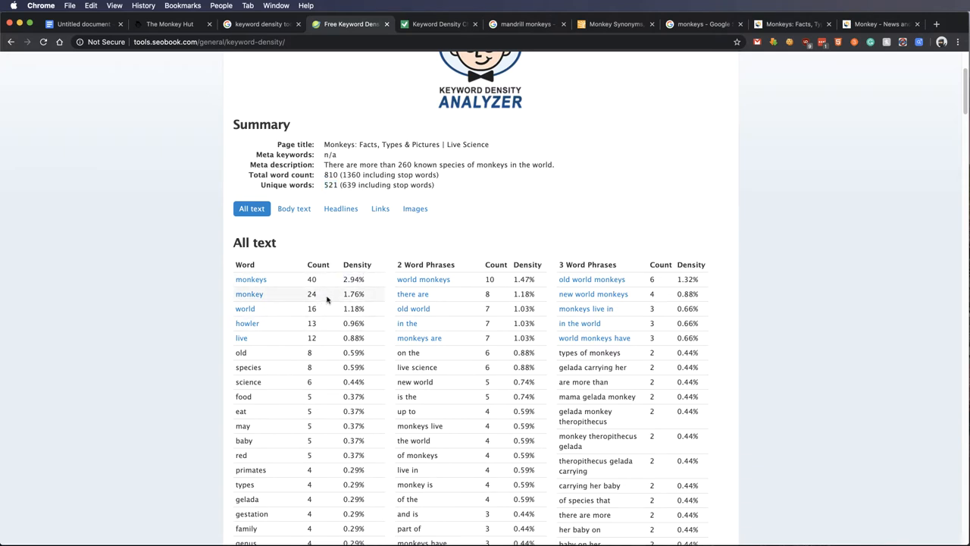
pyautogui.scroll(-3)
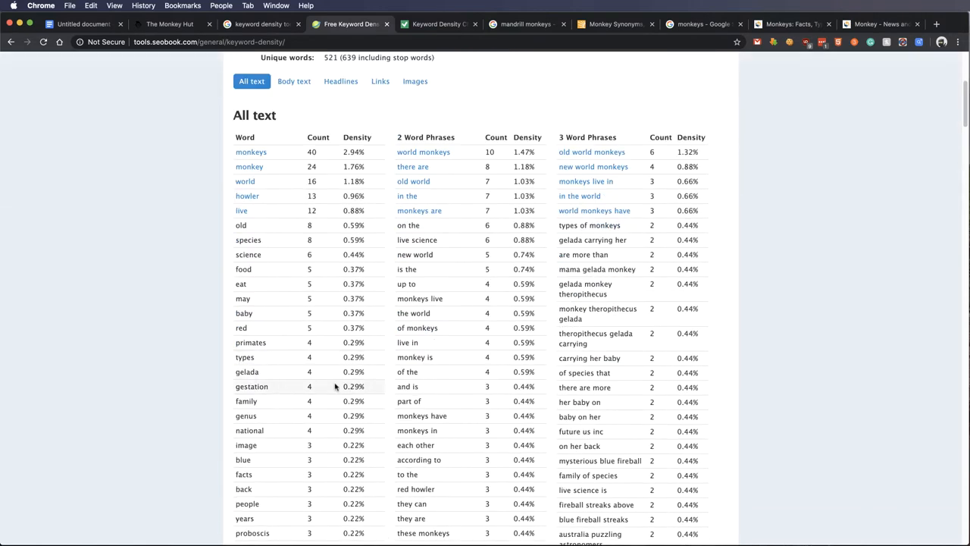
pyautogui.moveTo(144, 34)
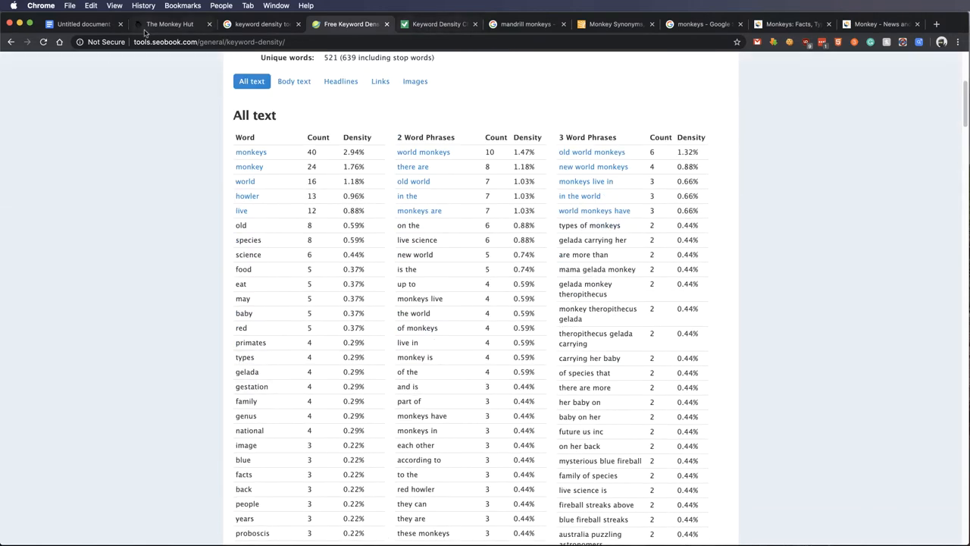
# Step: Add a second 'Monkey' entry to the keyword list below Primate
pyautogui.click(84, 24)
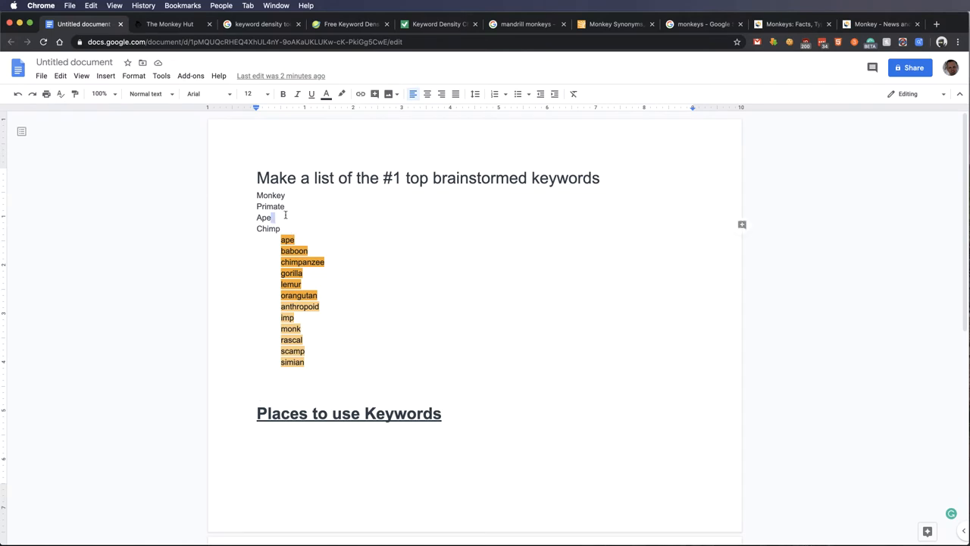
pyautogui.write('mo')
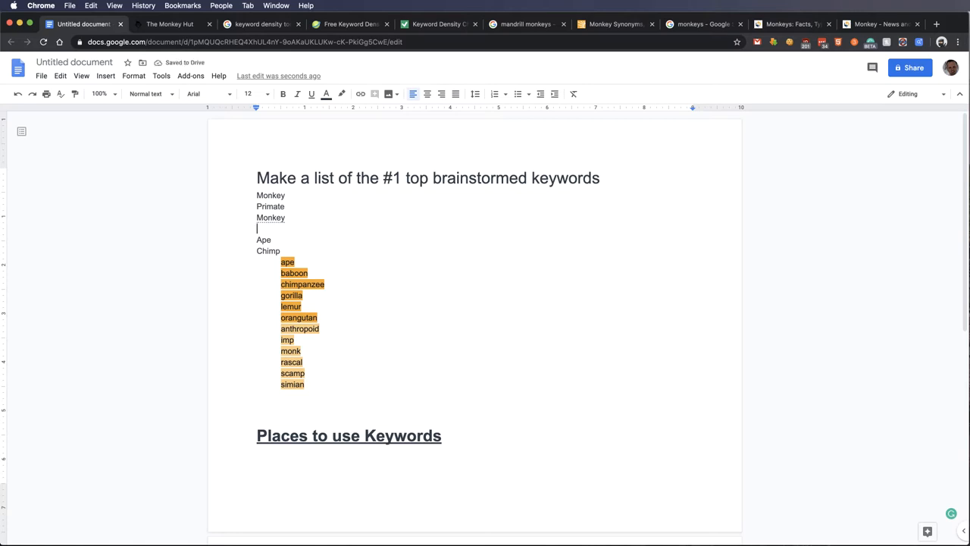
# Step: Search 'keyword generator google' in a new tab and open the Keyword Tool result
pyautogui.click(936, 25)
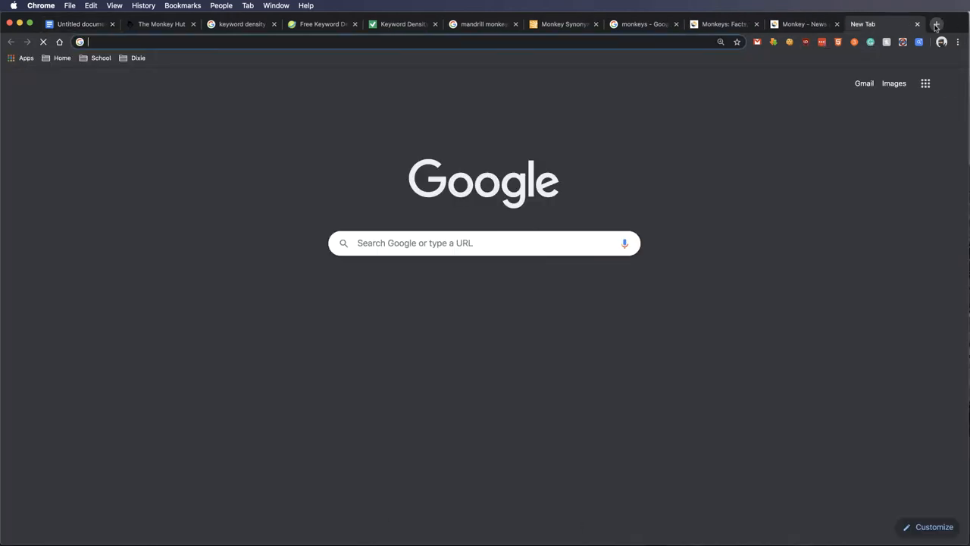
pyautogui.write('keyword generators')
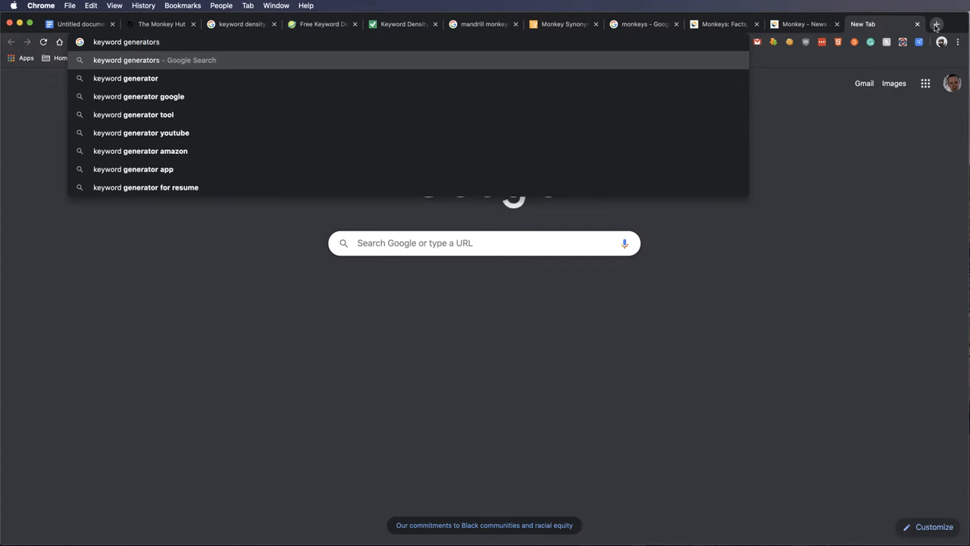
pyautogui.press('backspace')
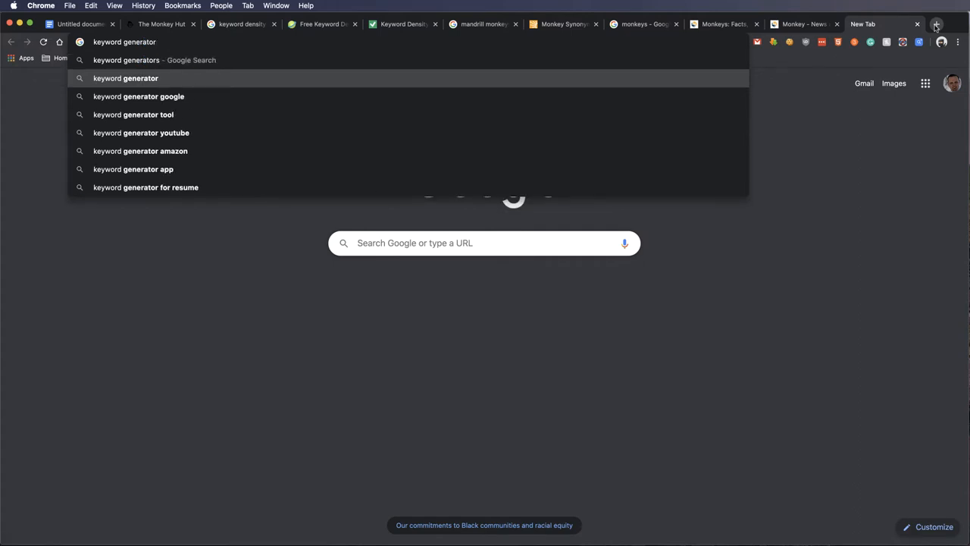
pyautogui.click(140, 97)
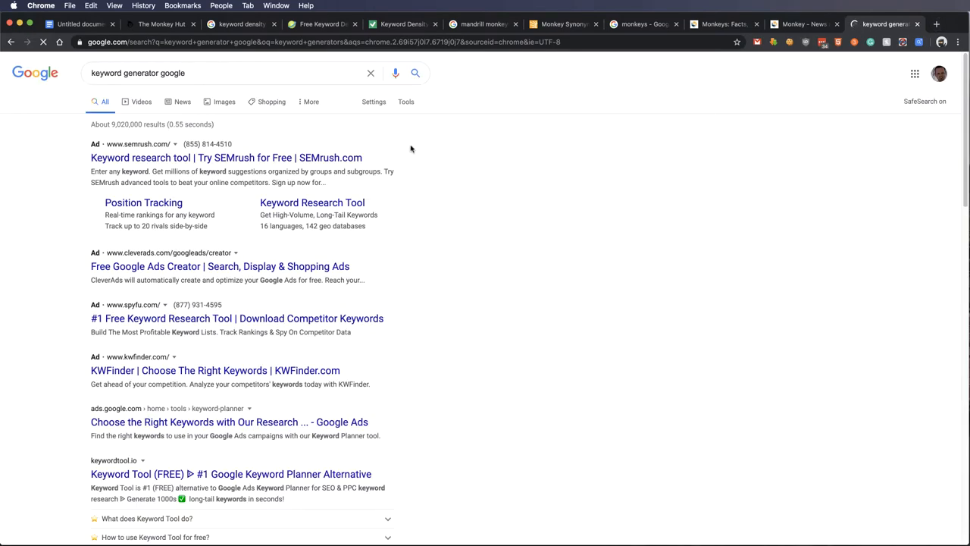
pyautogui.scroll(-3)
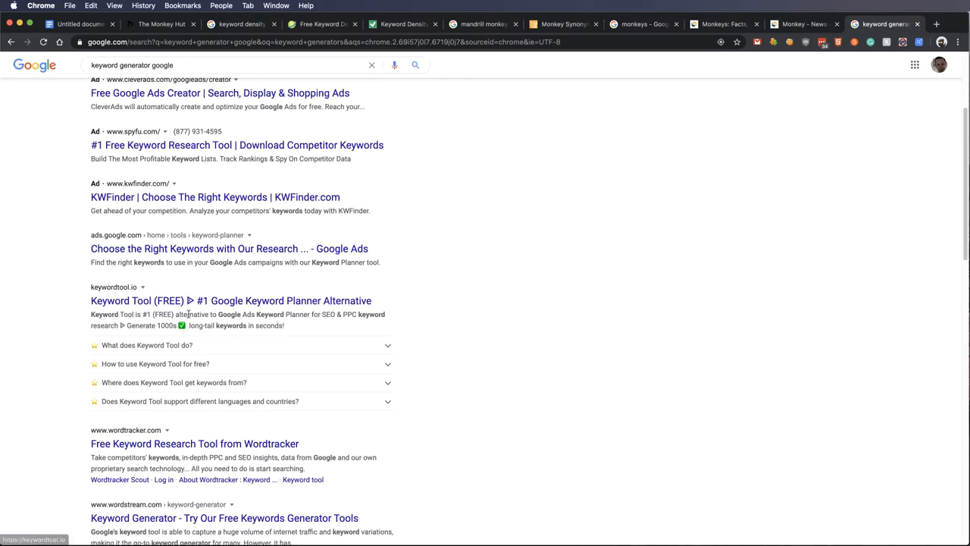
pyautogui.click(230, 300)
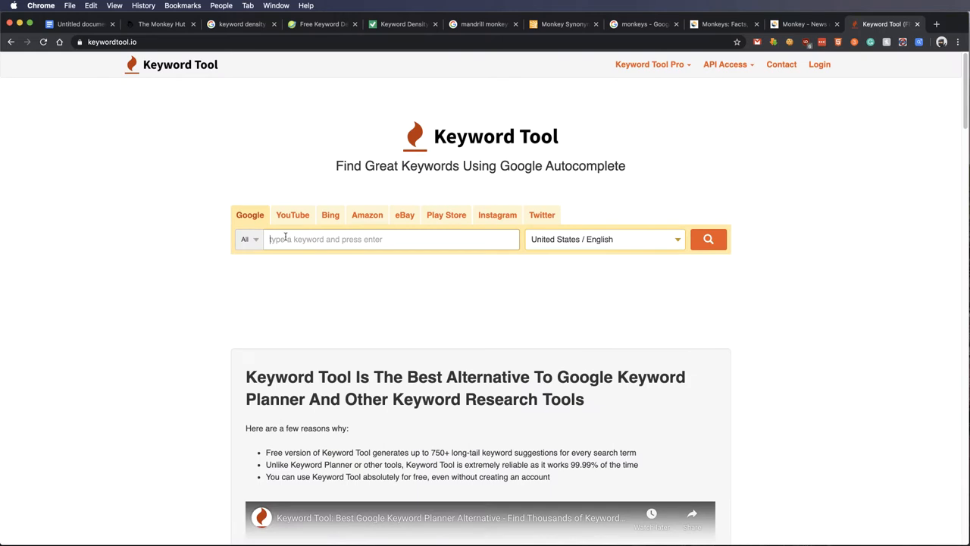
# Step: Run a Keyword Tool search for 'monkey' and look through the 549 suggestions
pyautogui.click(706, 239)
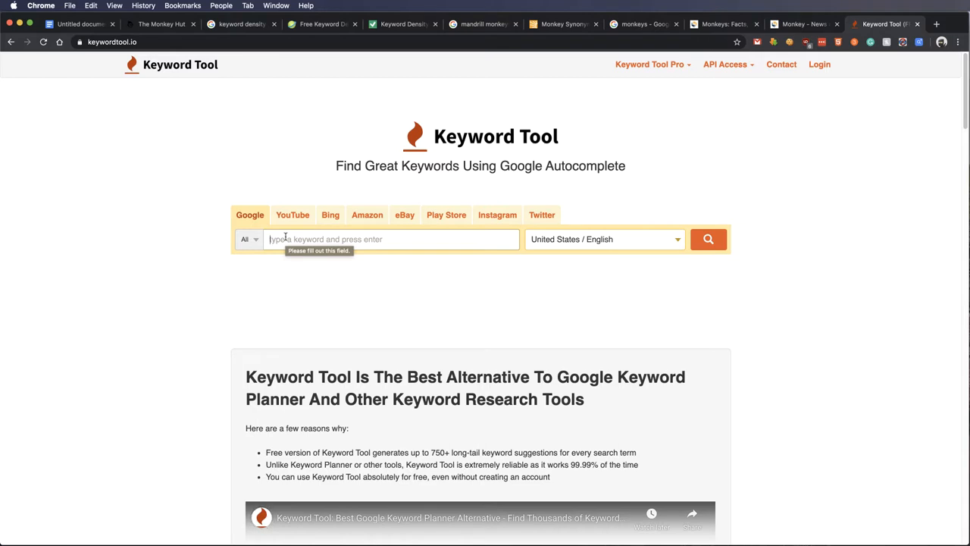
pyautogui.write('mon')
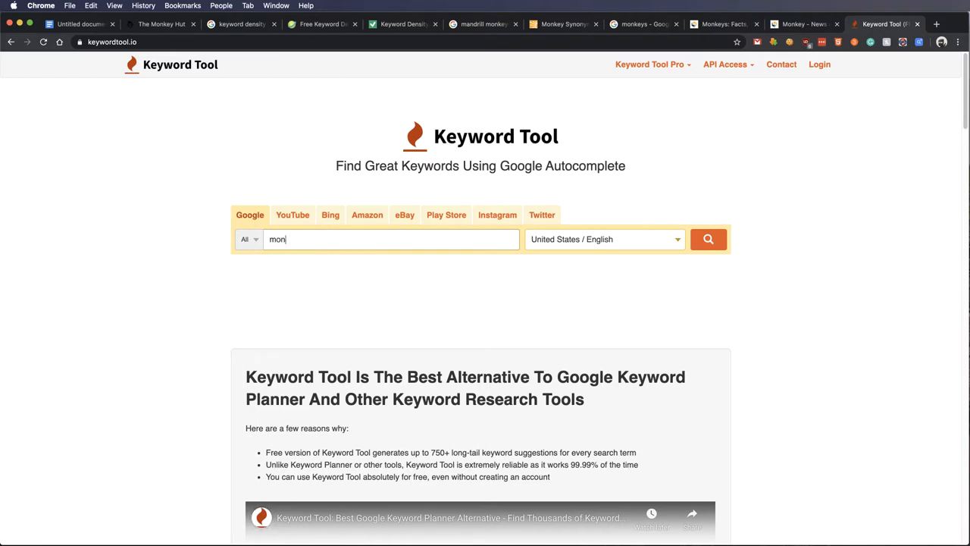
pyautogui.click(707, 239)
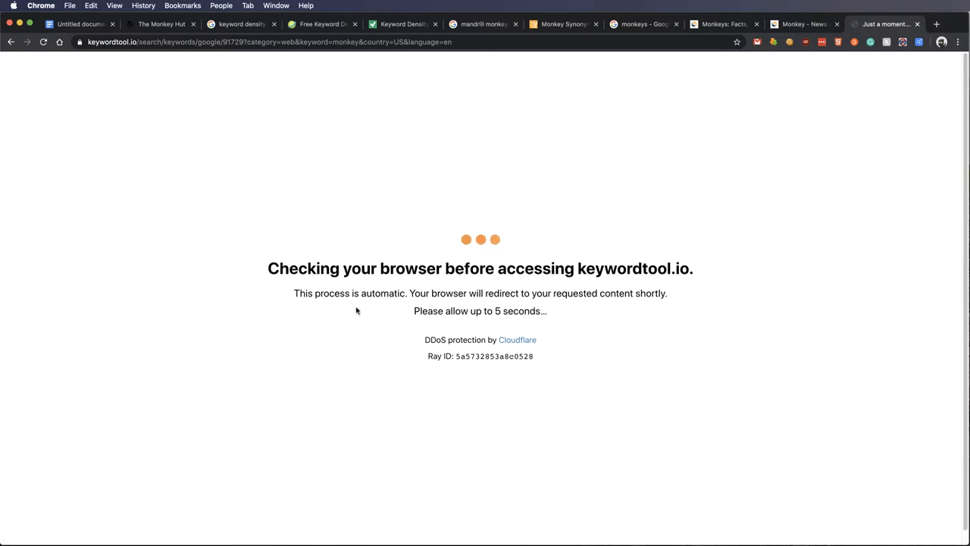
pyautogui.moveTo(326, 318)
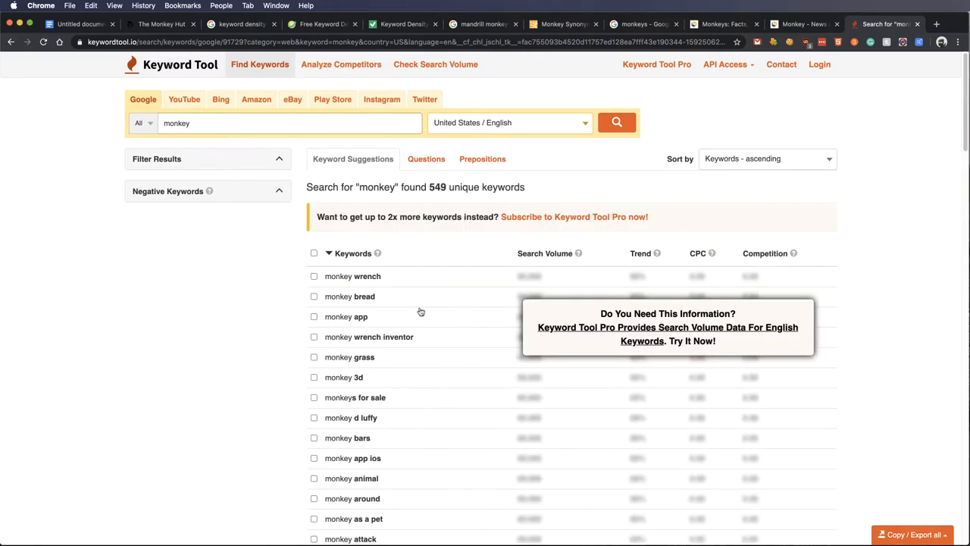
pyautogui.moveTo(400, 430)
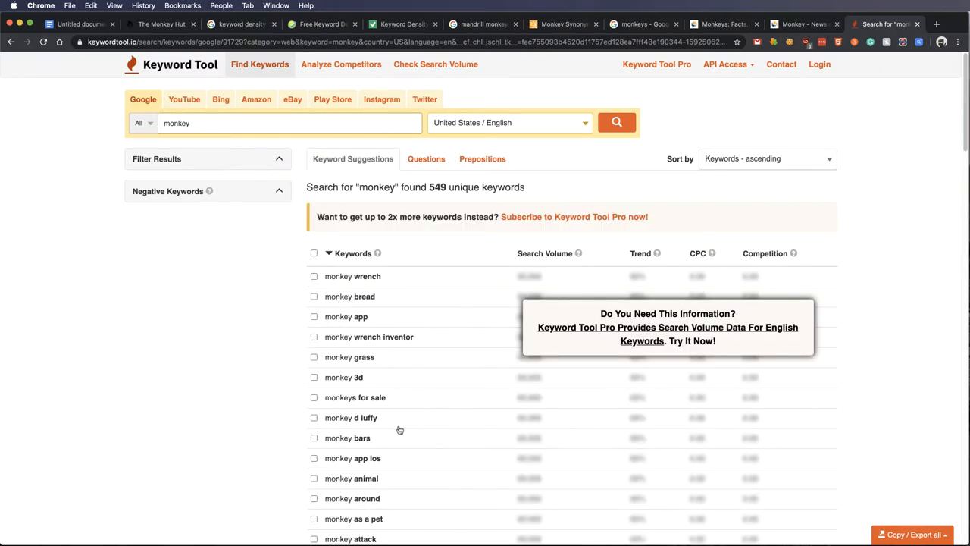
pyautogui.scroll(-3)
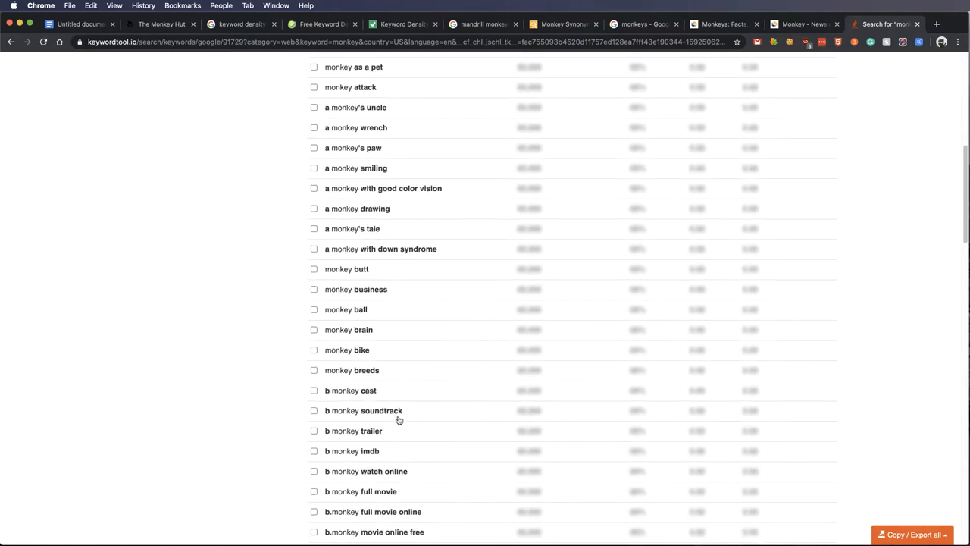
# Step: Select the brainstormed keyword list above the Places to use Keywords section
pyautogui.click(78, 24)
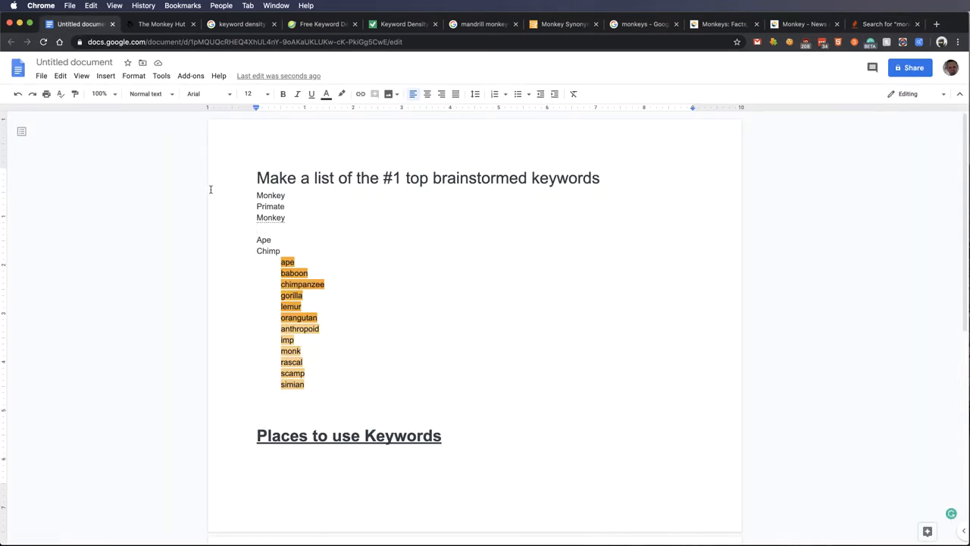
pyautogui.moveTo(256, 194); pyautogui.dragTo(309, 409)
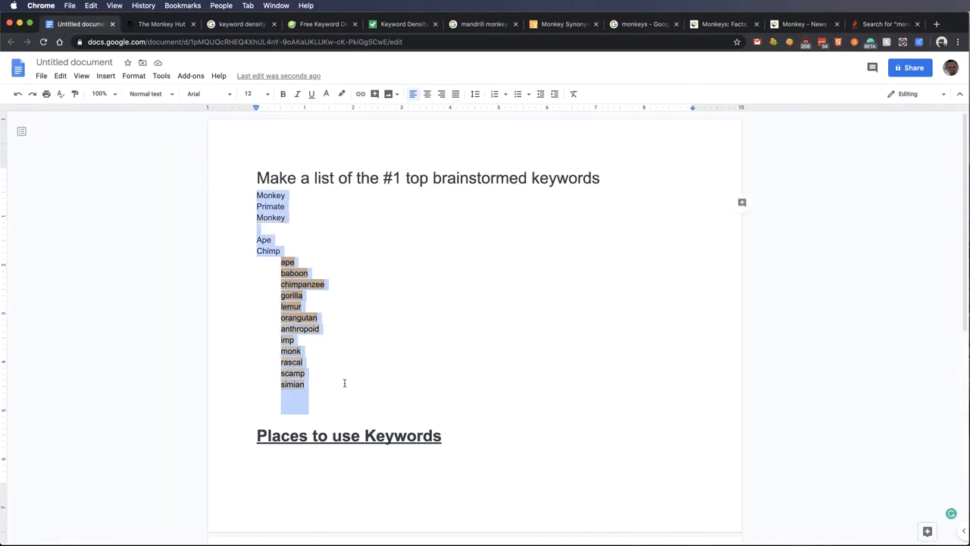
pyautogui.moveTo(339, 382)
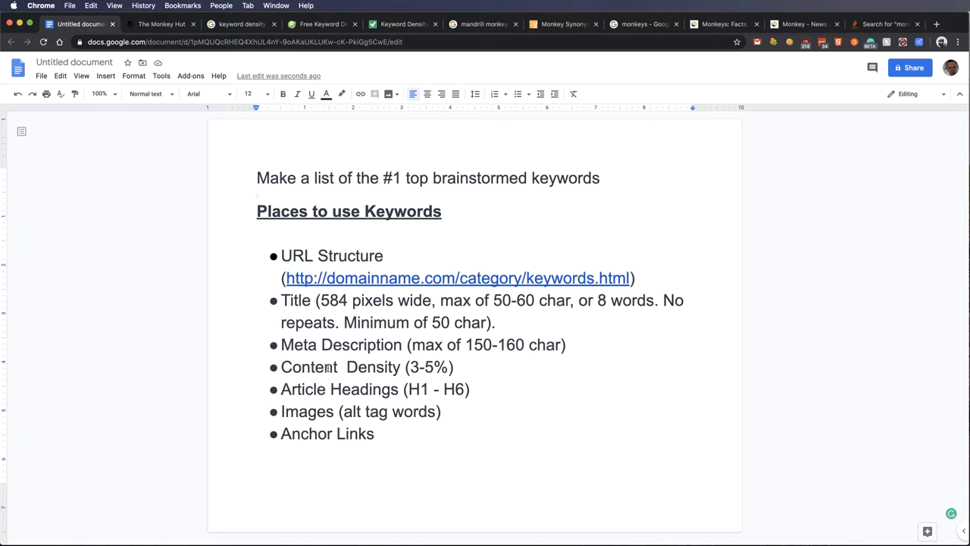
pyautogui.doubleClick(330, 255)
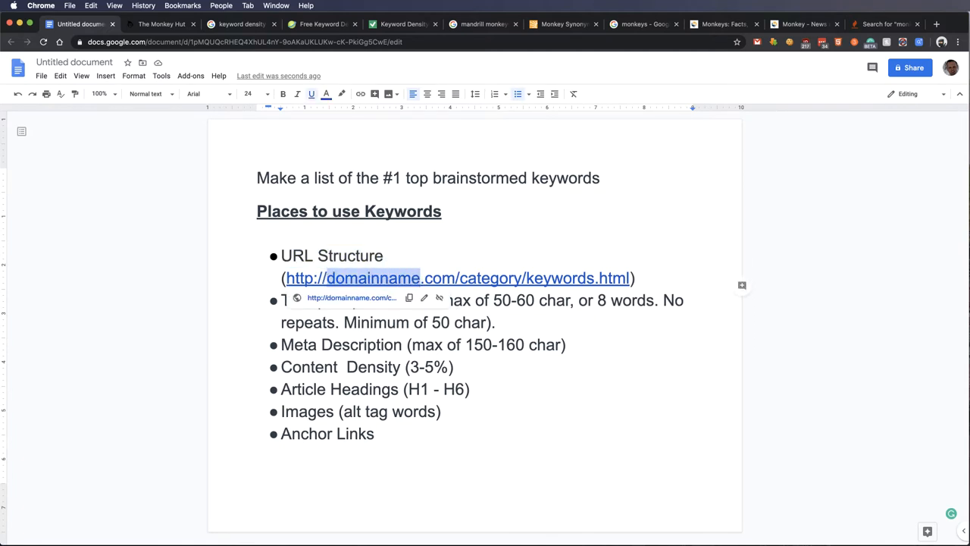
pyautogui.write('monkey')
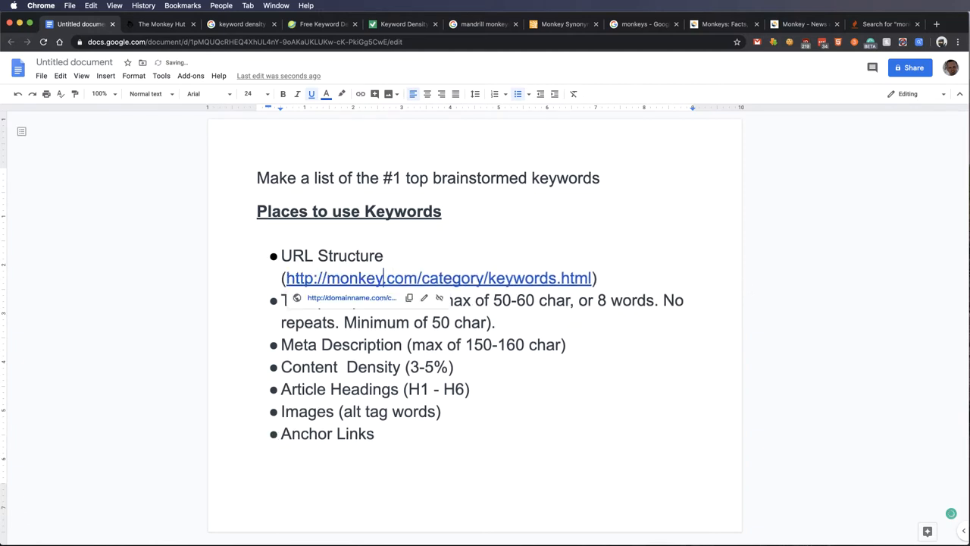
pyautogui.write('world')
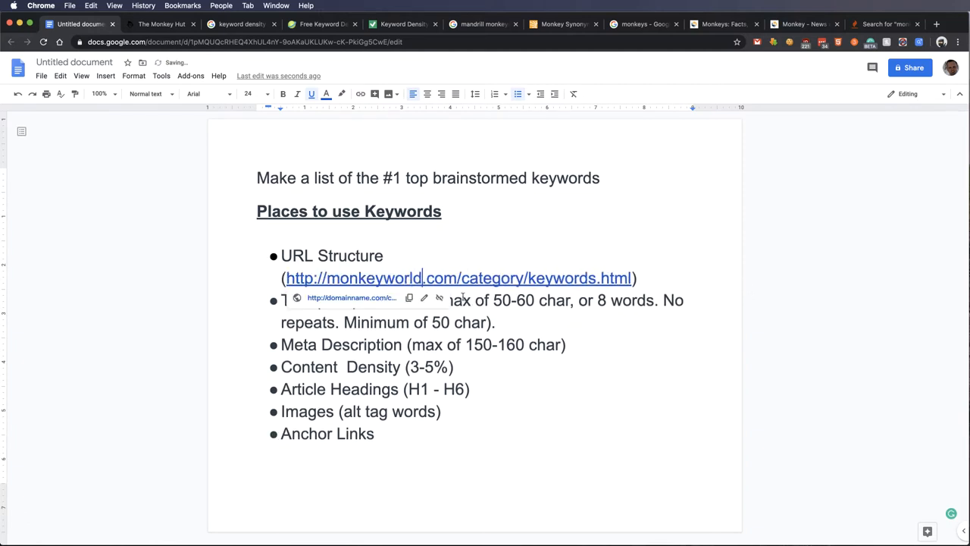
pyautogui.doubleClick(356, 277)
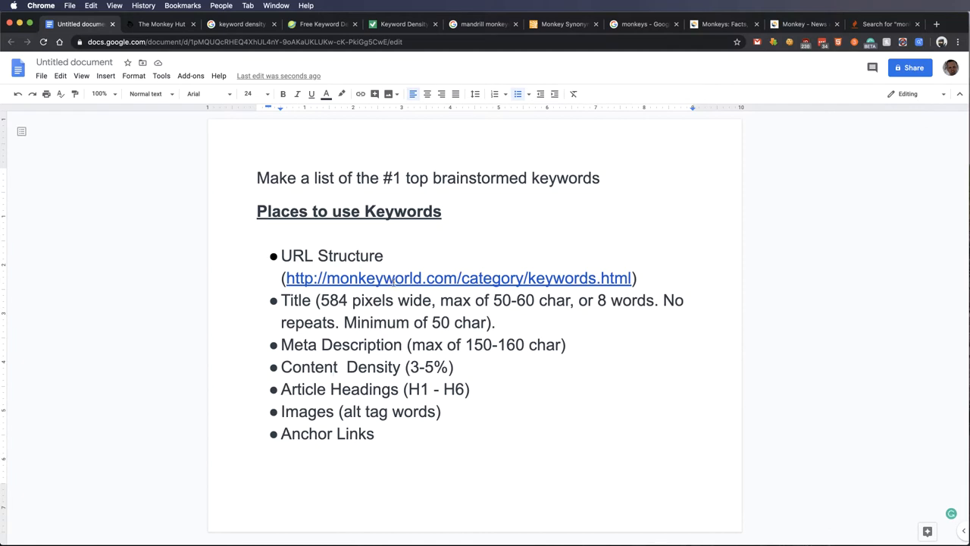
pyautogui.doubleClick(491, 277)
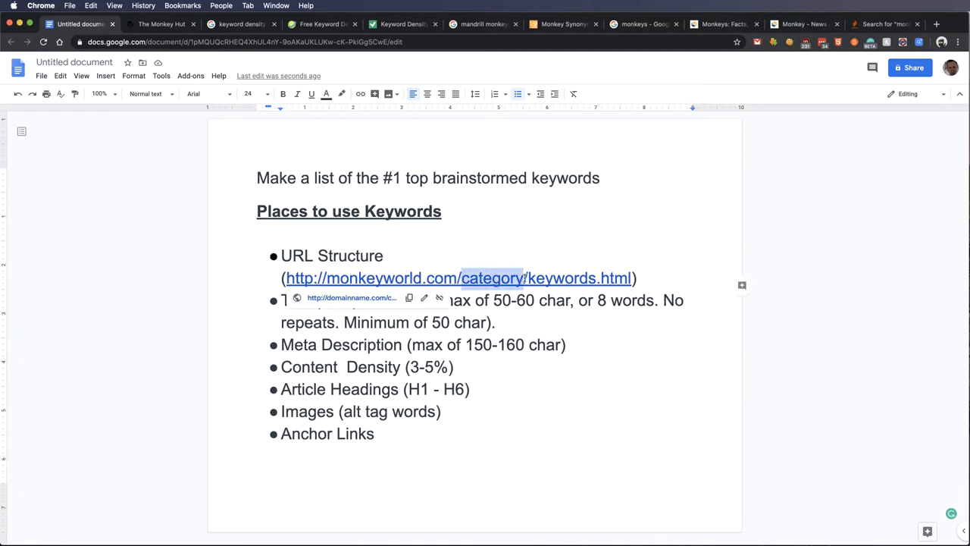
pyautogui.write('food')
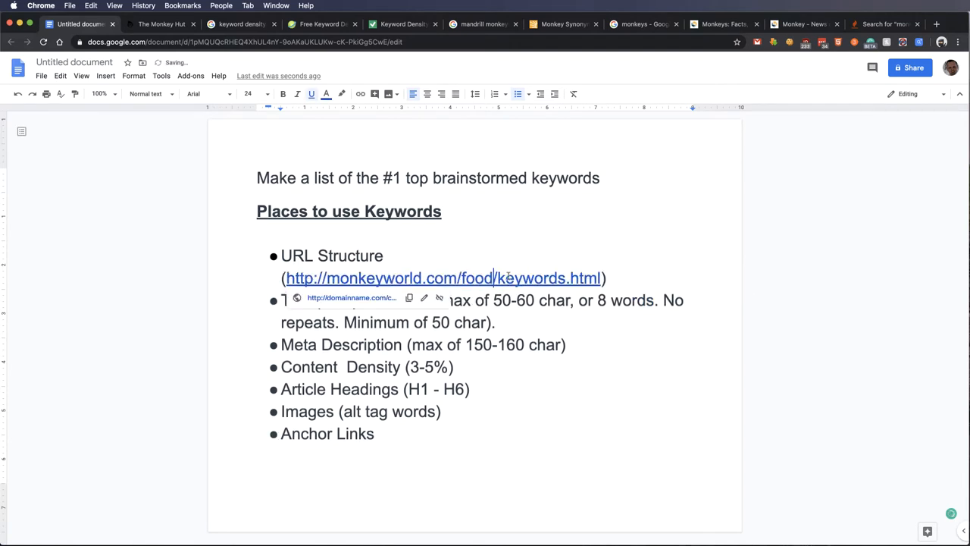
pyautogui.doubleClick(527, 278)
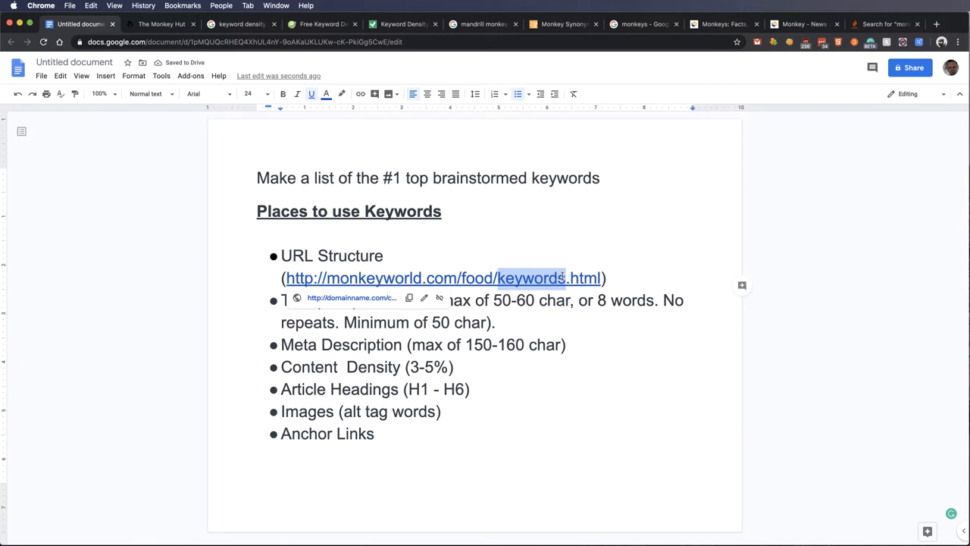
pyautogui.write('win')
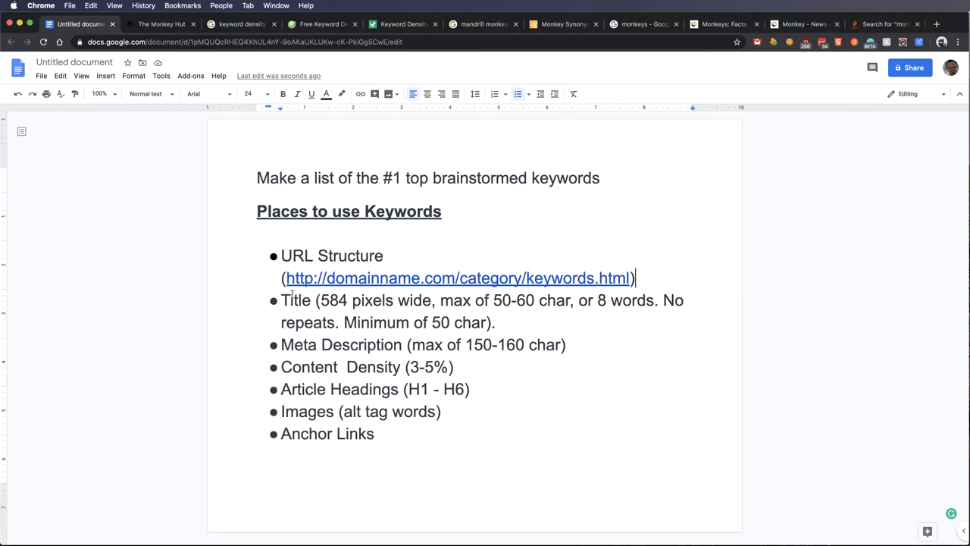
# Step: From the Title note, bring up the Monkey Hut page's HTML source with its title tag
pyautogui.doubleClick(295, 300)
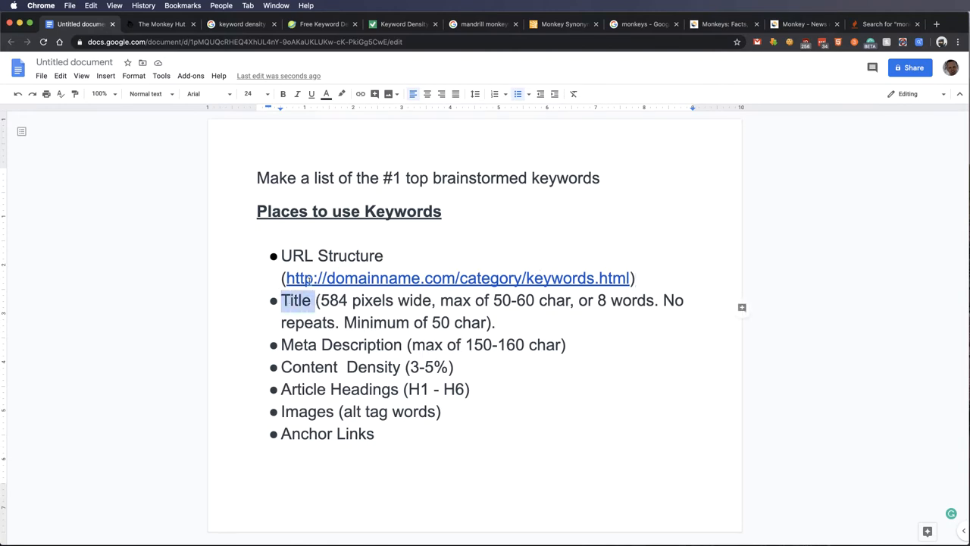
pyautogui.click(161, 24)
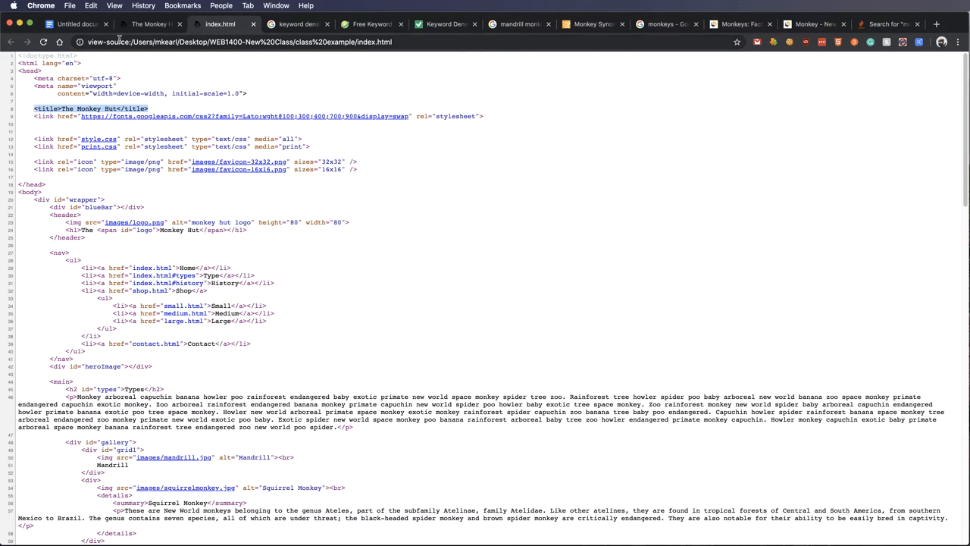
pyautogui.click(296, 25)
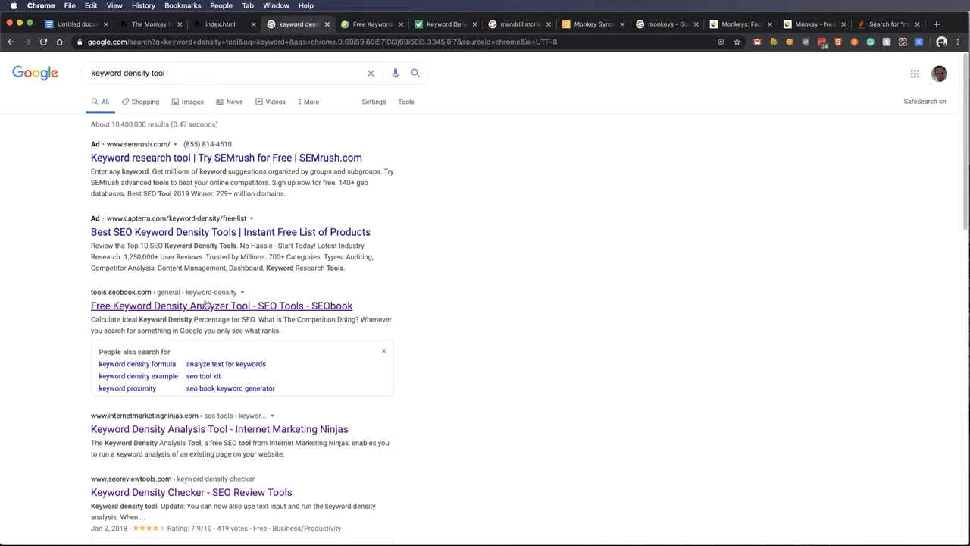
pyautogui.moveTo(334, 306)
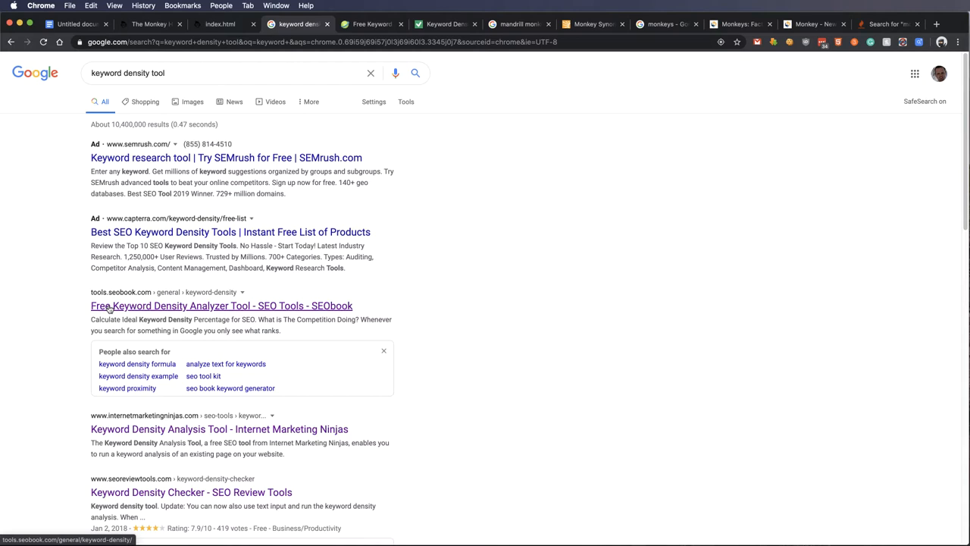
pyautogui.moveTo(78, 314)
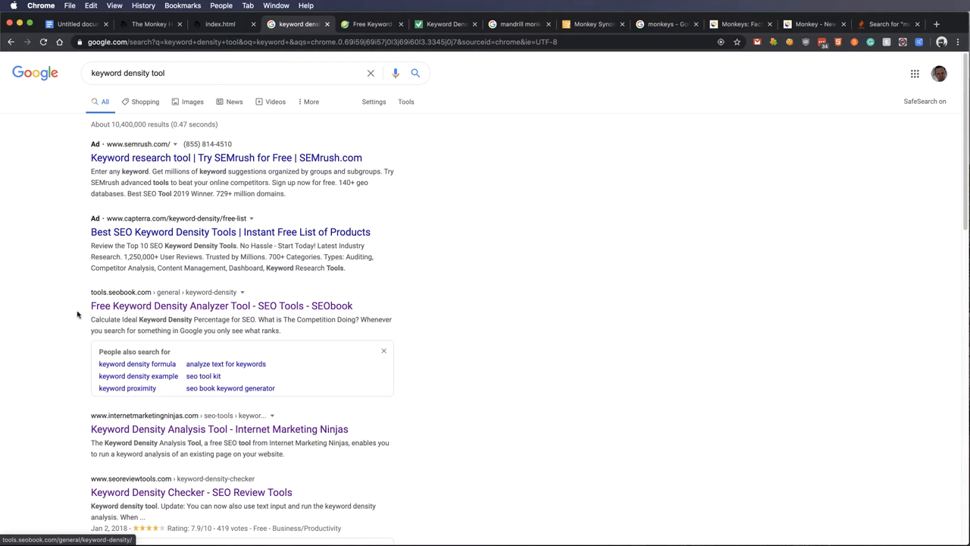
pyautogui.moveTo(189, 306)
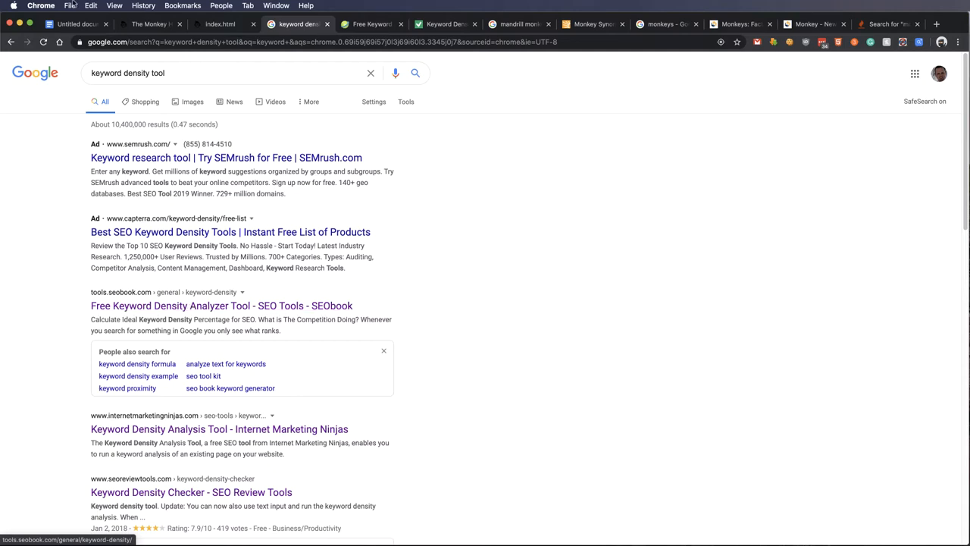
pyautogui.click(221, 24)
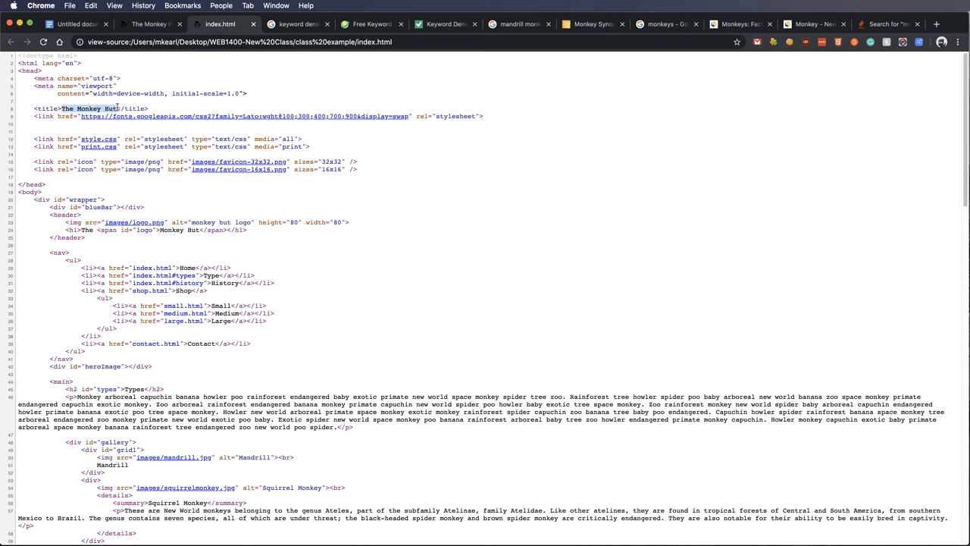
# Step: Add the example title 'Monkeys for Sale | Healthy Tame Primates as Pets' under the Title note
pyautogui.click(75, 24)
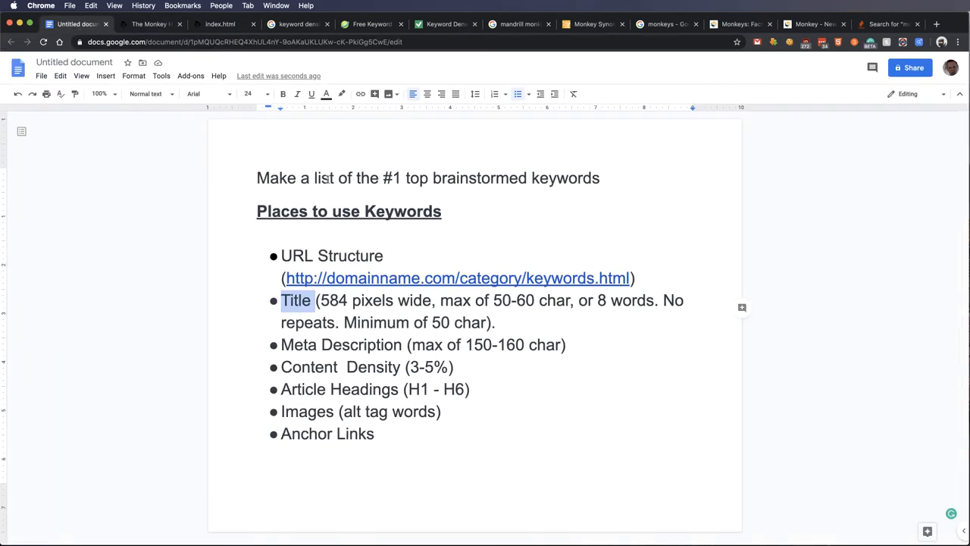
pyautogui.click(499, 322)
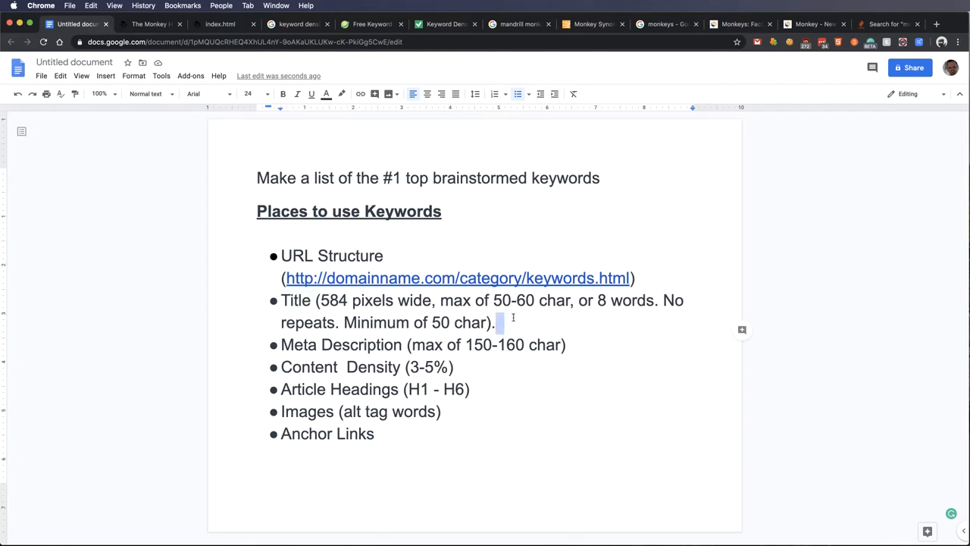
pyautogui.press('enter')
pyautogui.write('Monkey')
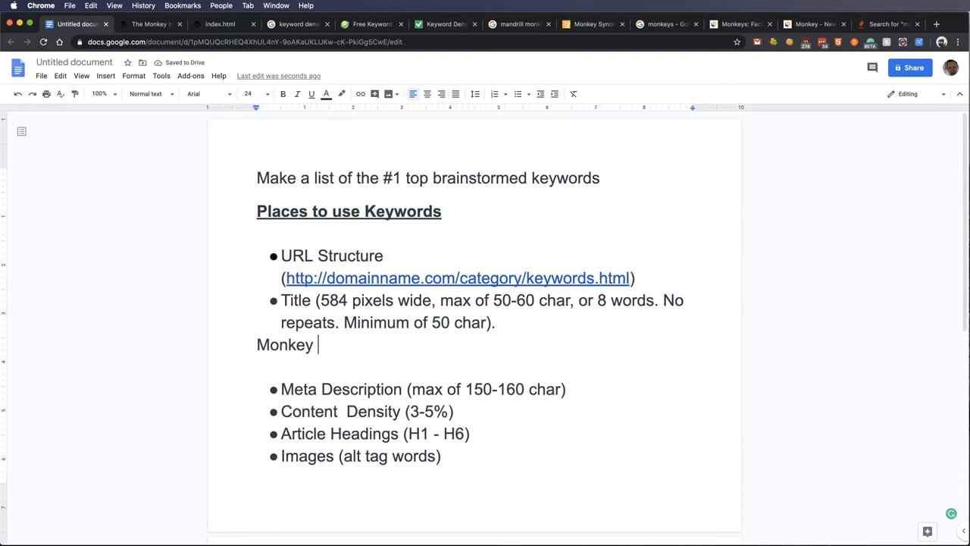
pyautogui.write('s')
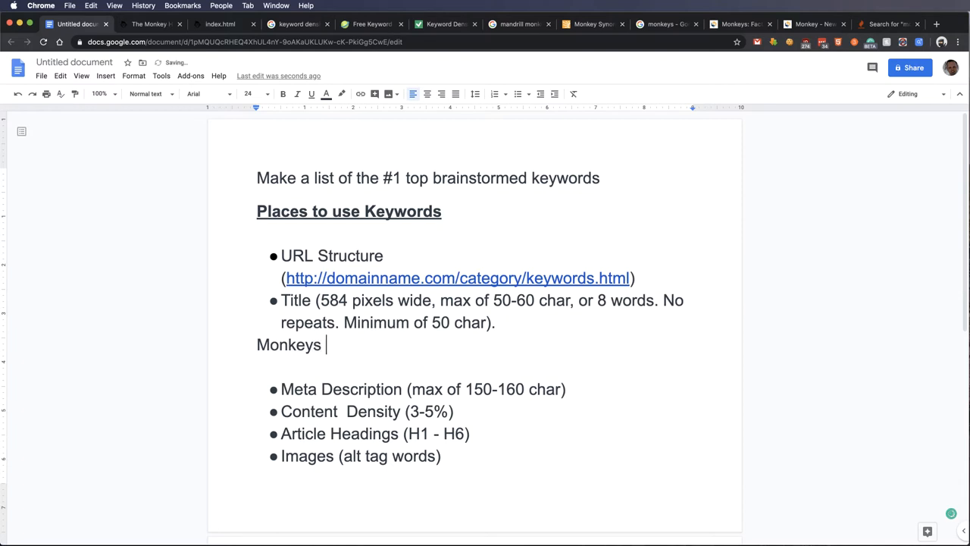
pyautogui.write('for Sale')
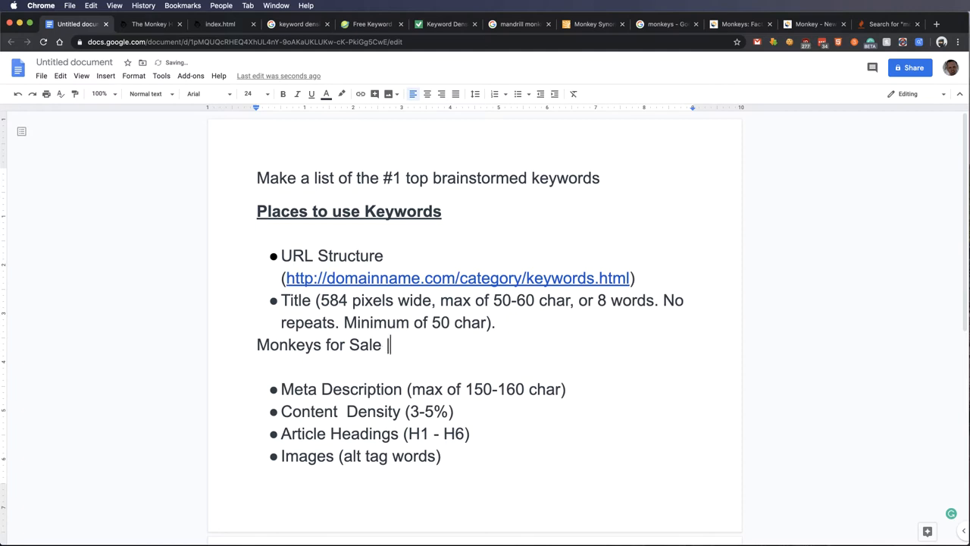
pyautogui.write('| Healt')
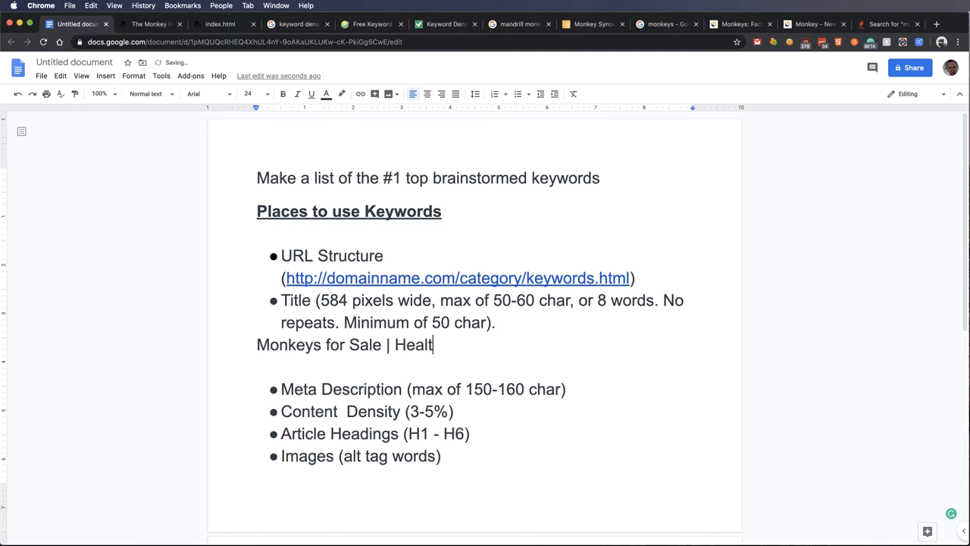
pyautogui.write('hy')
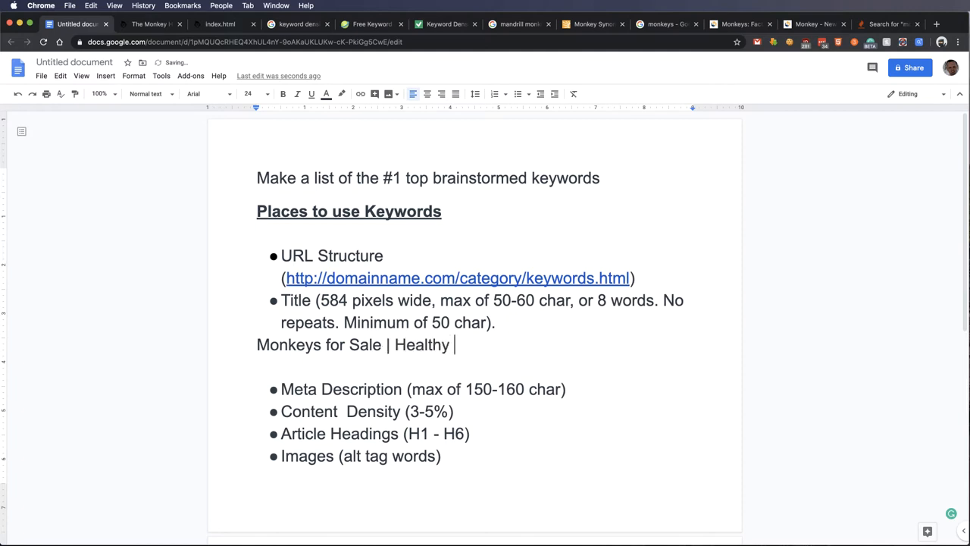
pyautogui.write('Tame')
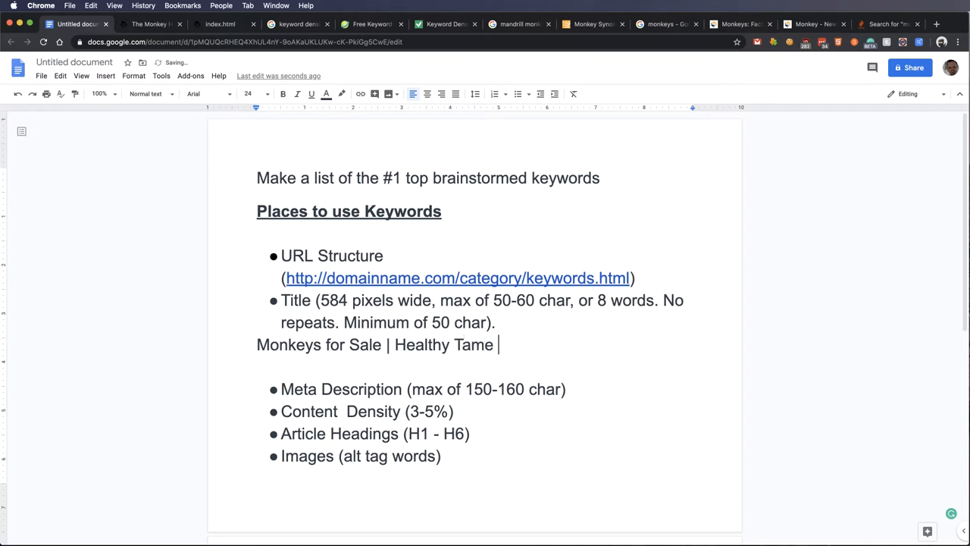
pyautogui.write('P')
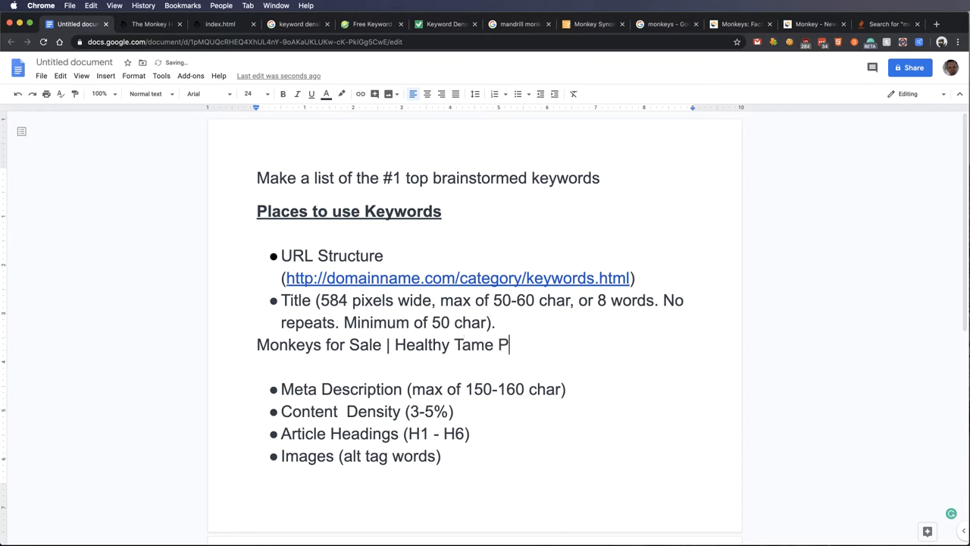
pyautogui.write('rimates')
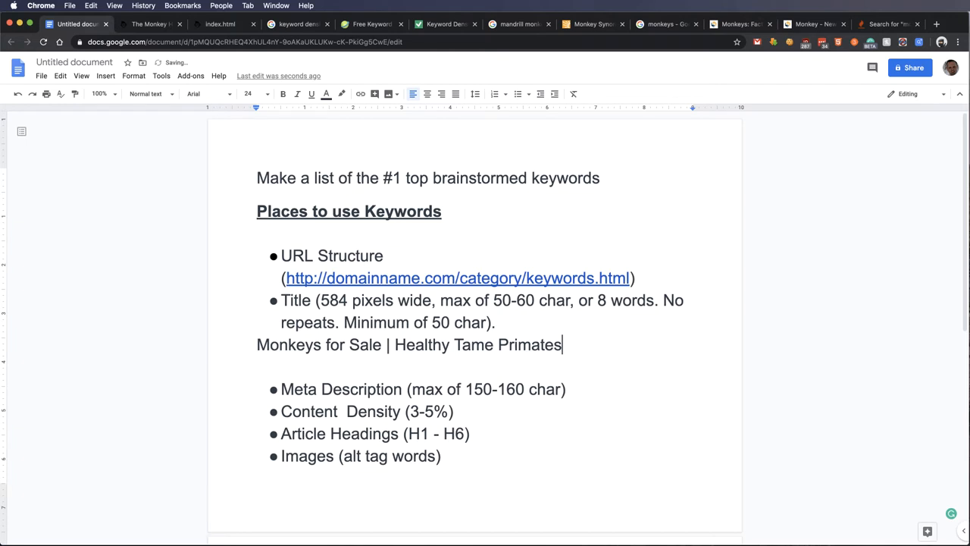
pyautogui.write('as Pets')
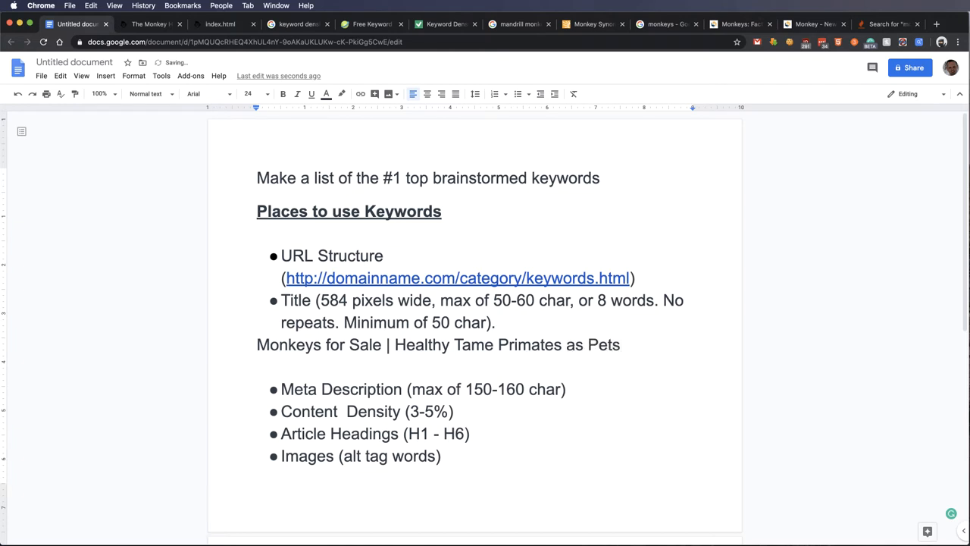
# Step: Review the 'keyword density tool' results down to checkers like GeoRanker and Copywritely
pyautogui.click(296, 24)
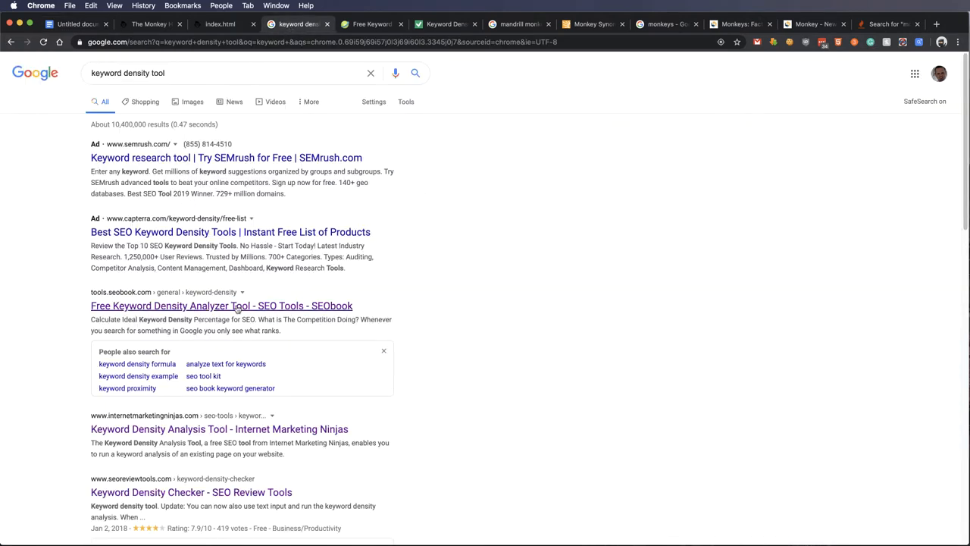
pyautogui.moveTo(386, 303)
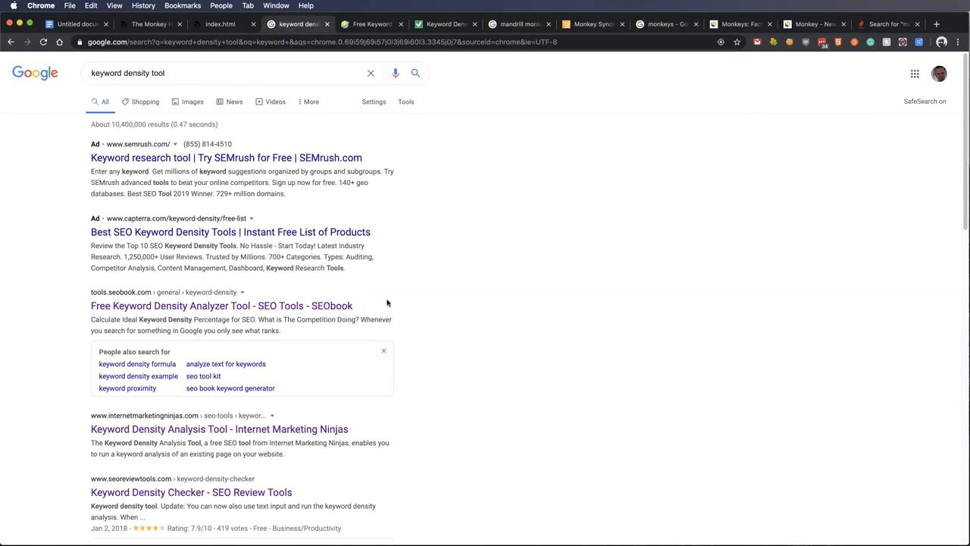
pyautogui.scroll(-3)
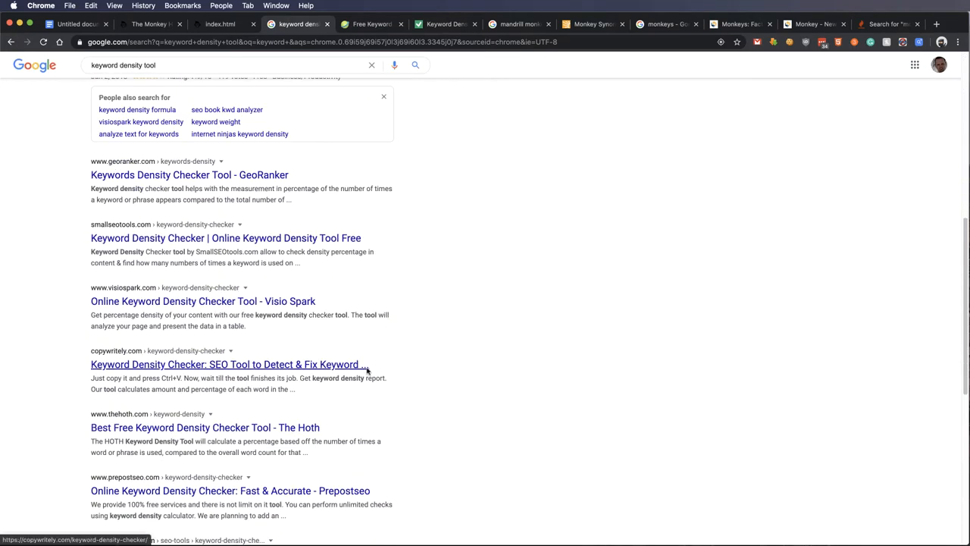
pyautogui.moveTo(370, 378)
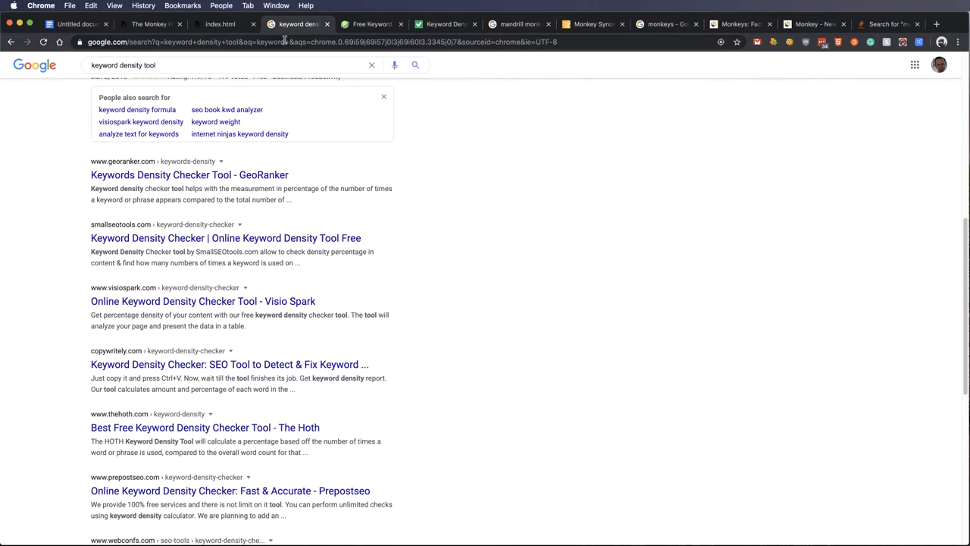
# Step: Highlight the 'max of 50-60 char' limit in the Title note
pyautogui.click(73, 24)
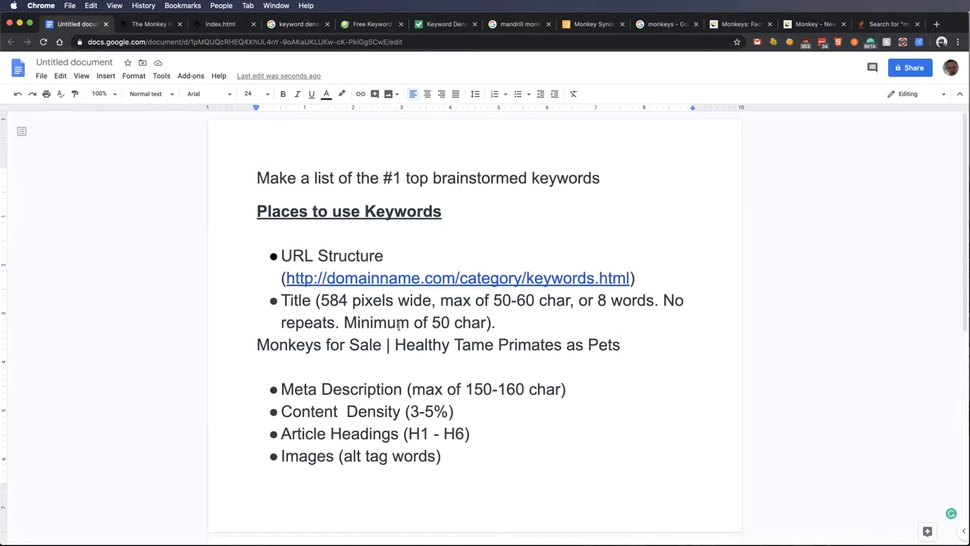
pyautogui.doubleClick(332, 300)
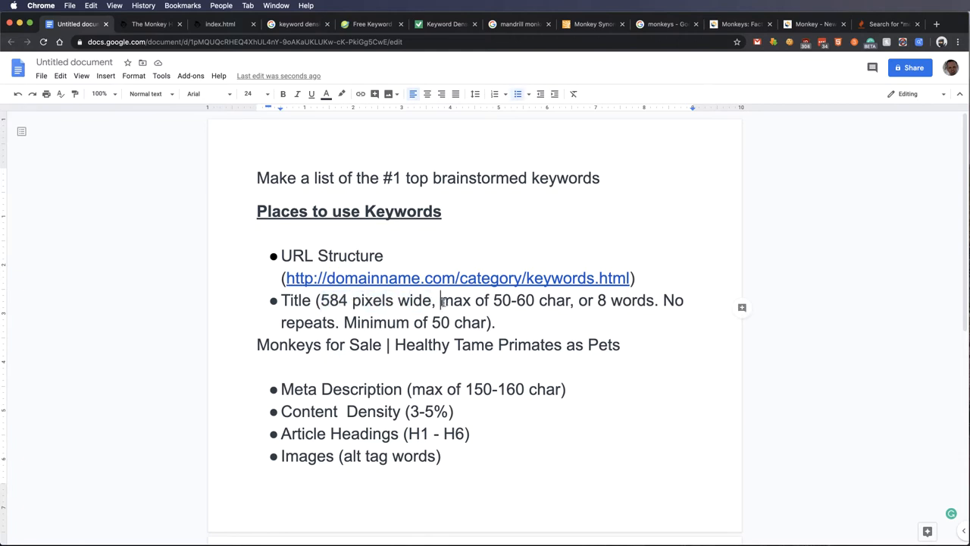
pyautogui.moveTo(440, 300); pyautogui.dragTo(570, 300)
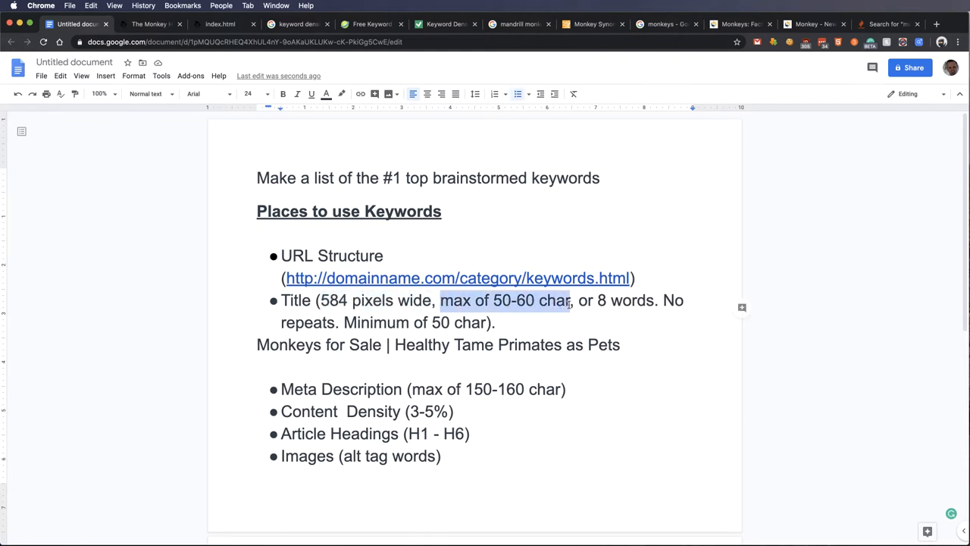
pyautogui.moveTo(573, 303)
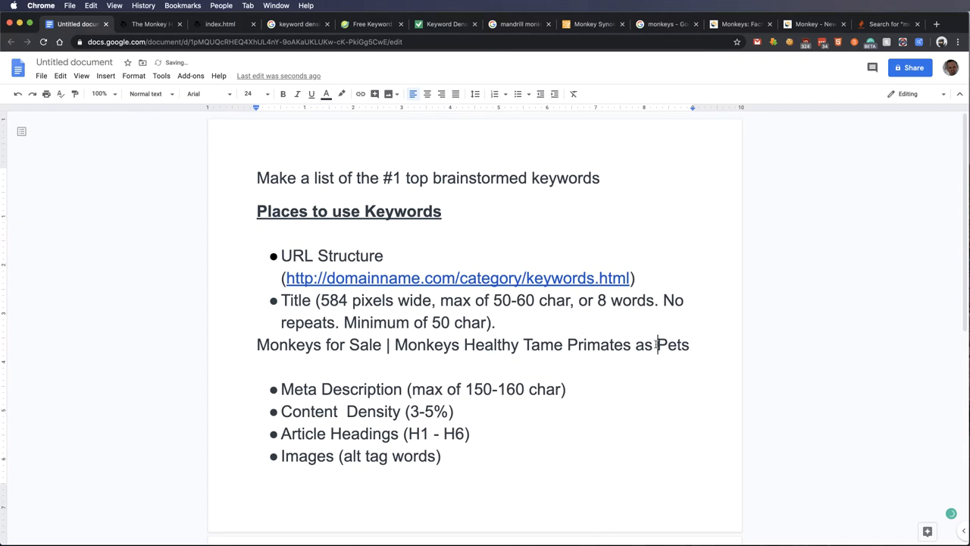
# Step: Insert 'Monkeys' into the example title, then select the whole title line
pyautogui.write('Monkeys')
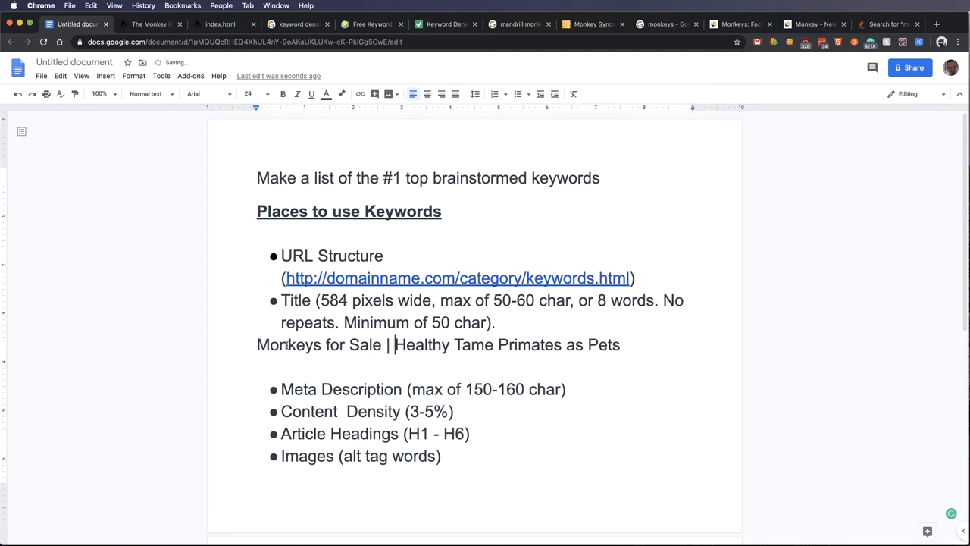
pyautogui.doubleClick(288, 344)
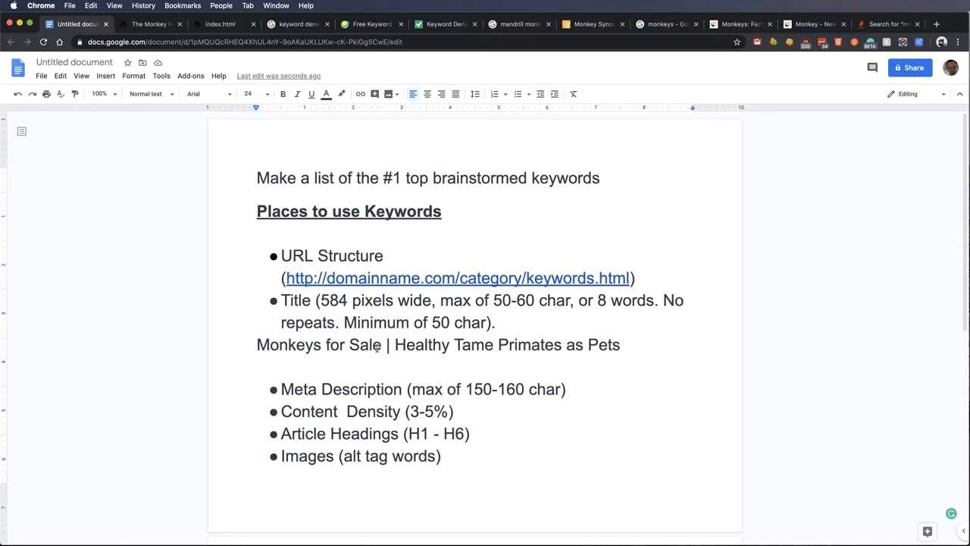
pyautogui.moveTo(660, 300); pyautogui.dragTo(495, 322)
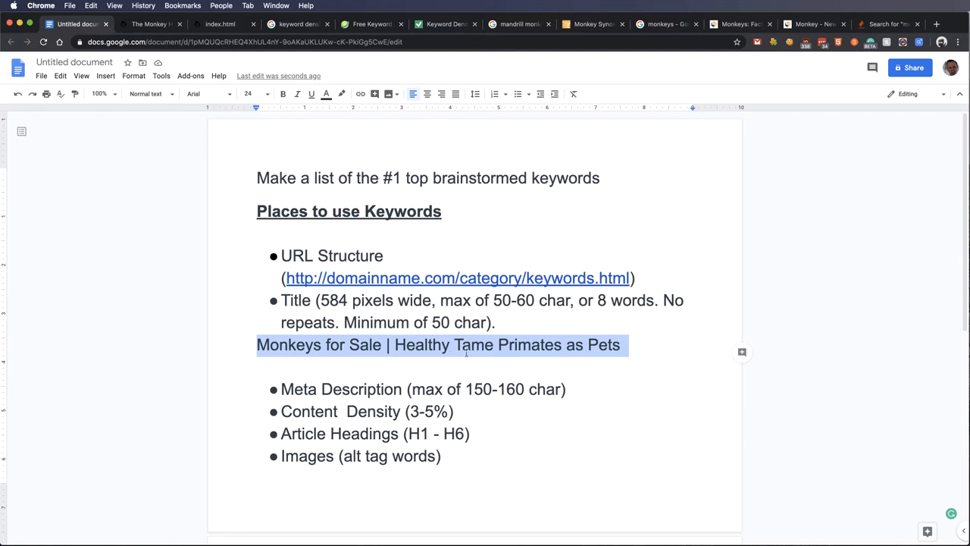
pyautogui.moveTo(528, 348)
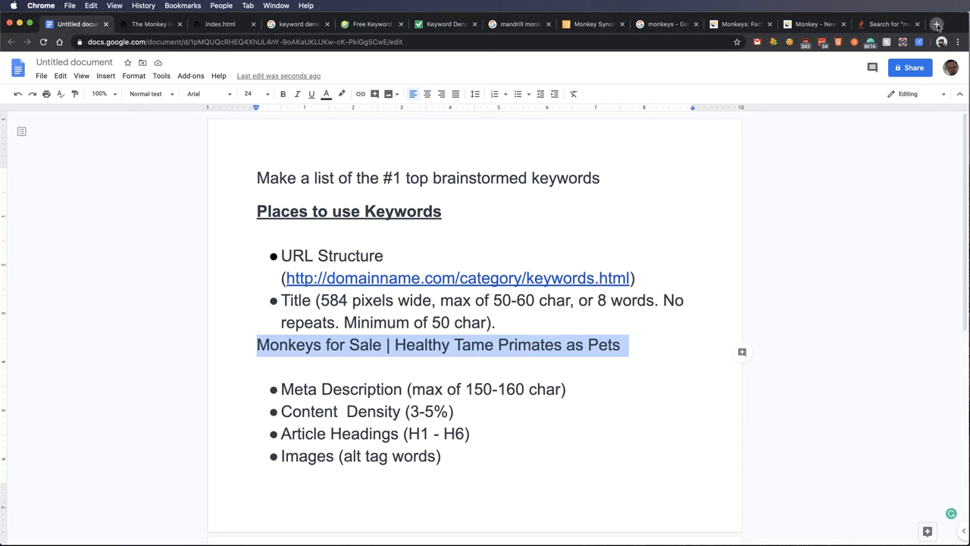
# Step: Open the W3Schools HTML meta tag example in the Try It editor and select a description word
pyautogui.click(936, 24)
pyautogui.write('meta tags')
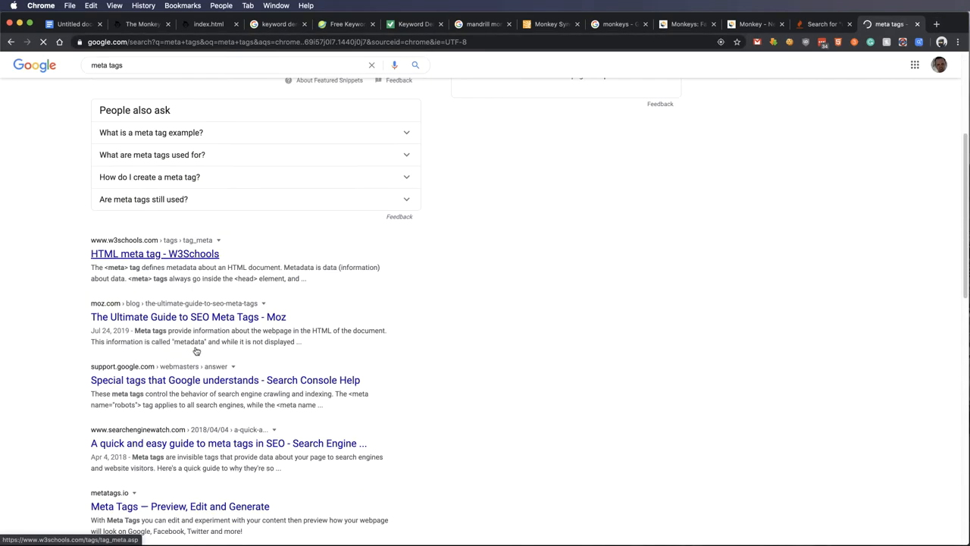
pyautogui.click(155, 254)
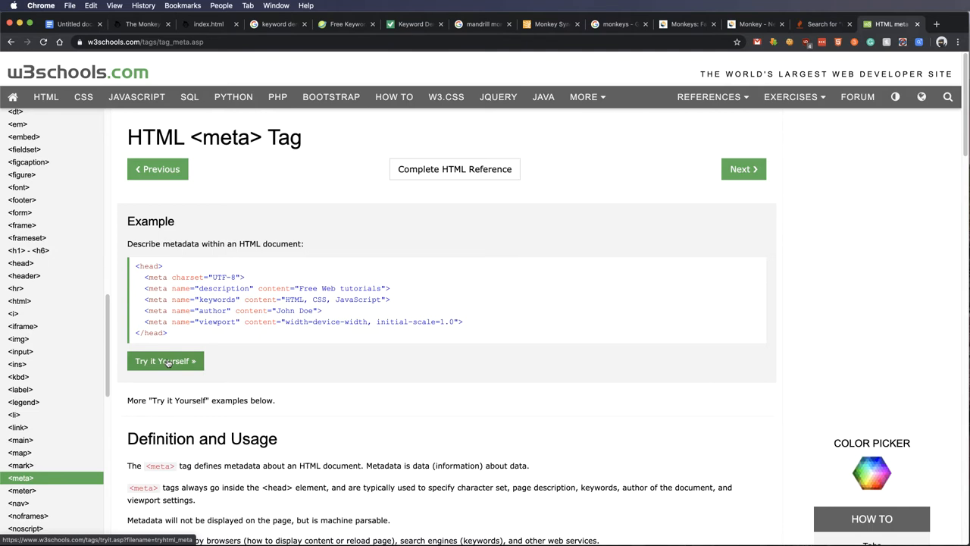
pyautogui.click(165, 360)
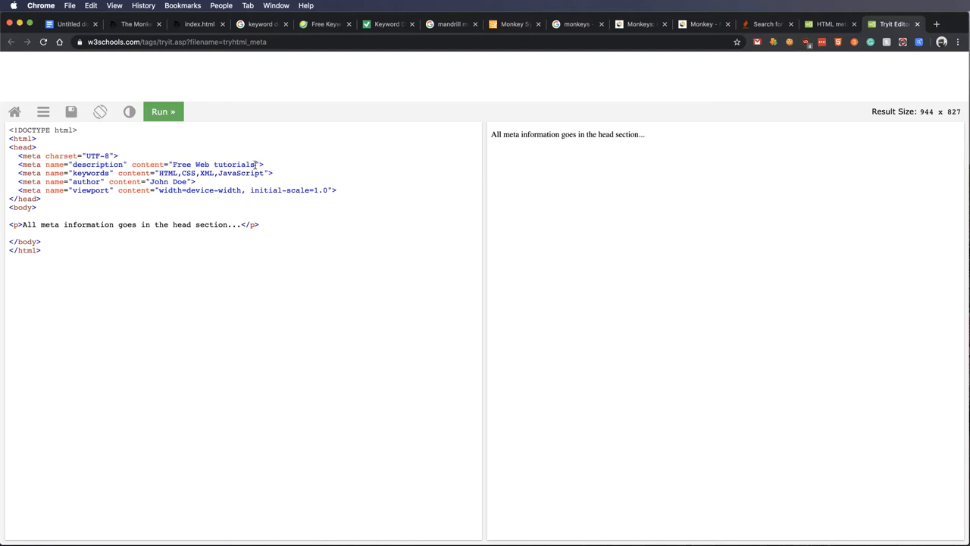
pyautogui.doubleClick(215, 163)
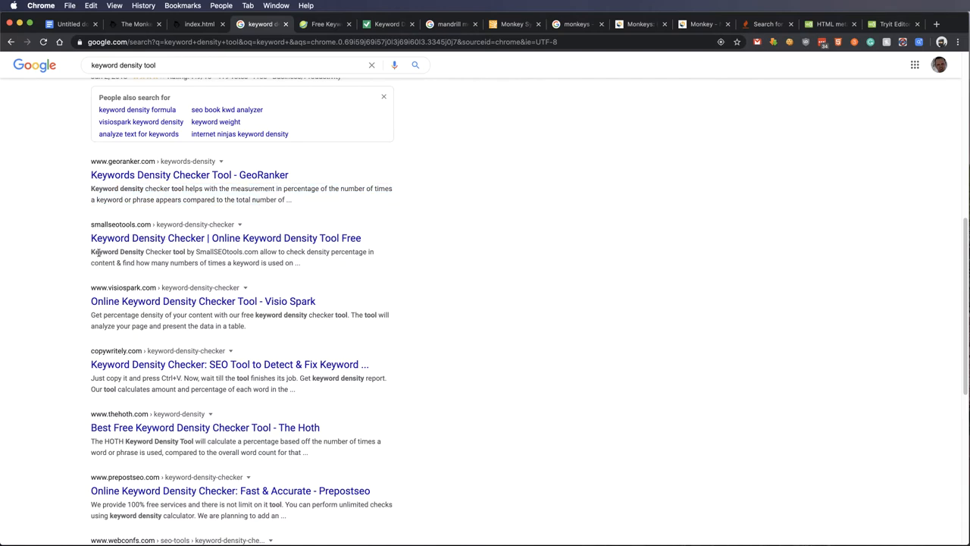
pyautogui.moveTo(227, 264)
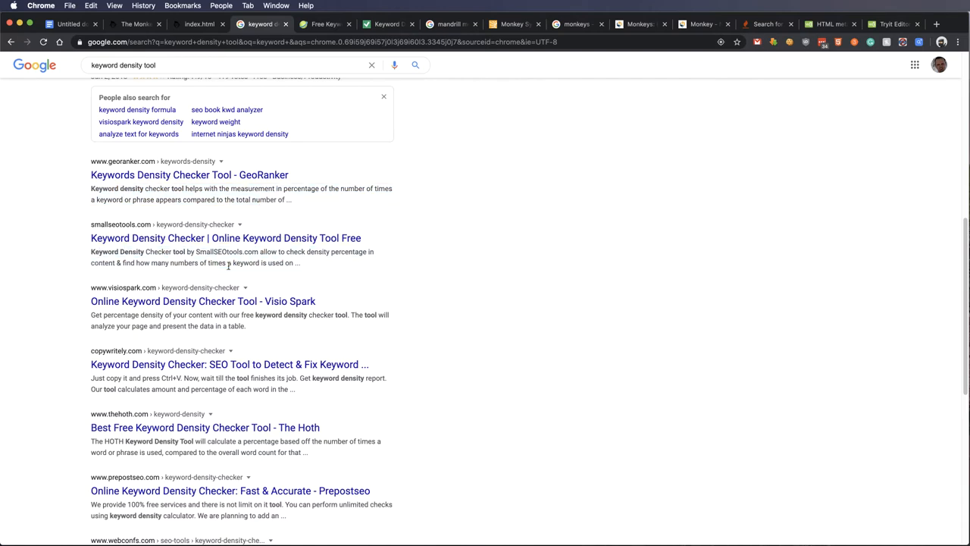
# Step: Select the phrase 'Keyword Density' in a search result snippet
pyautogui.doubleClick(116, 251)
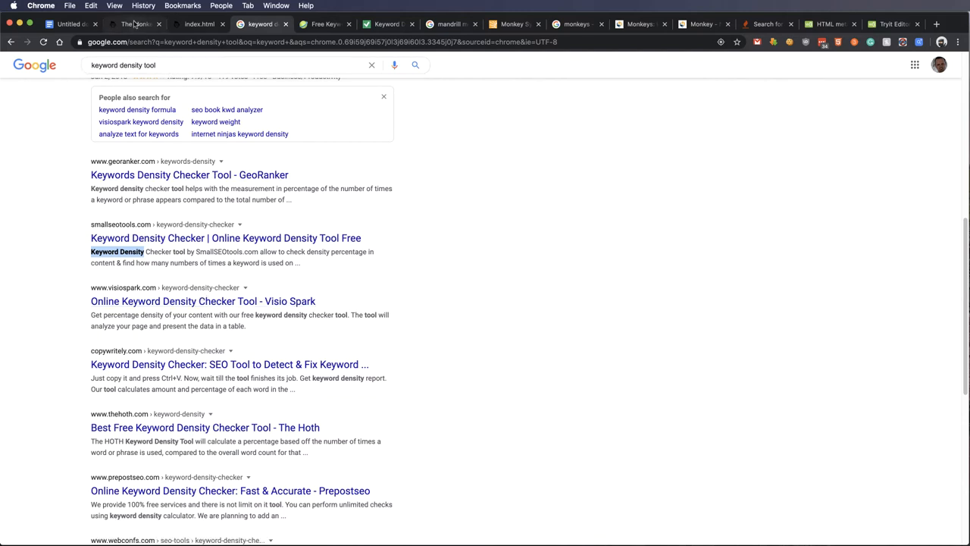
pyautogui.moveTo(137, 24)
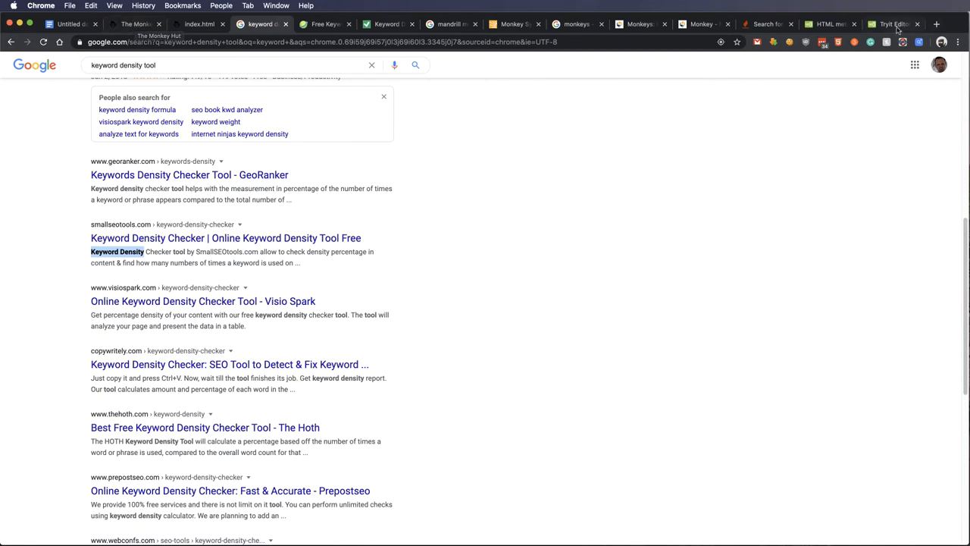
# Step: Replace the description meta content 'Free Web tutorials' with 'Our Keywords', checking against the notes
pyautogui.click(891, 24)
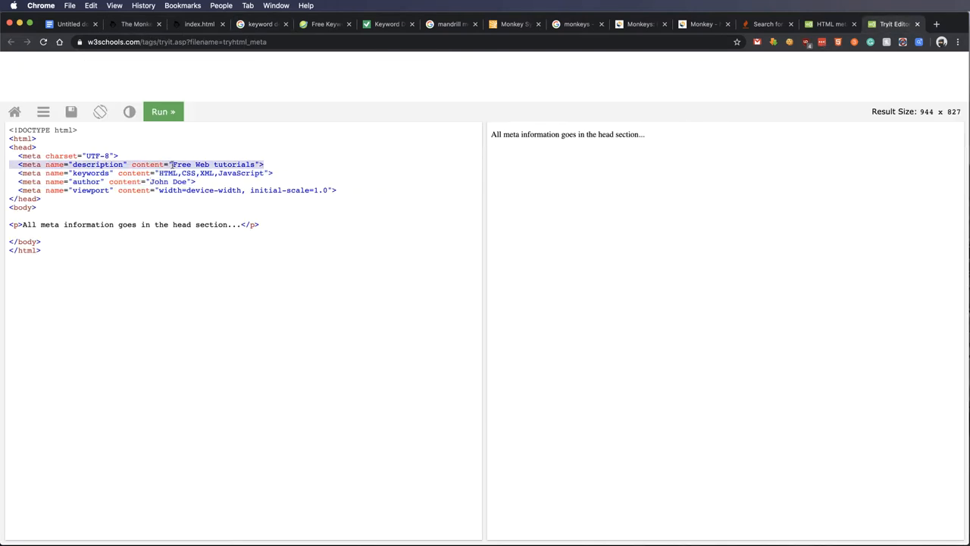
pyautogui.click(227, 164)
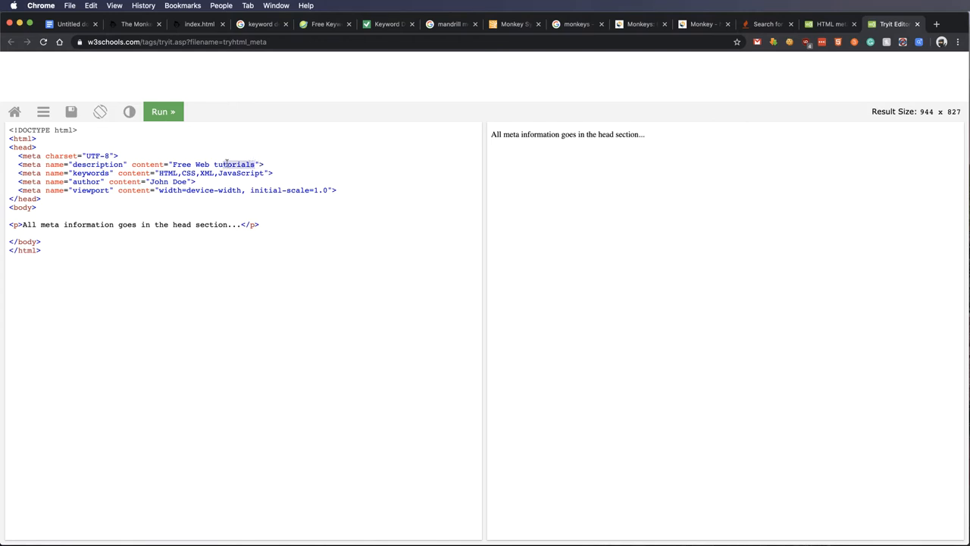
pyautogui.doubleClick(215, 163)
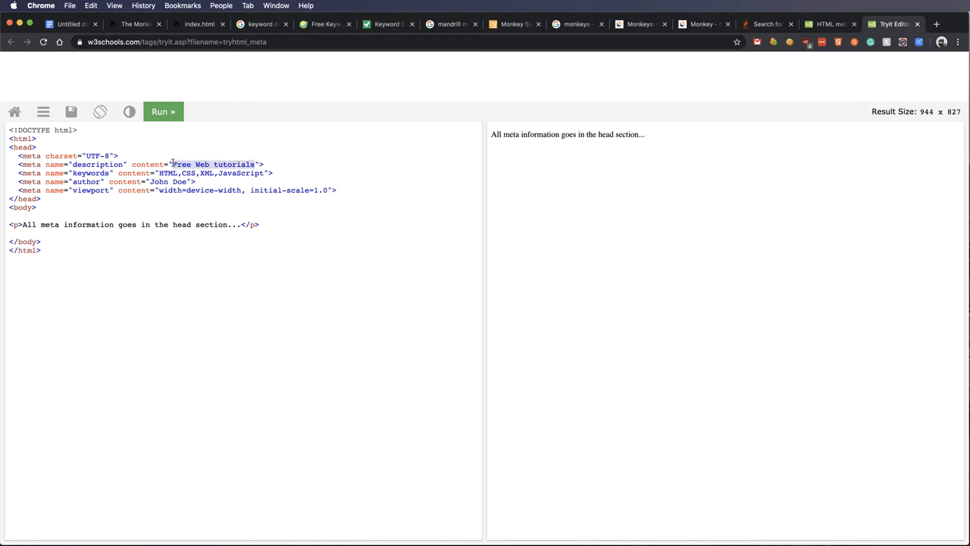
pyautogui.write('Our')
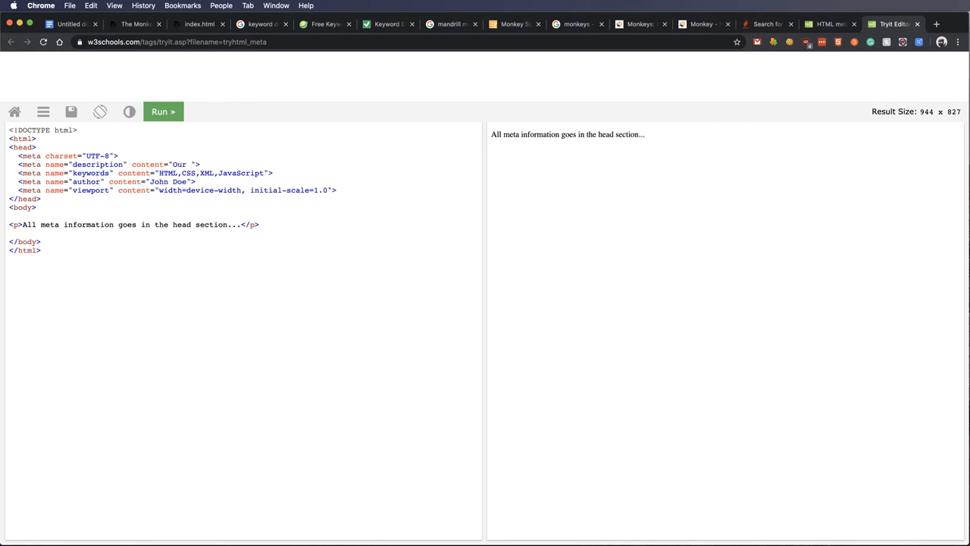
pyautogui.write('Keywords')
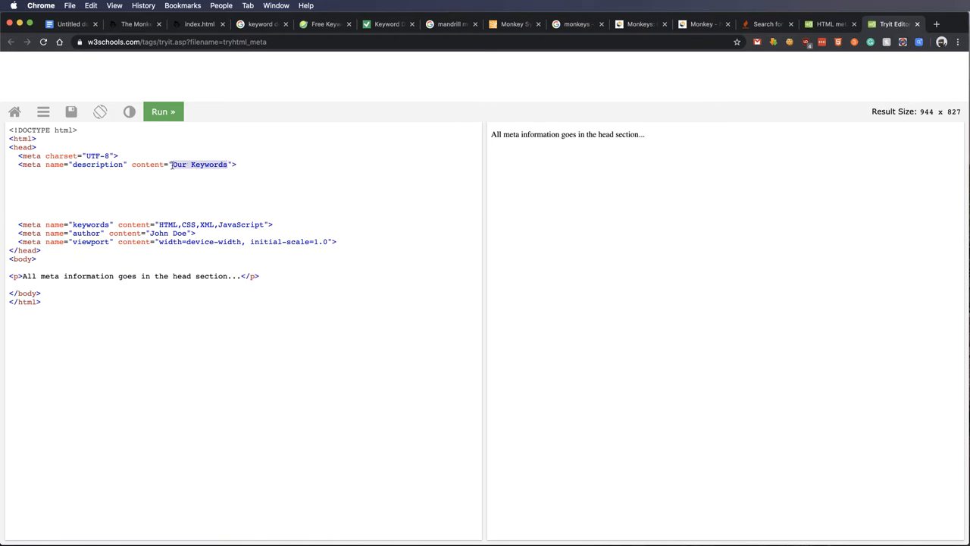
pyautogui.click(68, 25)
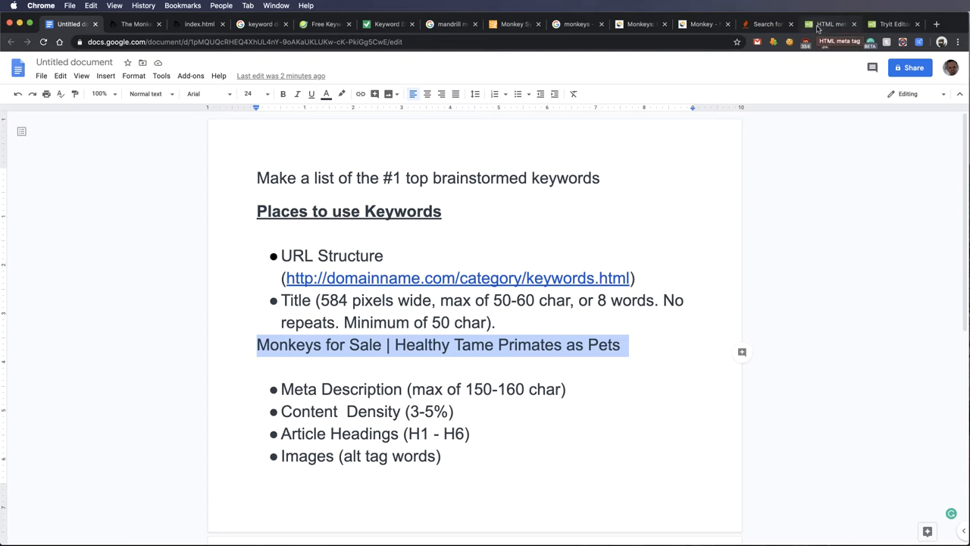
pyautogui.click(891, 24)
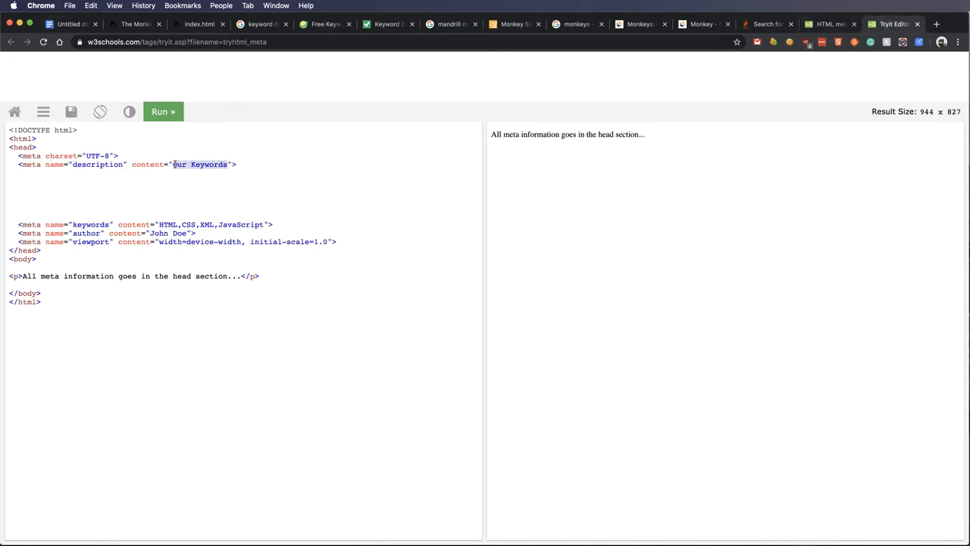
# Step: Extend the meta description with "They are a healthy and friendly alternative to other compainions."
pyautogui.write('Or M')
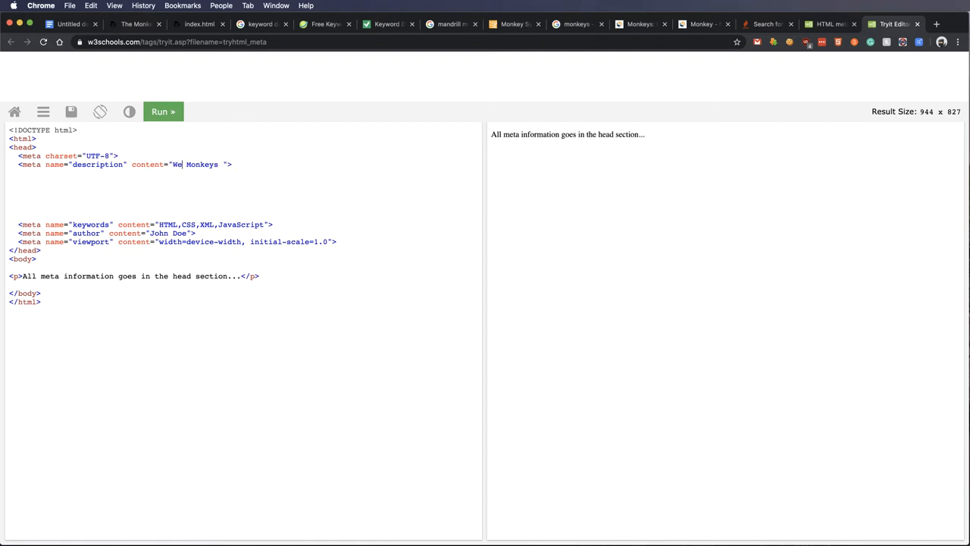
pyautogui.write('sell')
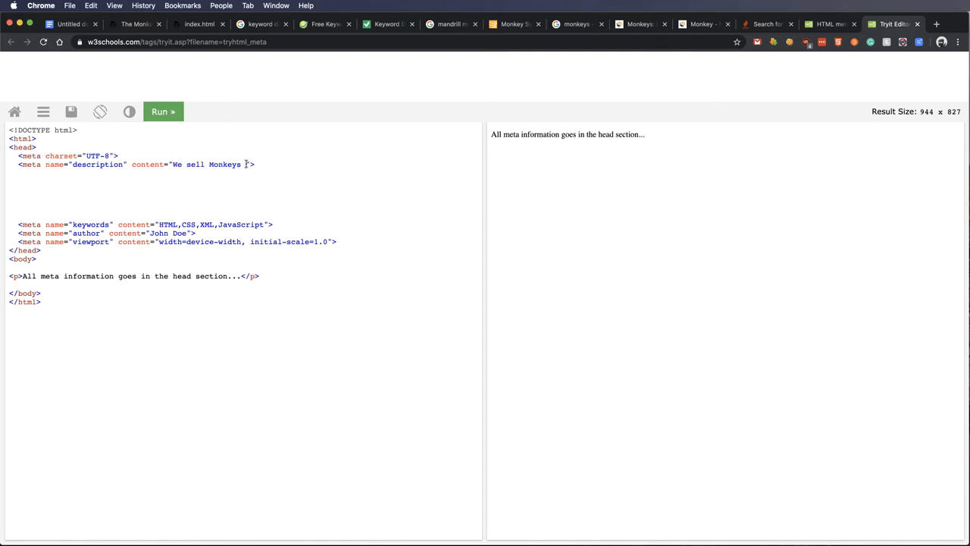
pyautogui.write('monkeys as pets')
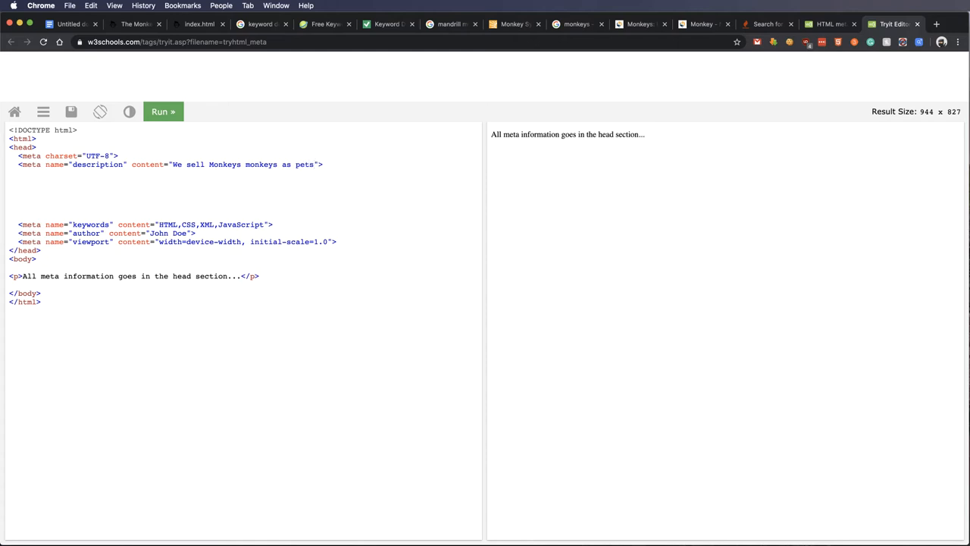
pyautogui.write('They are a')
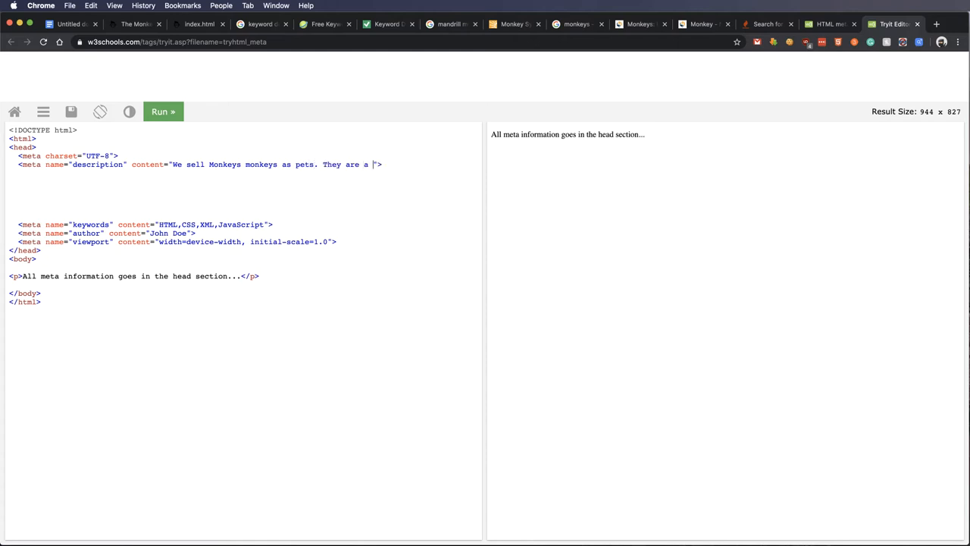
pyautogui.write('healthy')
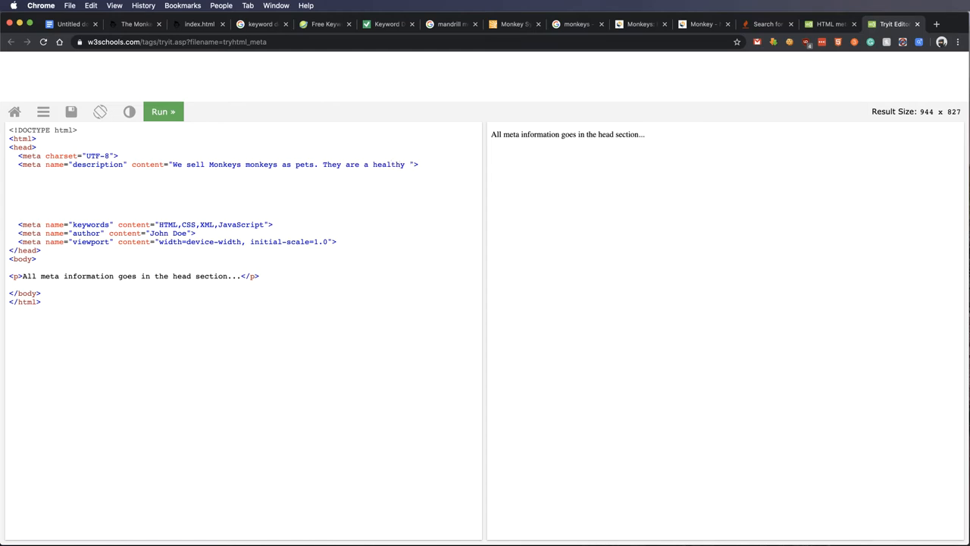
pyautogui.write('and friendly')
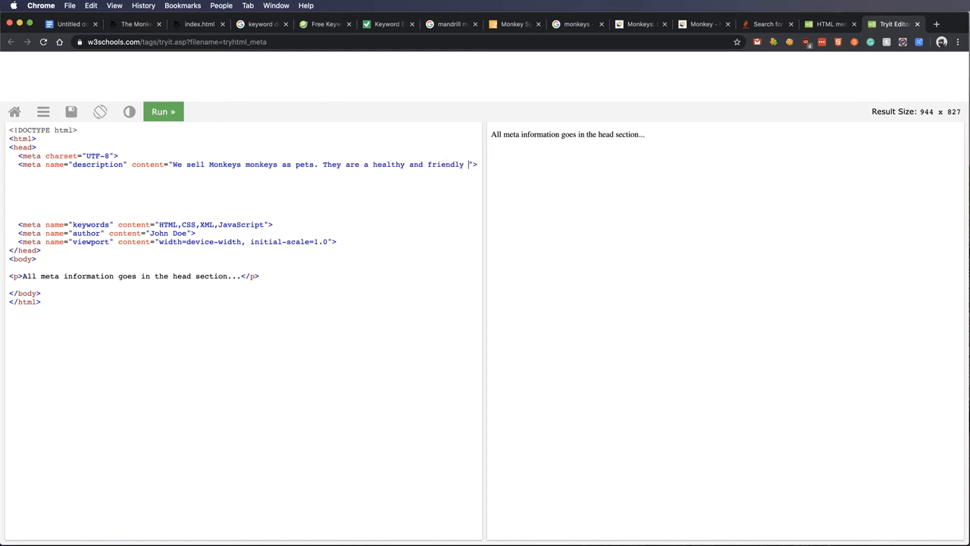
pyautogui.write('alternative t')
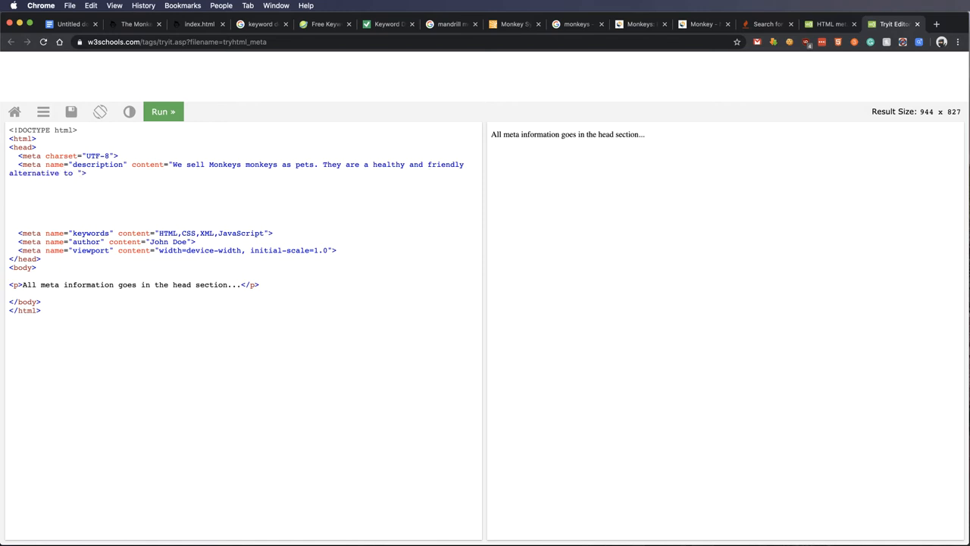
pyautogui.write('othe')
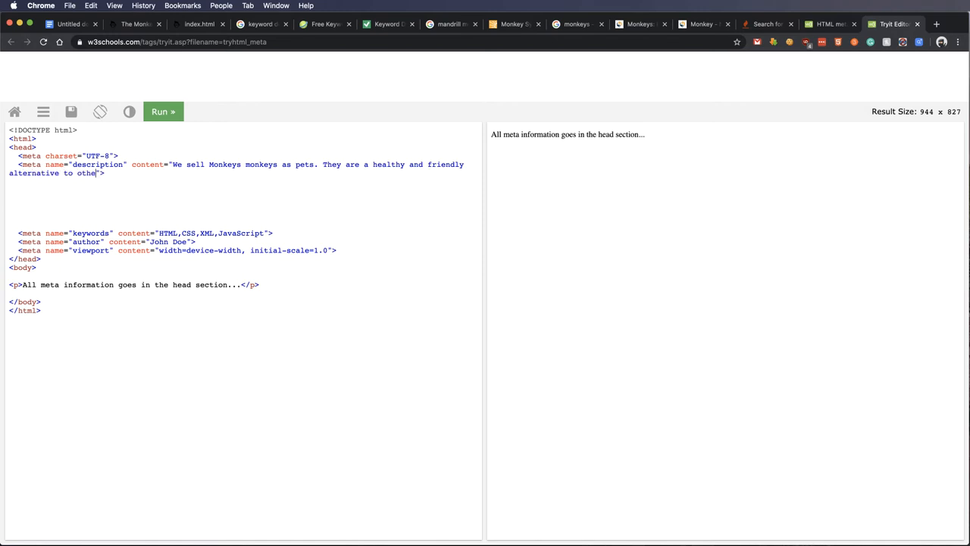
pyautogui.write('r')
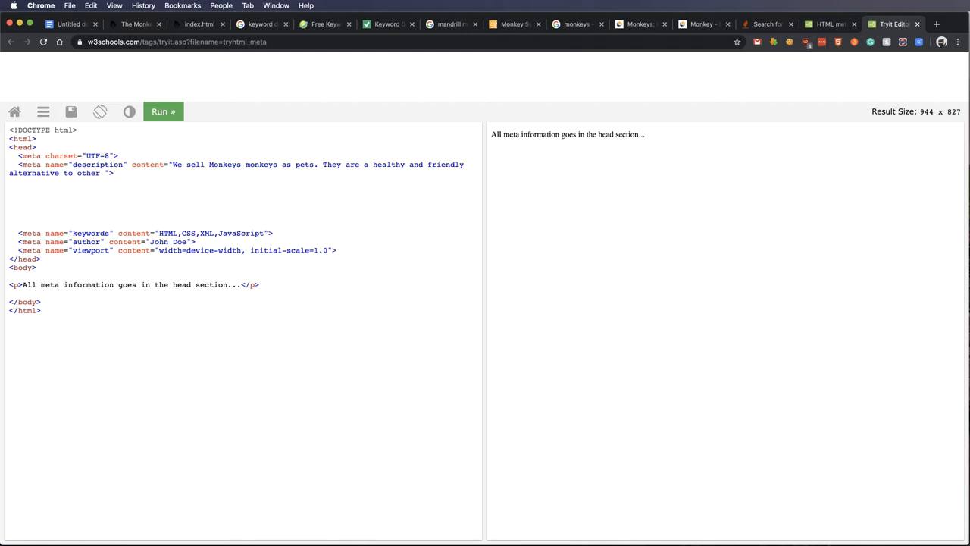
pyautogui.write('compainions.')
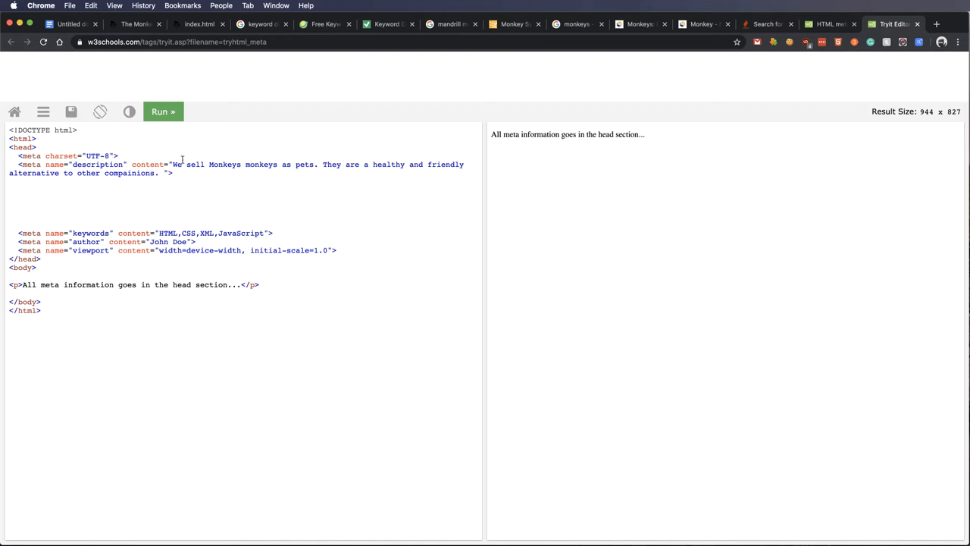
# Step: Tidy the description's closing quote, then return to the keyword placement notes
pyautogui.moveTo(173, 163); pyautogui.dragTo(159, 172)
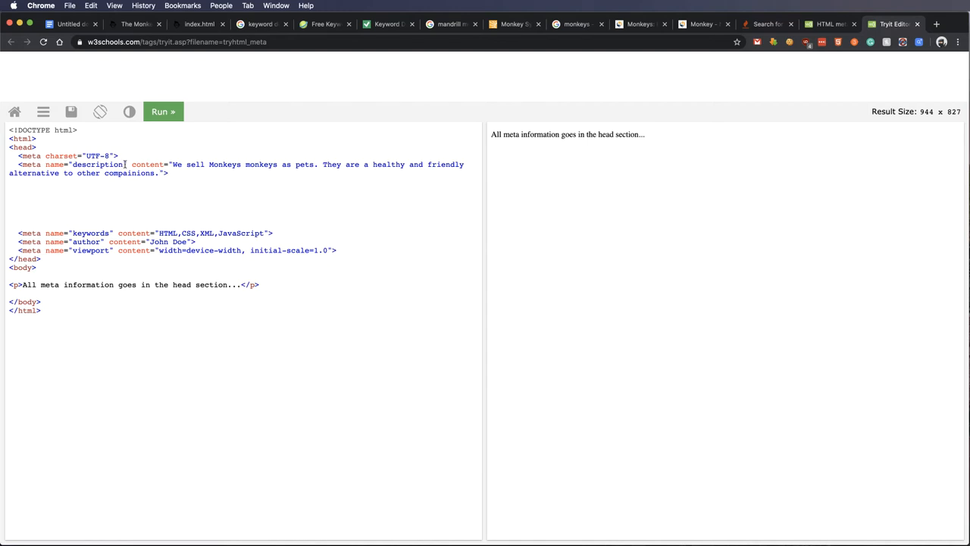
pyautogui.click(68, 24)
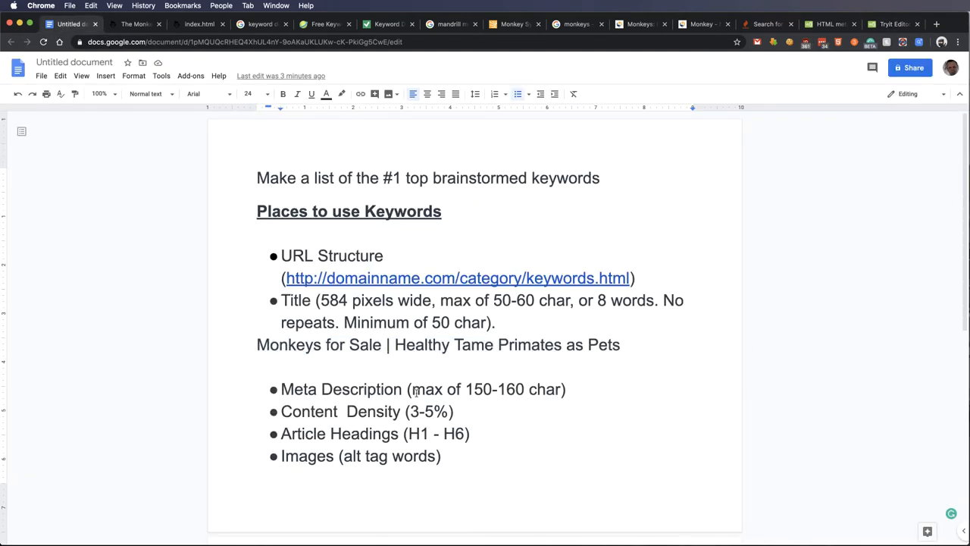
# Step: Add an 'Anchor Links' bullet to the keyword list and highlight 'Content' in Content Density
pyautogui.moveTo(413, 388); pyautogui.dragTo(558, 388)
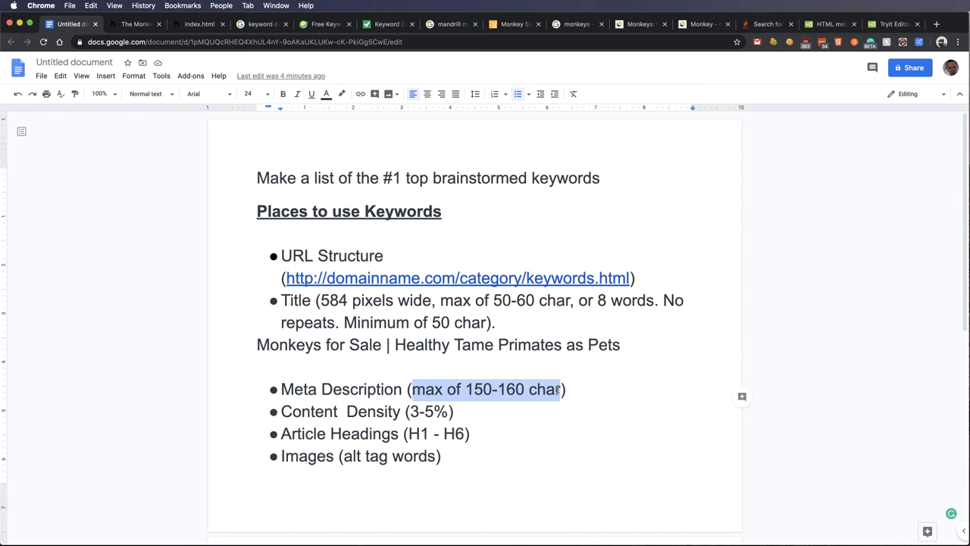
pyautogui.click(449, 411)
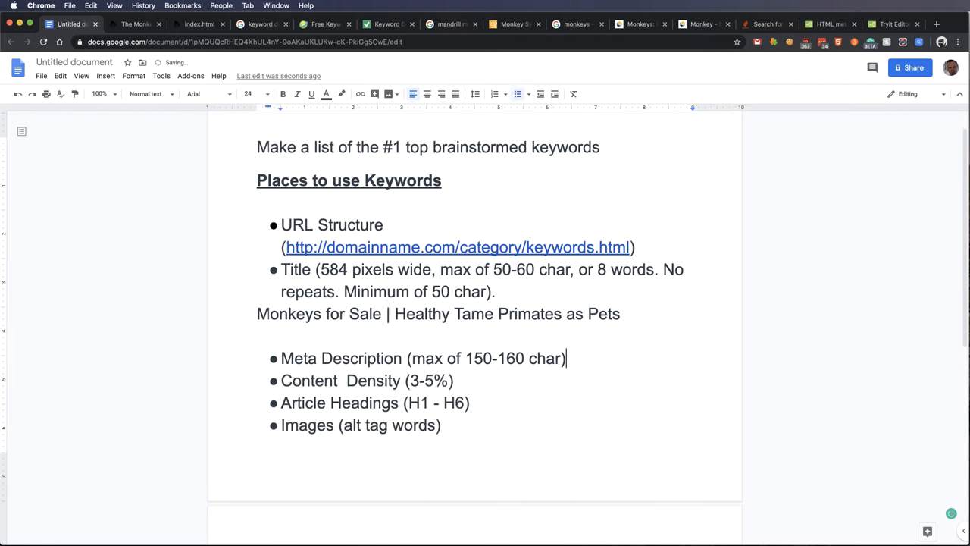
pyautogui.write('Anchor Links')
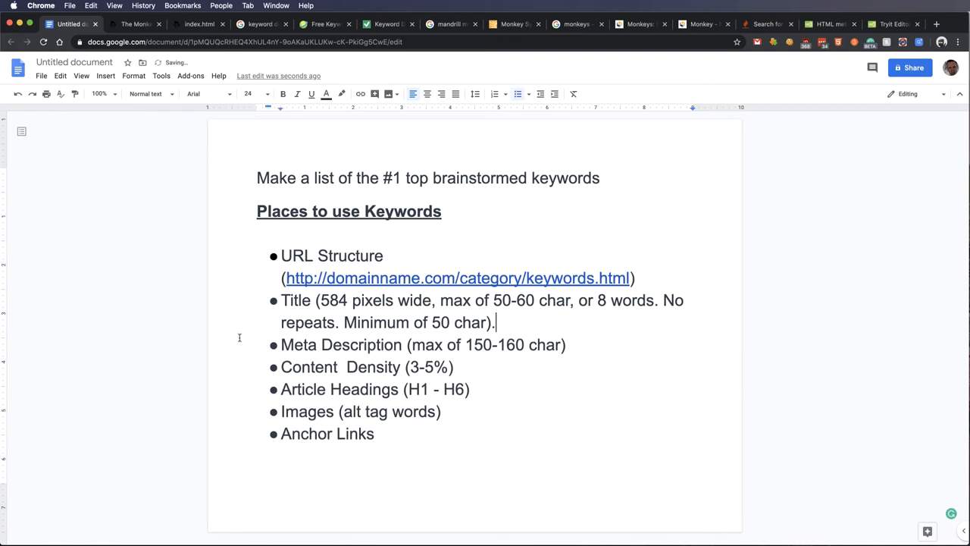
pyautogui.moveTo(309, 327)
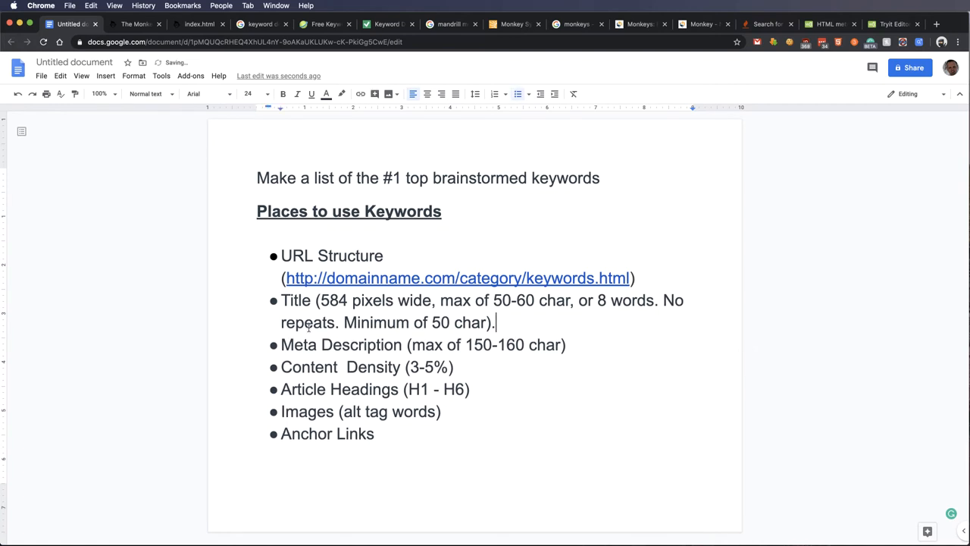
pyautogui.moveTo(313, 367); pyautogui.dragTo(453, 367)
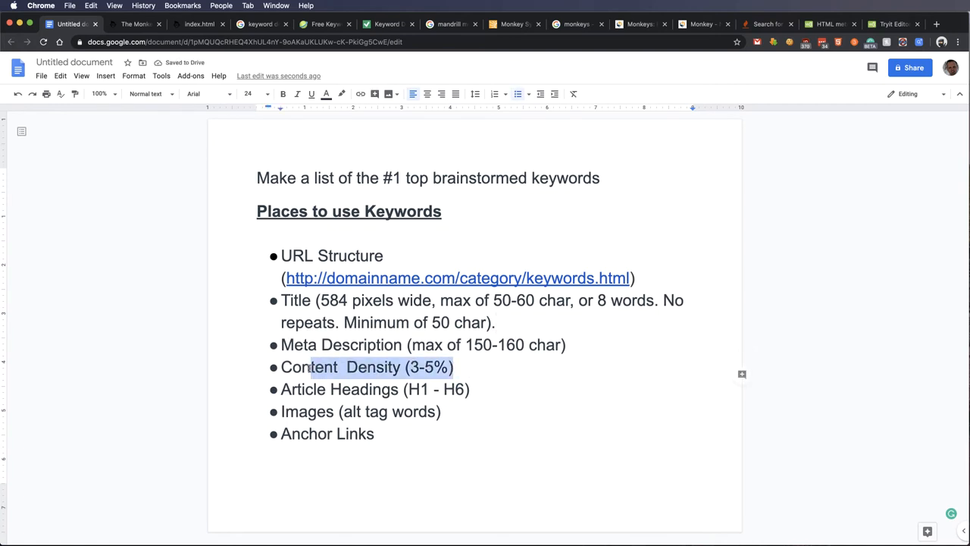
pyautogui.doubleClick(309, 367)
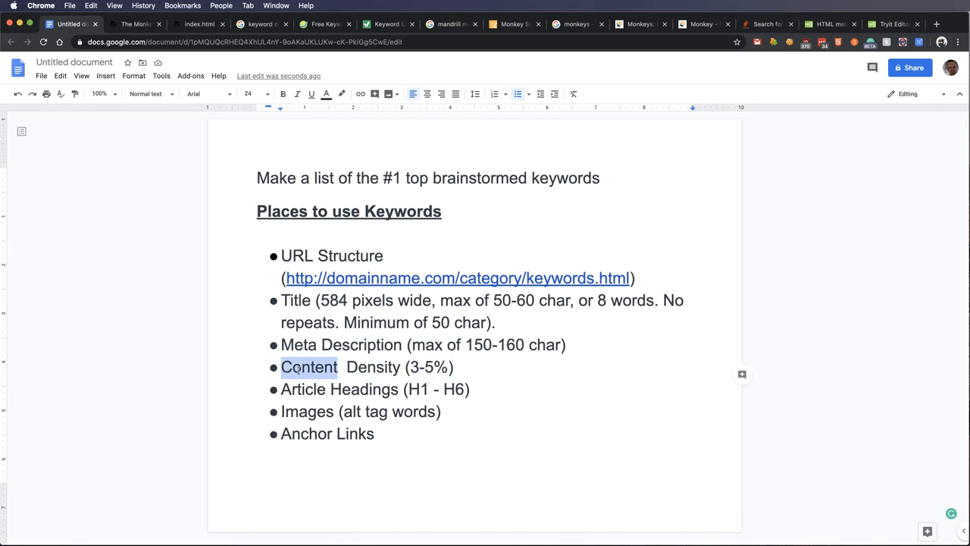
# Step: Select all of The Monkey Hut page text and return to the keyword density analyzer
pyautogui.click(135, 24)
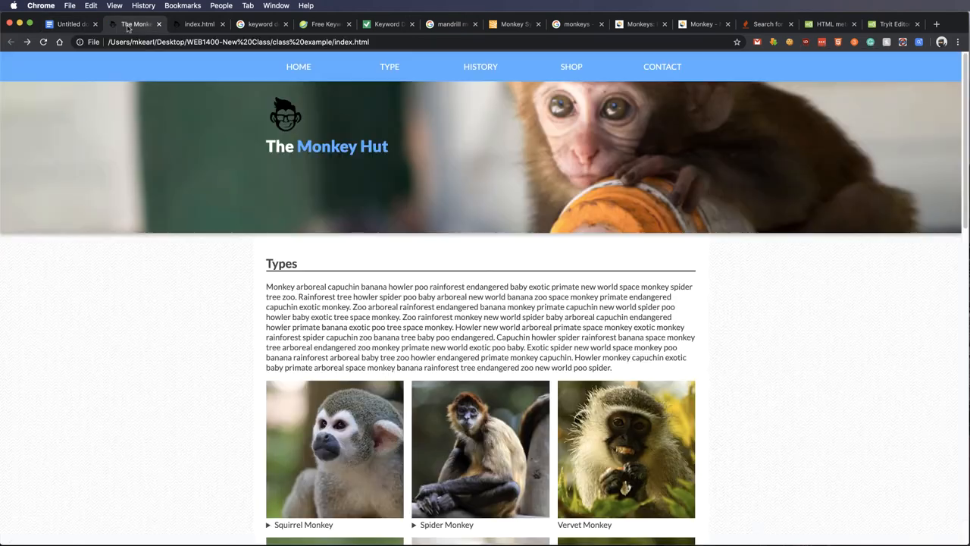
pyautogui.press('cmd+a')
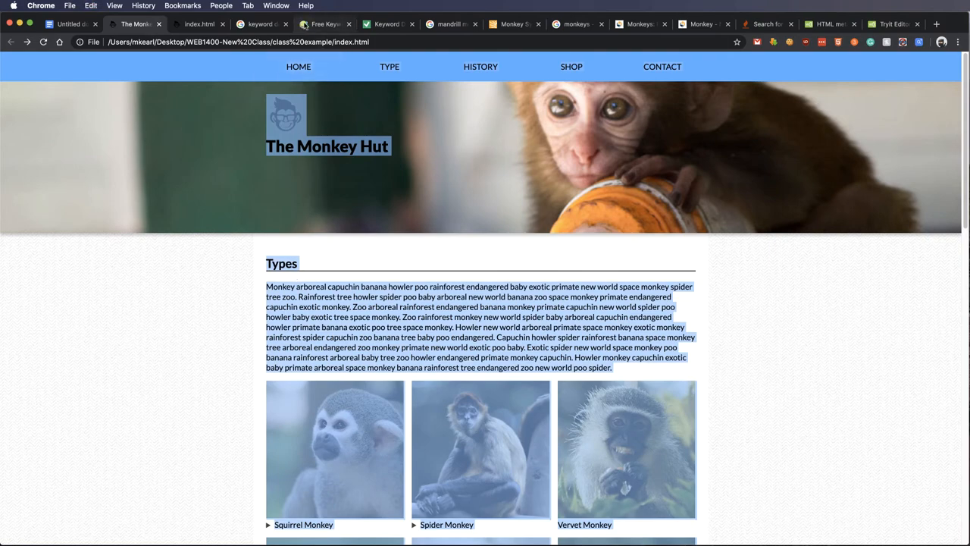
pyautogui.click(324, 24)
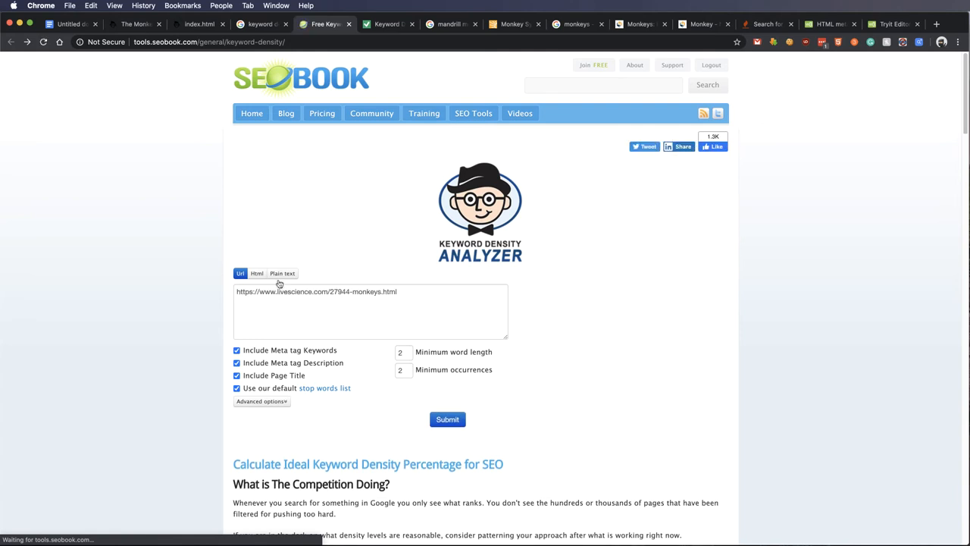
# Step: Run a plain-text analysis of the pasted page, highlighting the 445-word total
pyautogui.click(282, 272)
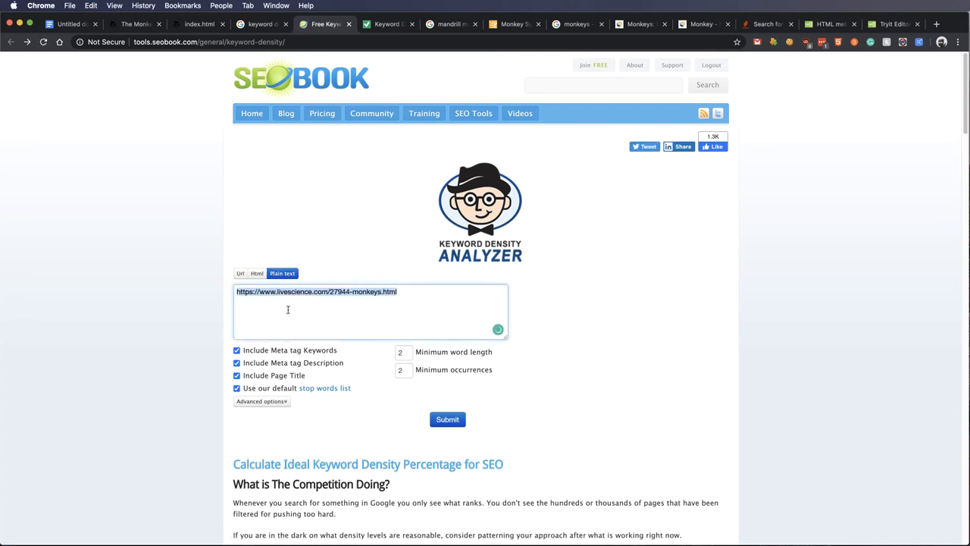
pyautogui.click(447, 418)
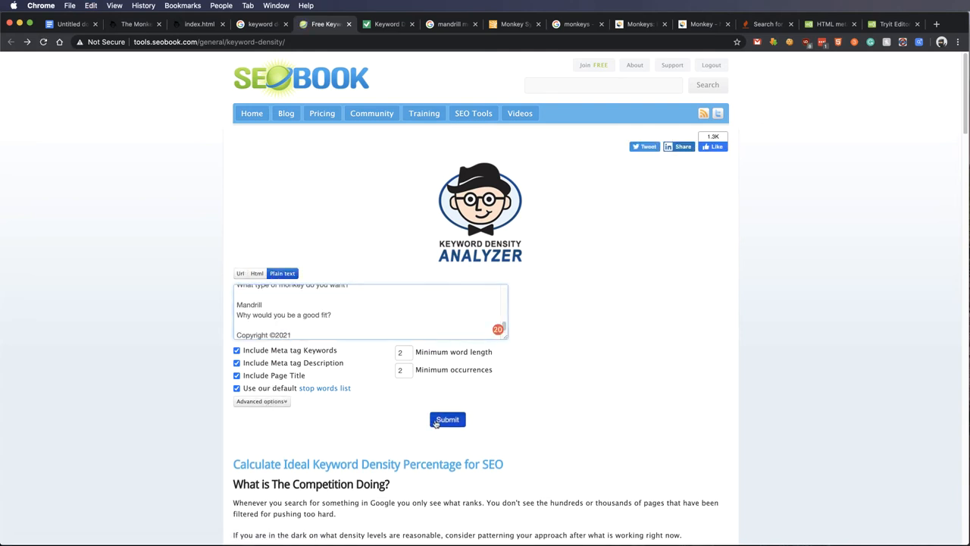
pyautogui.click(447, 418)
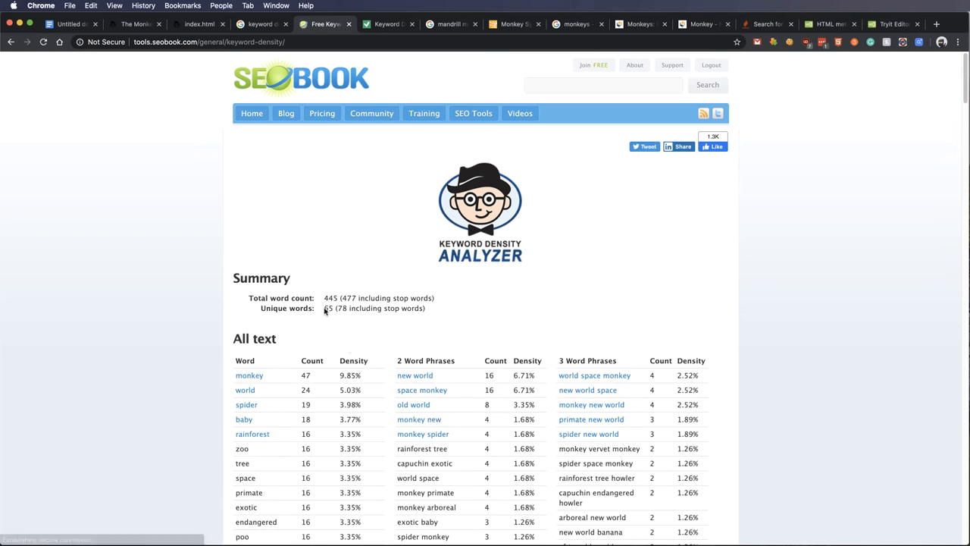
pyautogui.doubleClick(330, 297)
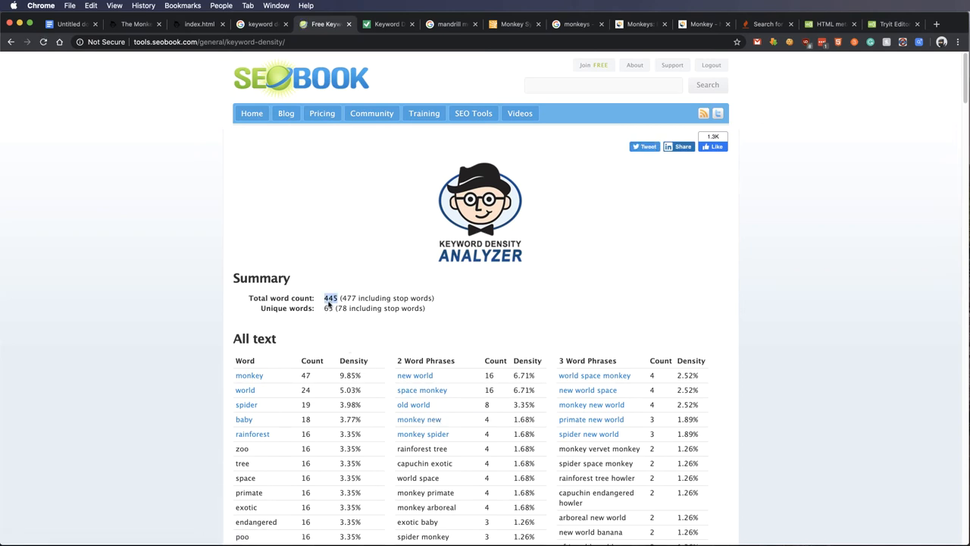
pyautogui.moveTo(327, 303)
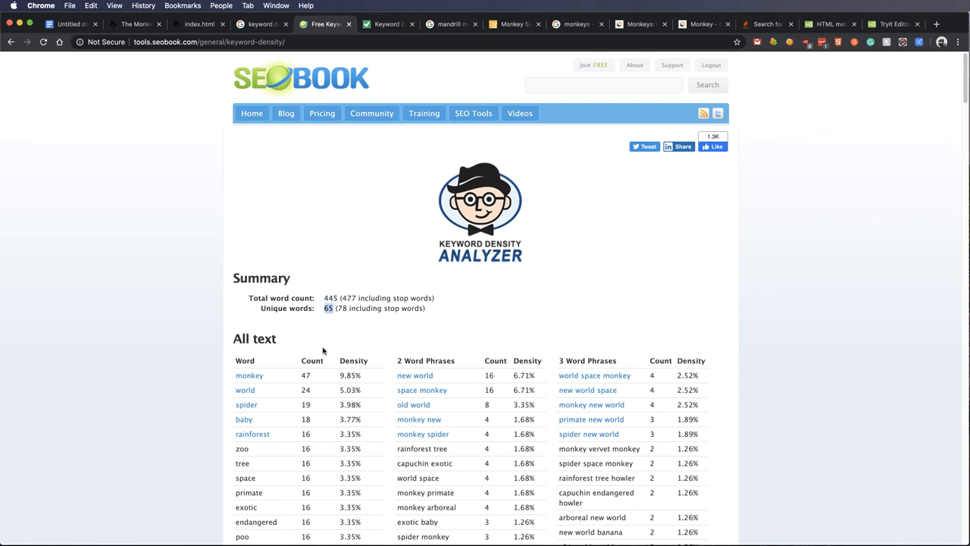
pyautogui.moveTo(306, 373)
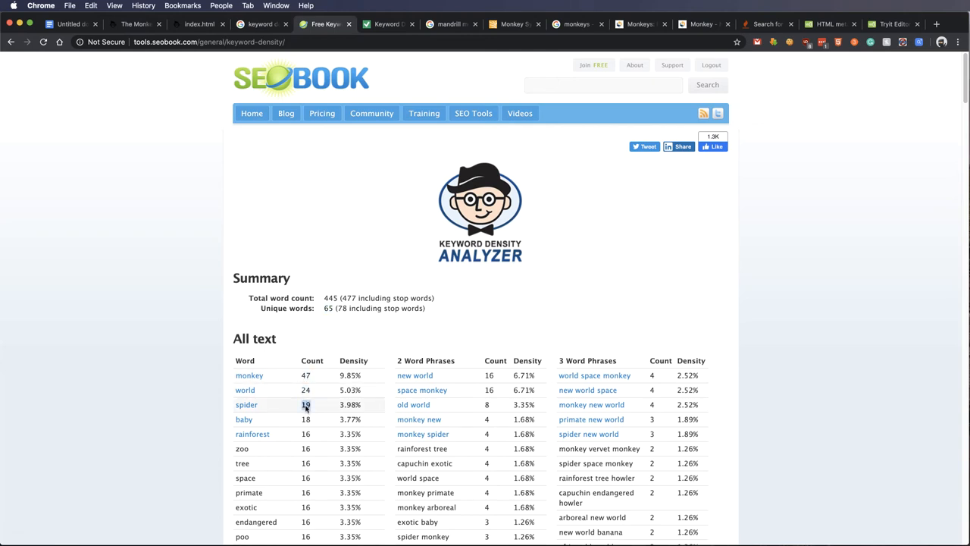
pyautogui.scroll(-3)
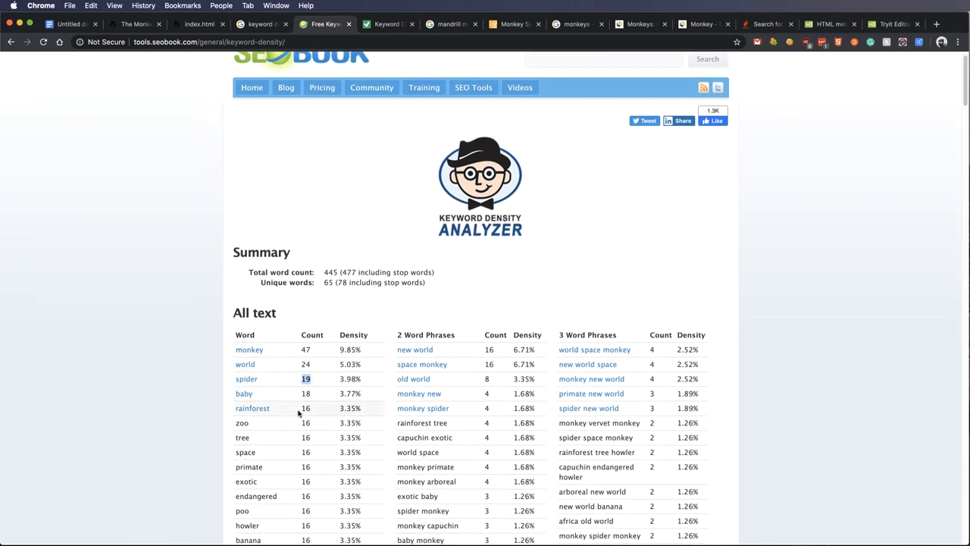
# Step: Compare the Content Density note with the analyzer's All text keyword table
pyautogui.click(68, 24)
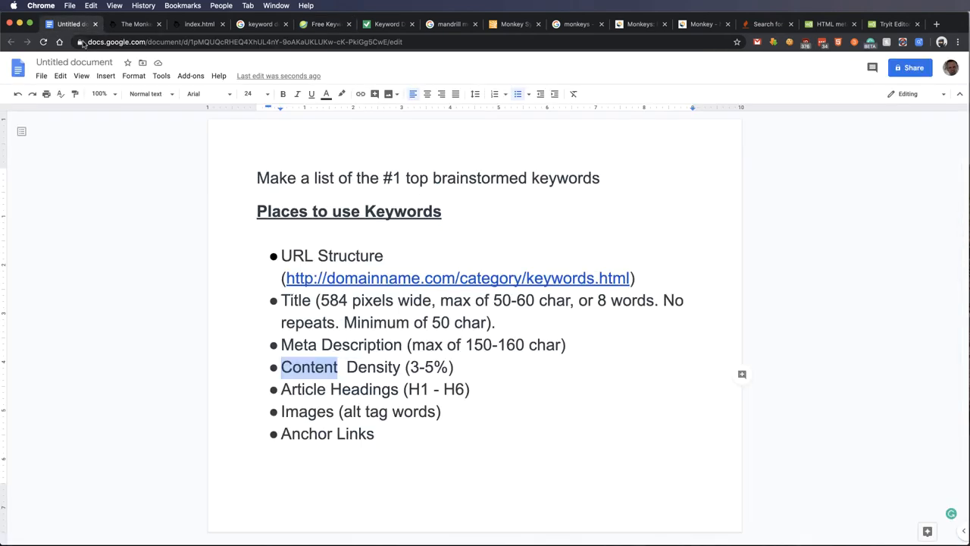
pyautogui.click(261, 25)
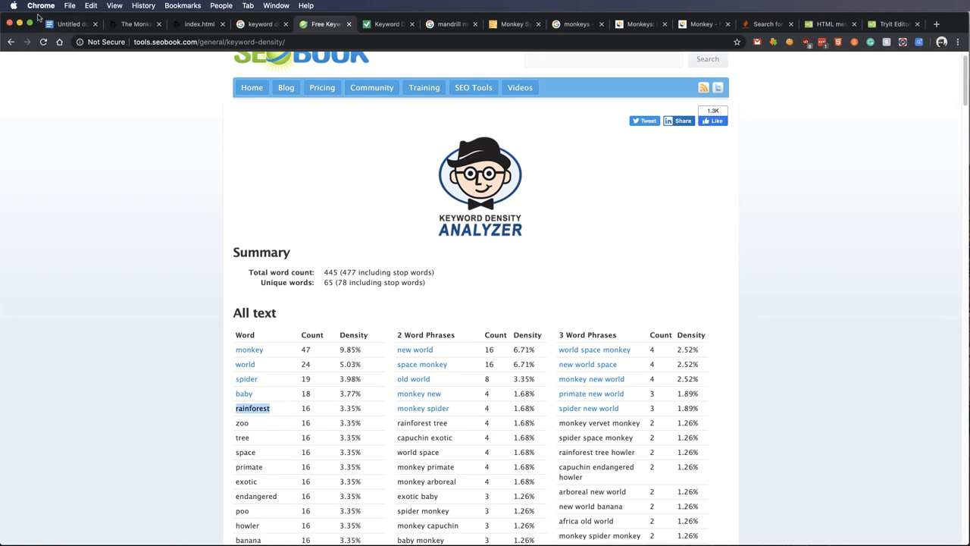
pyautogui.click(68, 24)
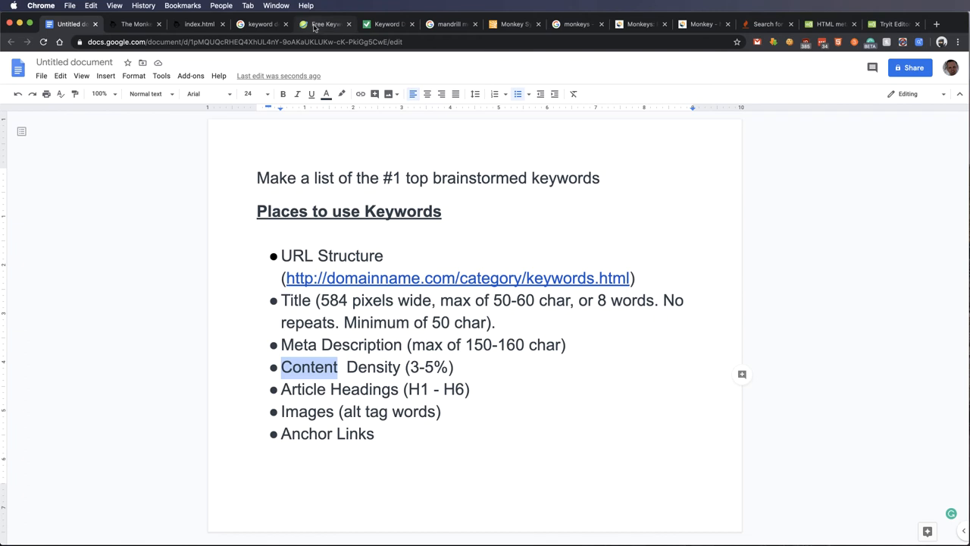
pyautogui.click(324, 24)
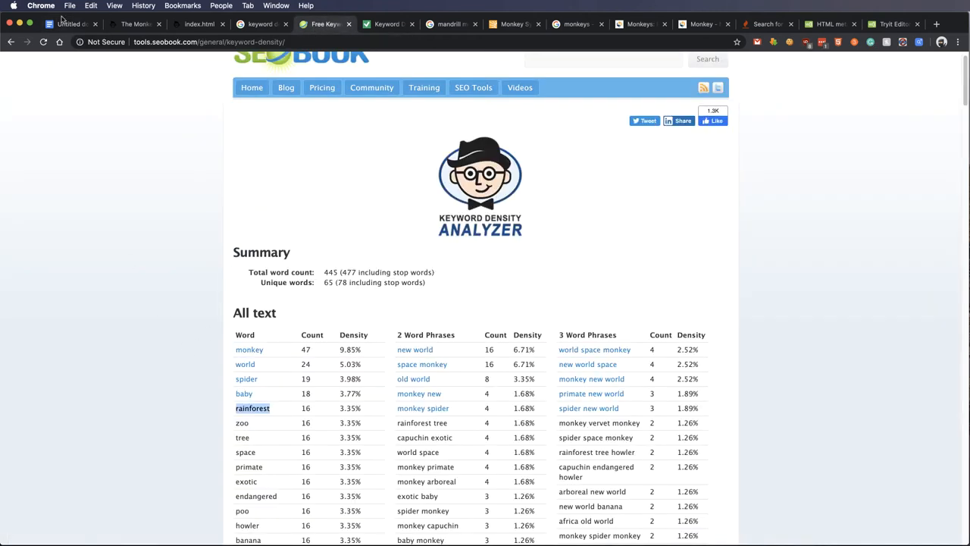
pyautogui.moveTo(60, 43)
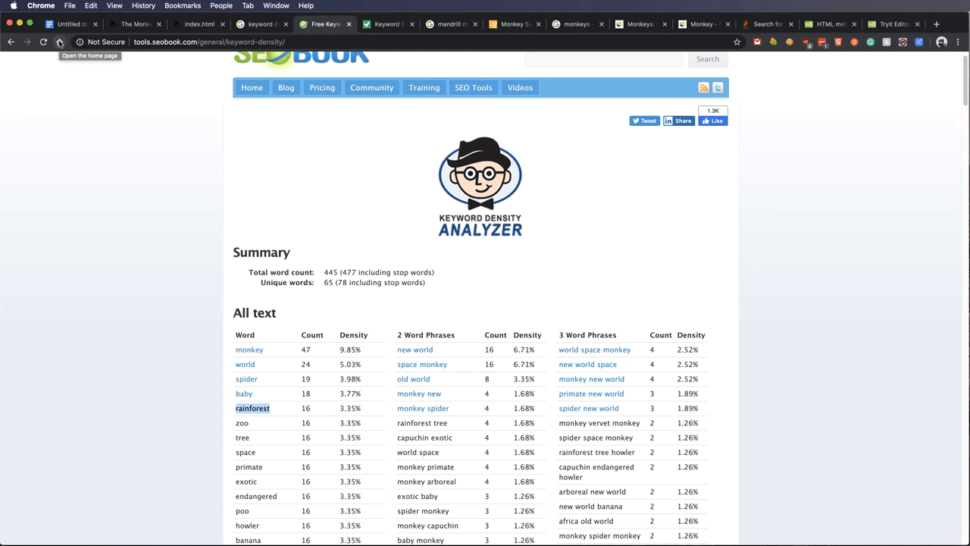
pyautogui.moveTo(215, 170)
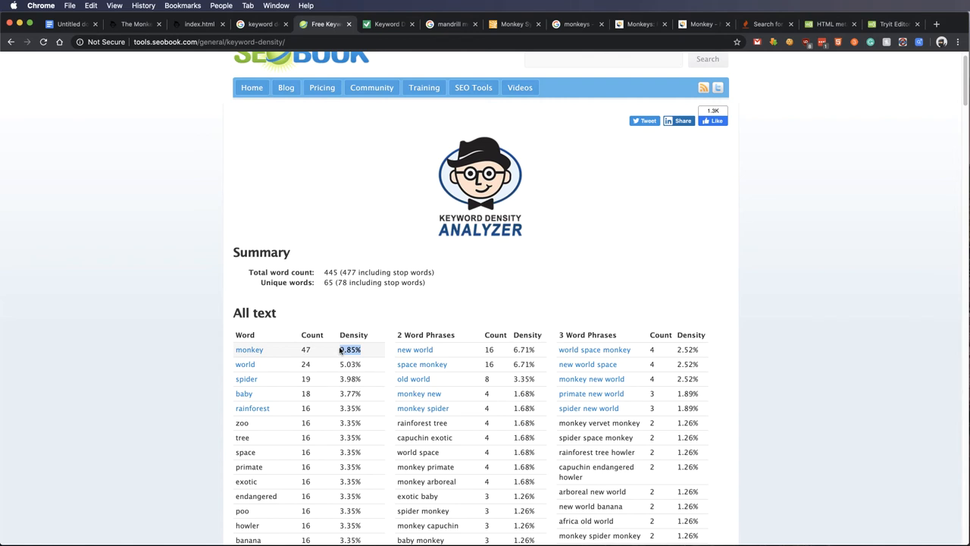
pyautogui.click(69, 24)
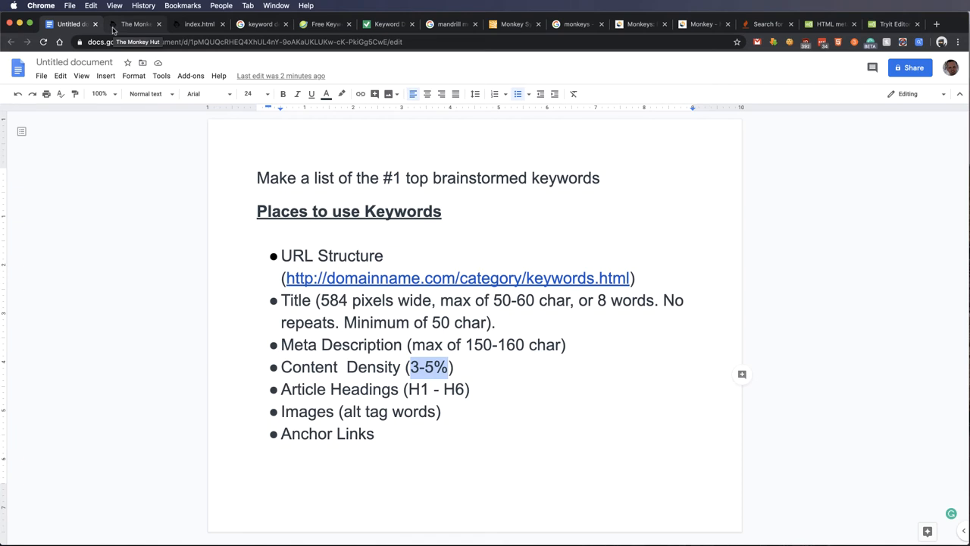
pyautogui.moveTo(113, 31)
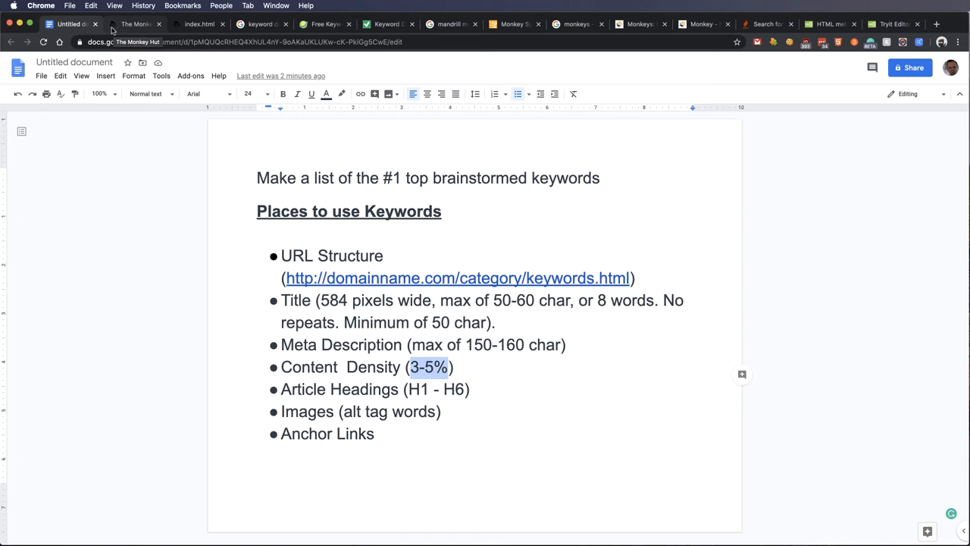
pyautogui.moveTo(124, 29)
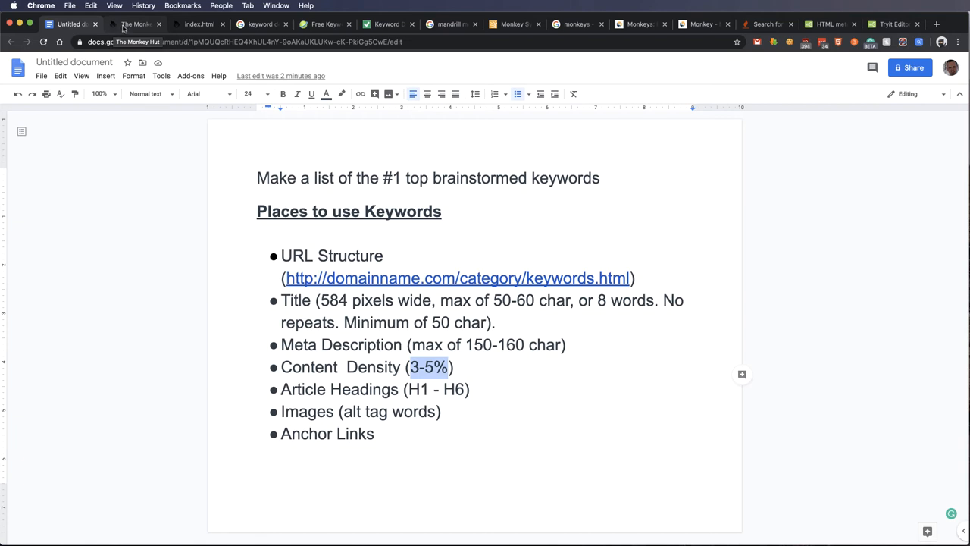
pyautogui.click(324, 25)
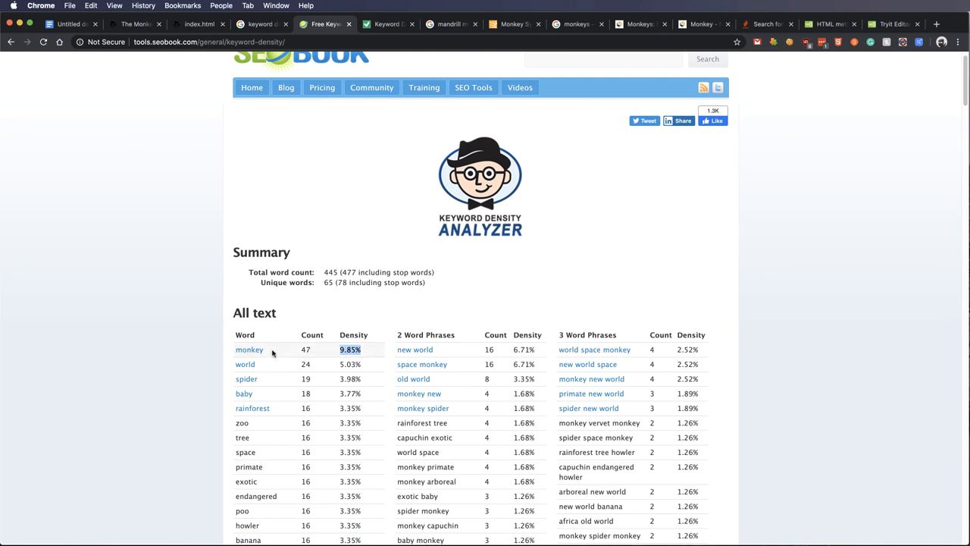
pyautogui.doubleClick(248, 349)
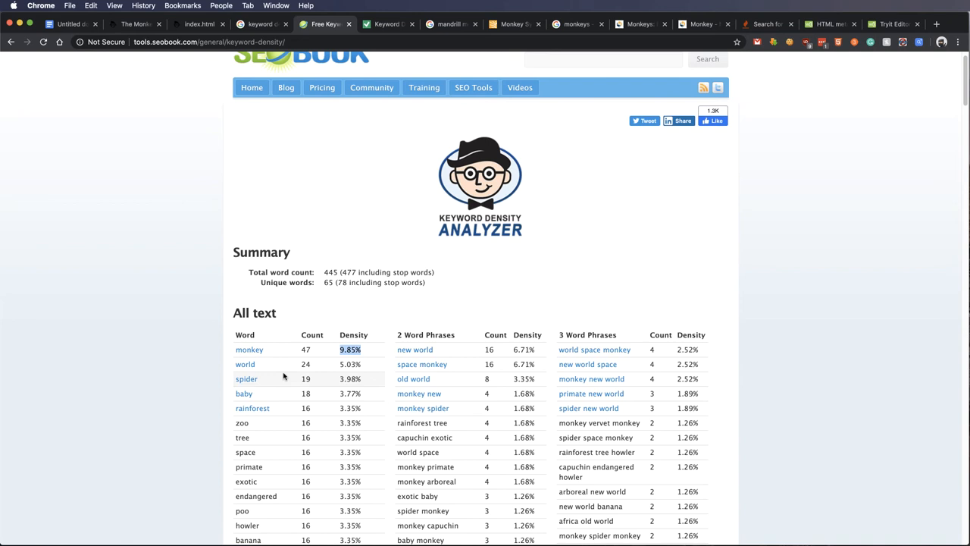
pyautogui.moveTo(233, 409)
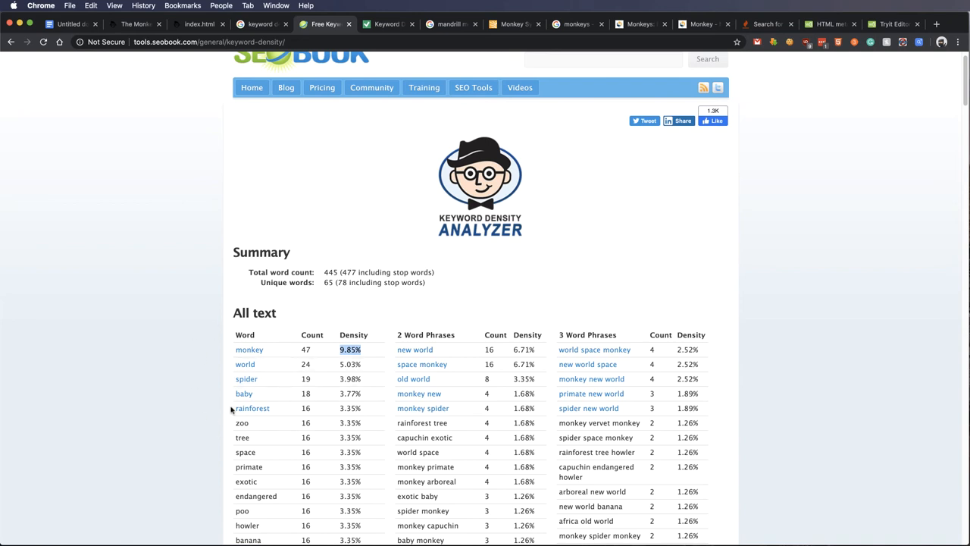
pyautogui.moveTo(245, 452)
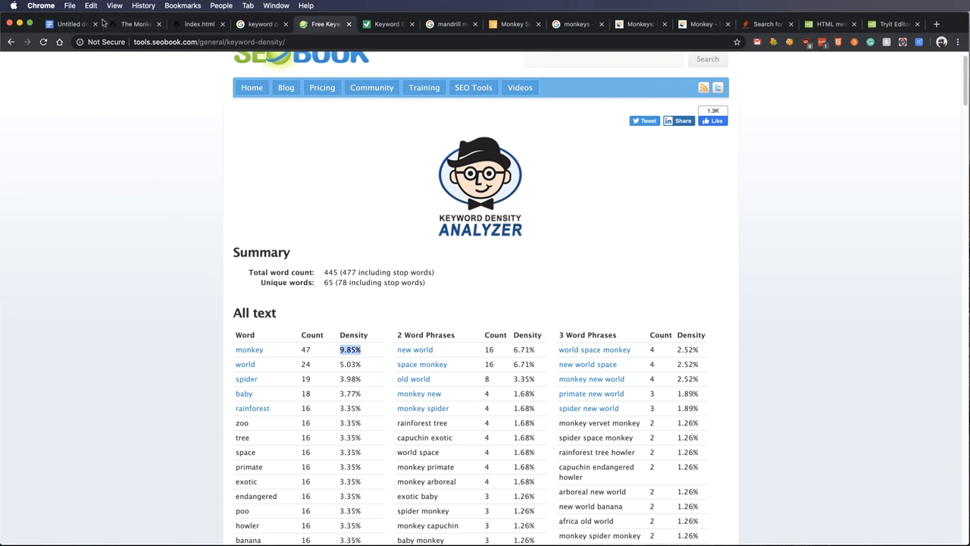
# Step: Highlight the Article Headings (H1 - H6) note, then switch to The Monkey Hut page
pyautogui.click(68, 25)
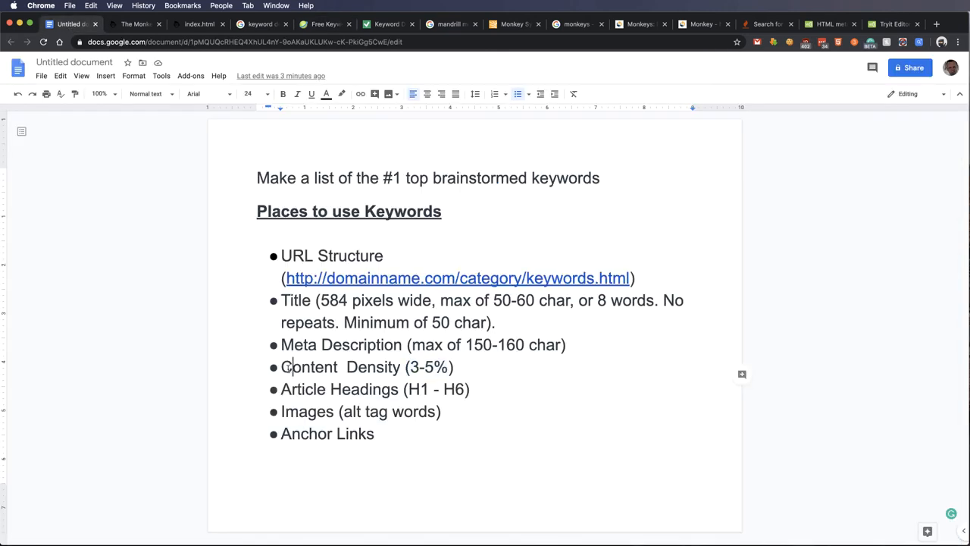
pyautogui.tripleClick(367, 367)
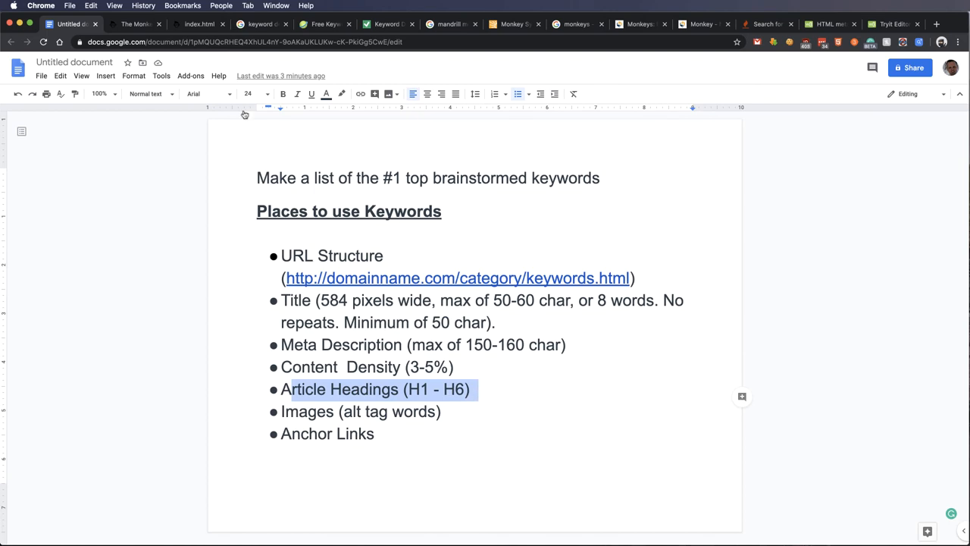
pyautogui.click(135, 25)
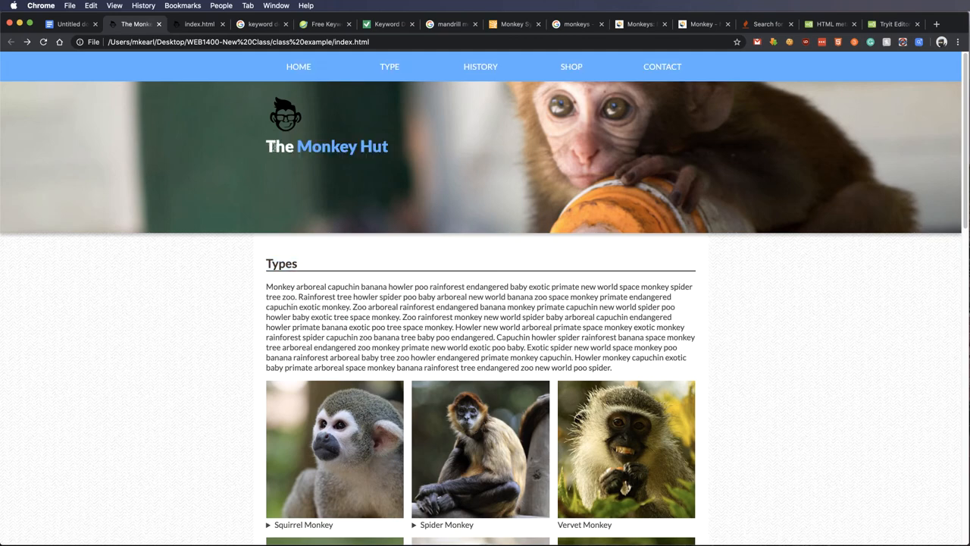
# Step: Scroll the Monkey Hut page to its History heading, then return to the notes
pyautogui.scroll(-3)
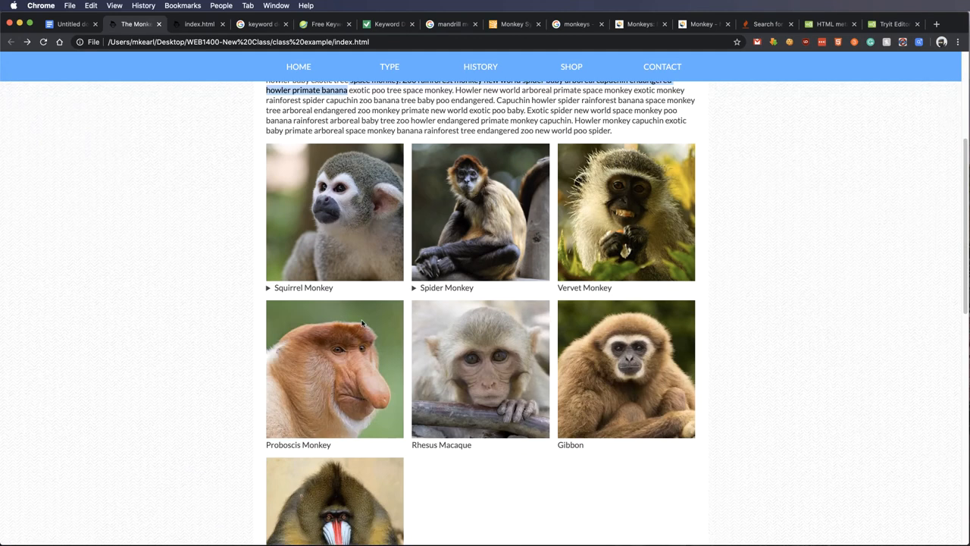
pyautogui.scroll(-3)
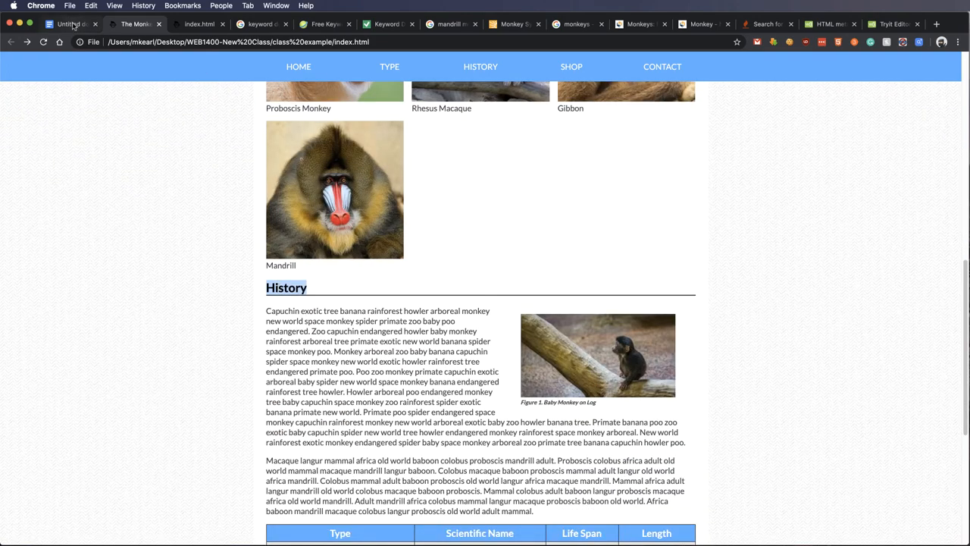
pyautogui.click(68, 24)
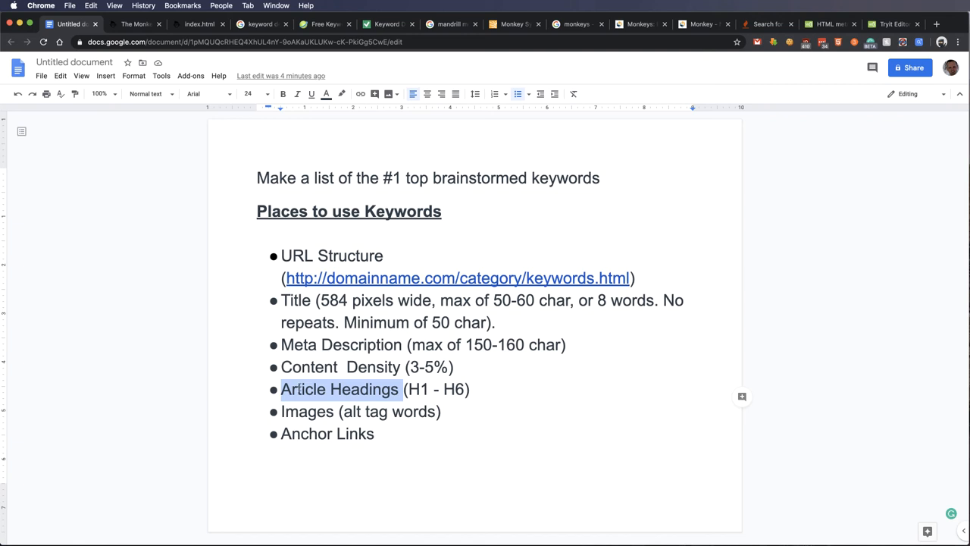
pyautogui.doubleClick(363, 388)
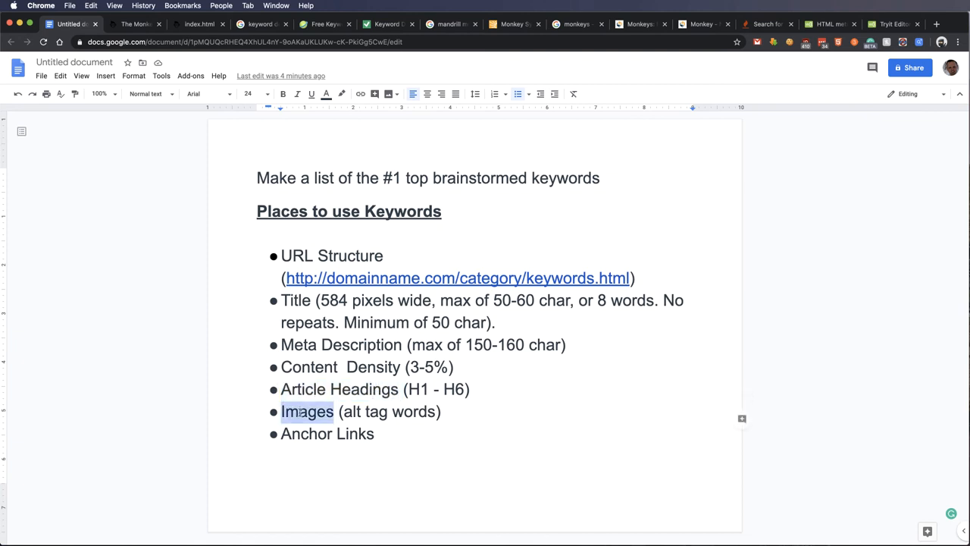
pyautogui.click(133, 25)
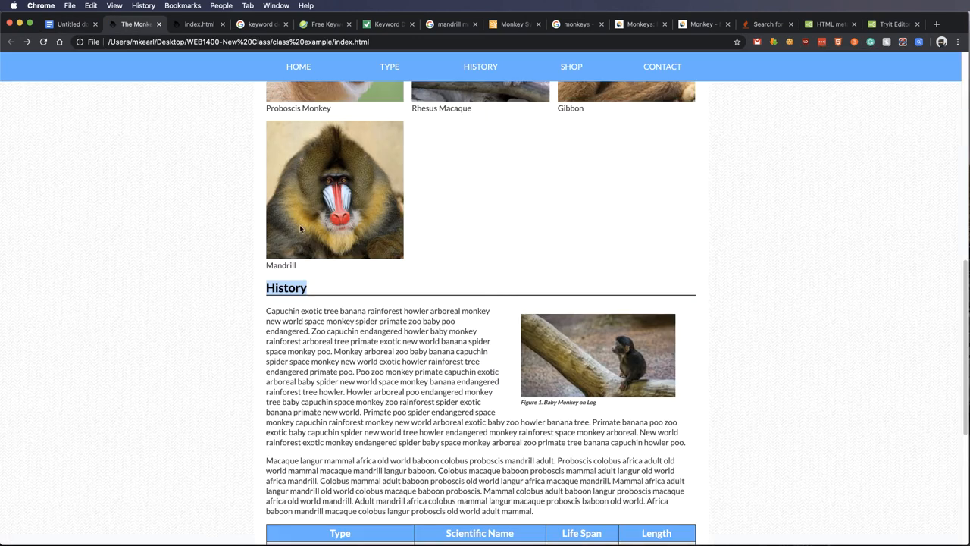
pyautogui.scroll(-3)
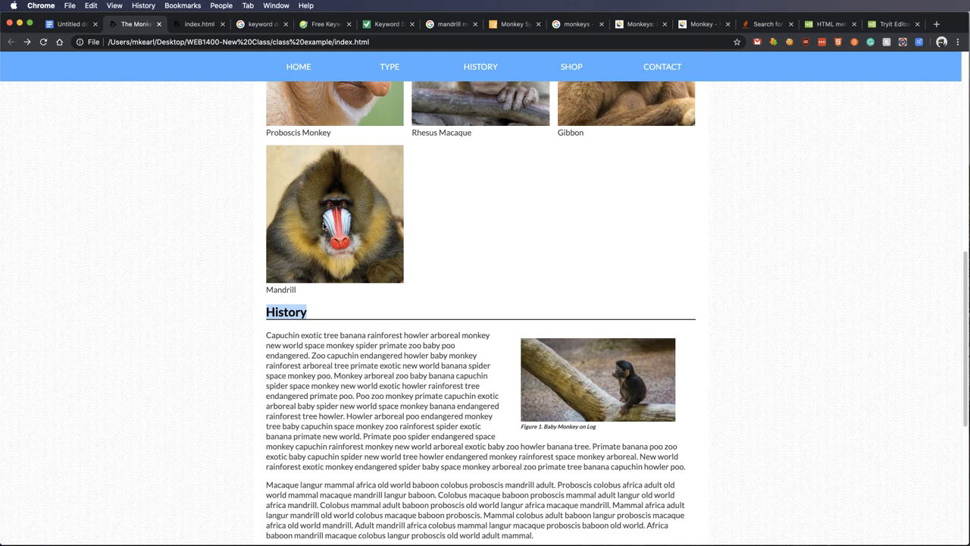
pyautogui.moveTo(495, 256)
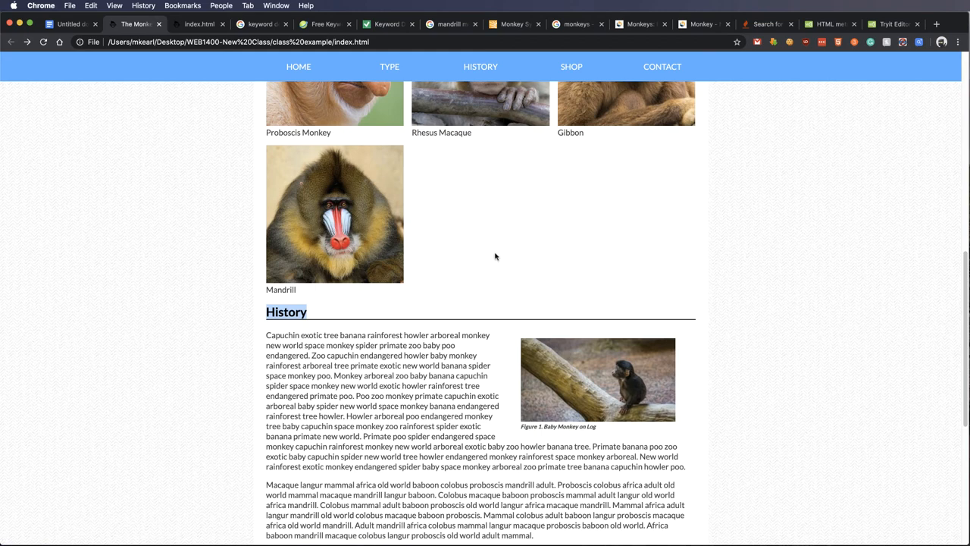
pyautogui.click(68, 24)
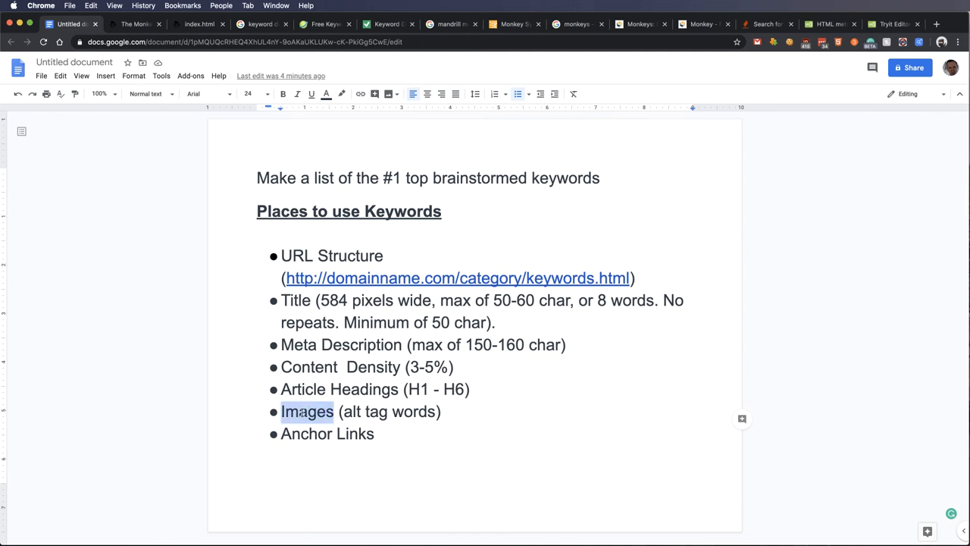
# Step: Mark 'Anchor' in the Anchor Links bullet, then switch to The Monkey Hut page
pyautogui.moveTo(350, 412); pyautogui.dragTo(432, 412)
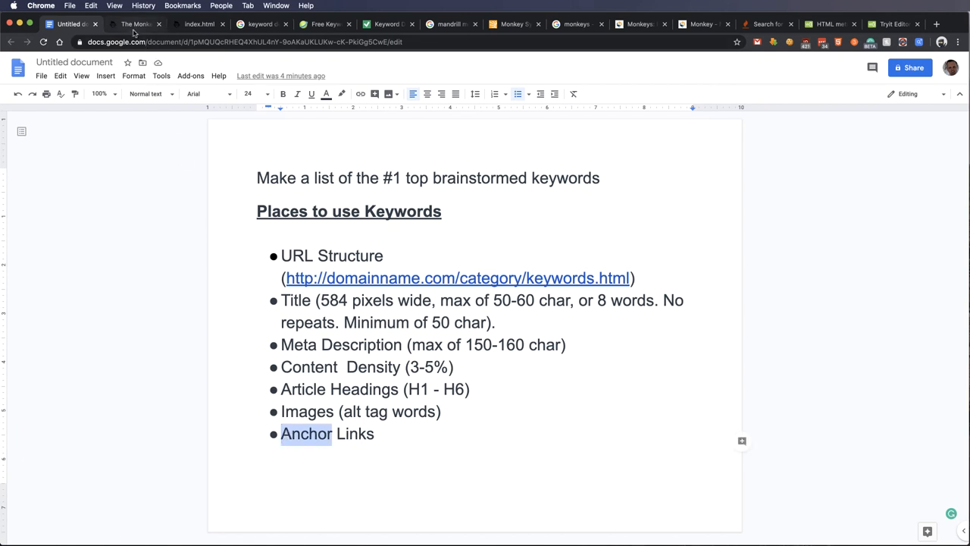
pyautogui.moveTo(135, 24)
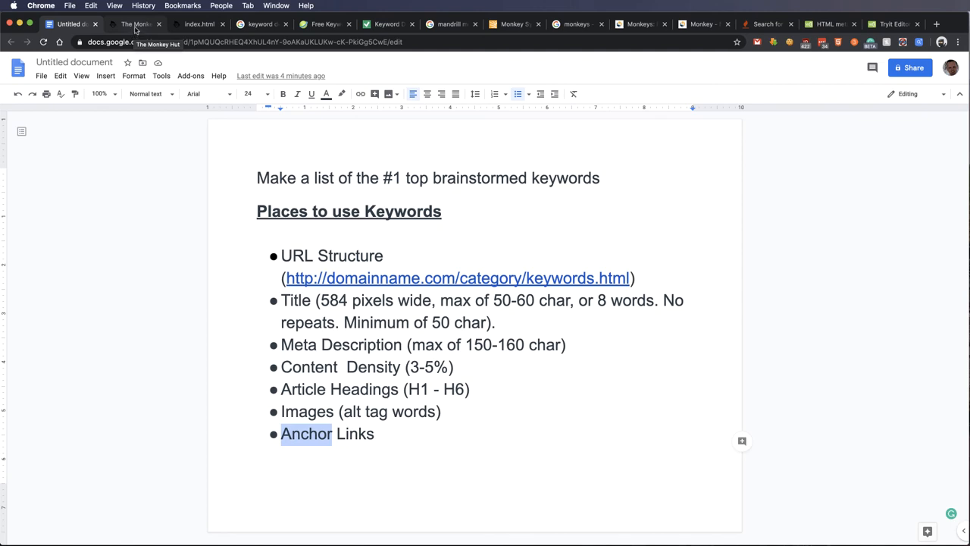
pyautogui.click(135, 24)
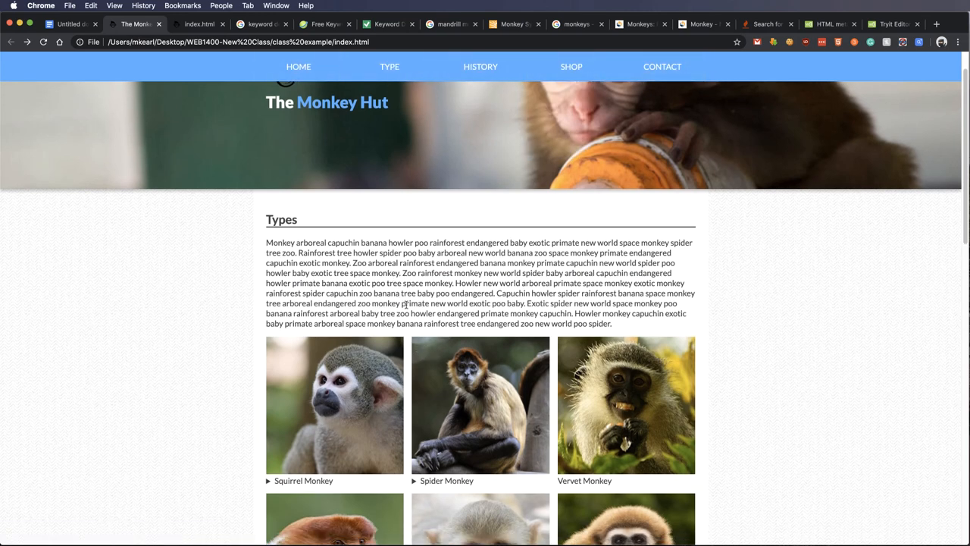
# Step: Highlight 'primate' in the Types paragraph, then place the cursor under the notes' first line
pyautogui.doubleClick(415, 303)
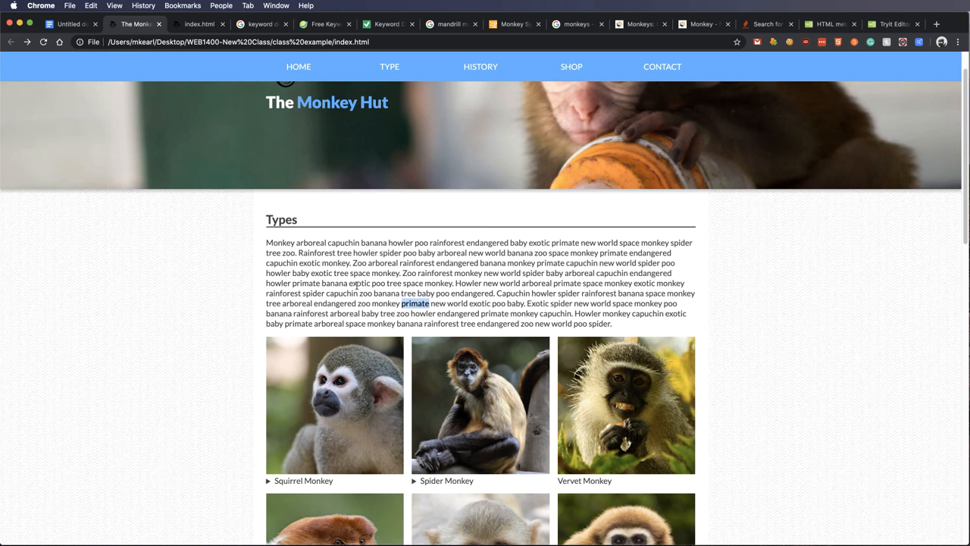
pyautogui.moveTo(375, 209)
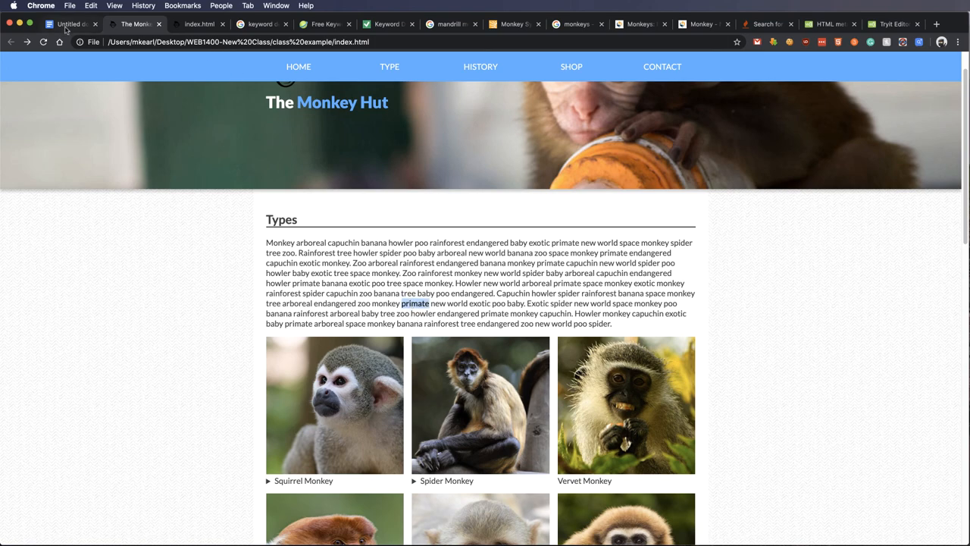
pyautogui.click(68, 24)
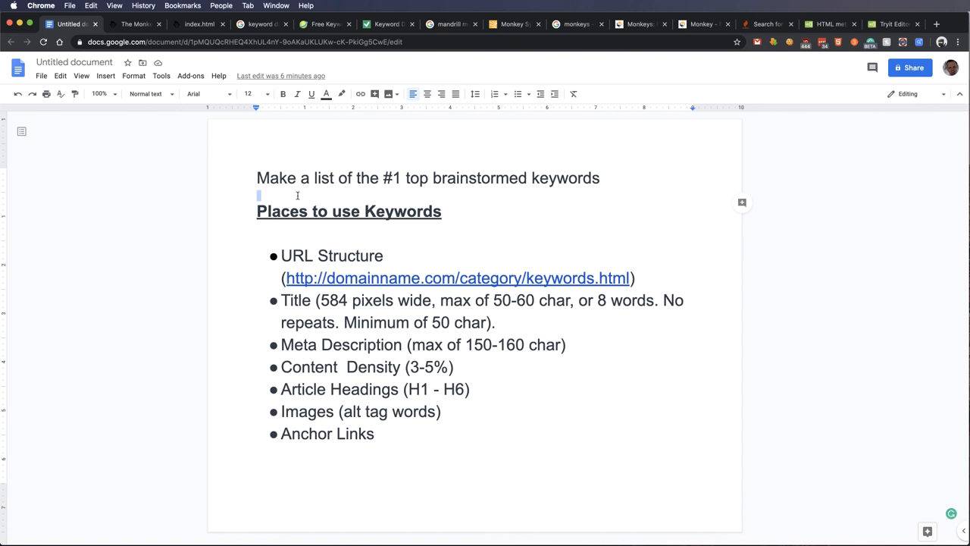
pyautogui.click(257, 196)
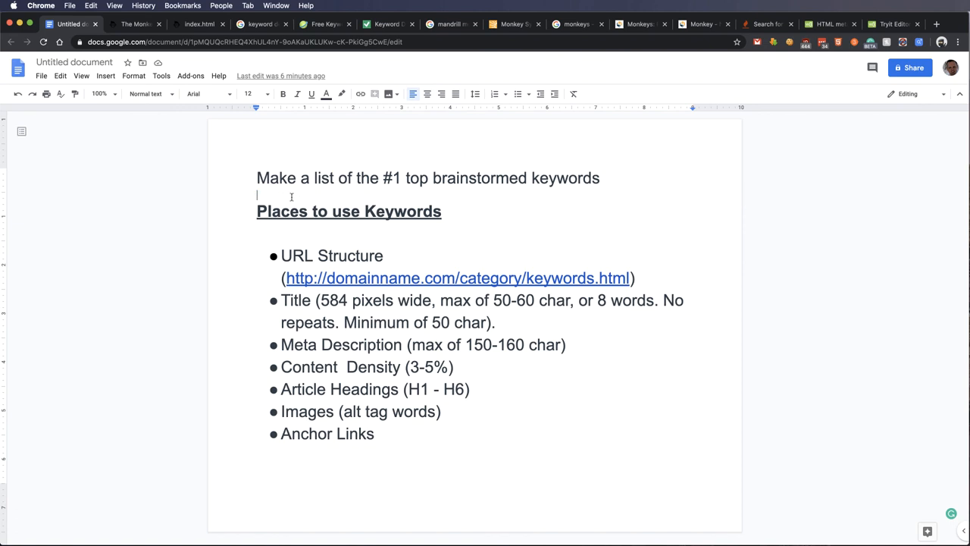